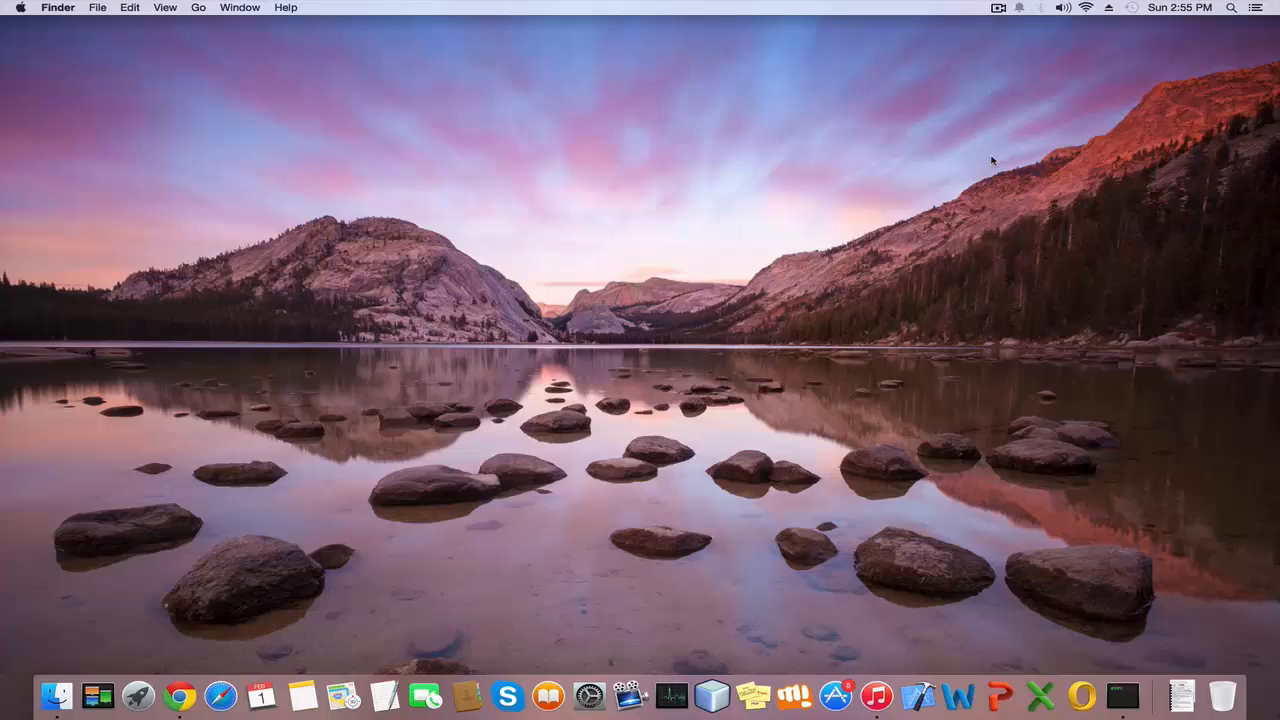
Launch iTunes from the Dock and advance the featured banner
click(178, 694)
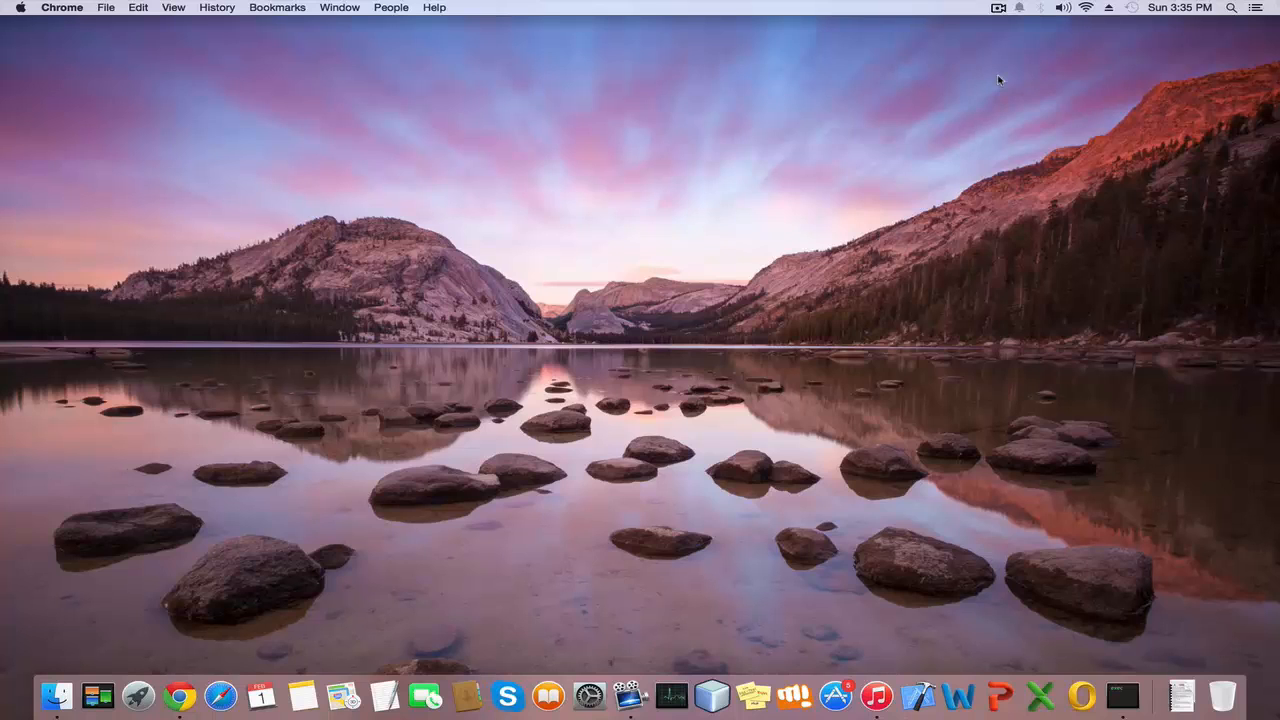
click(876, 696)
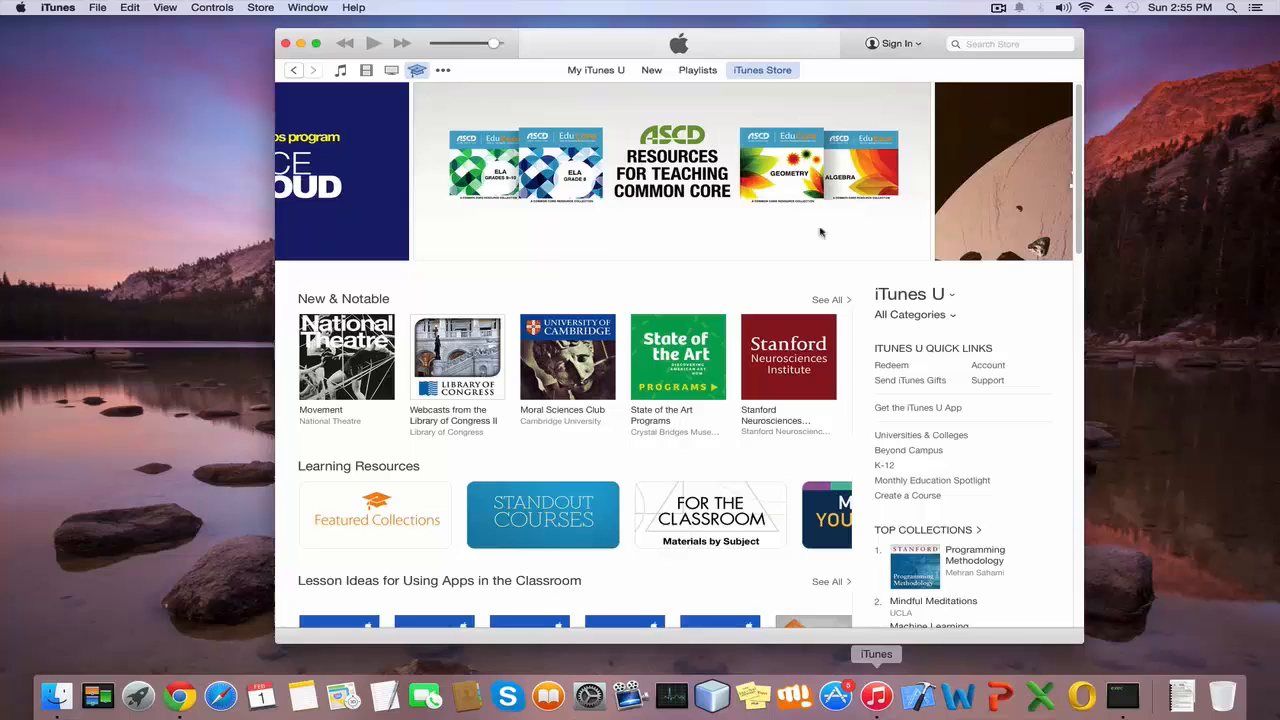
mouse_move(816, 190)
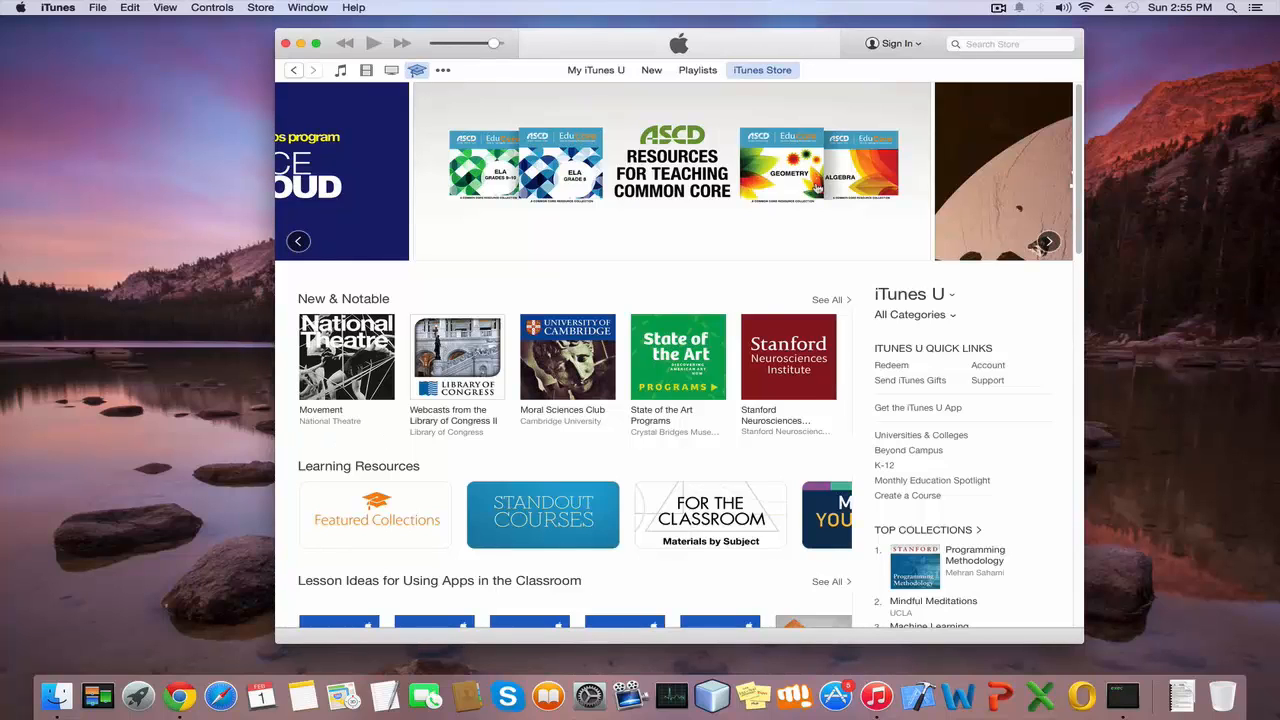
click(1048, 240)
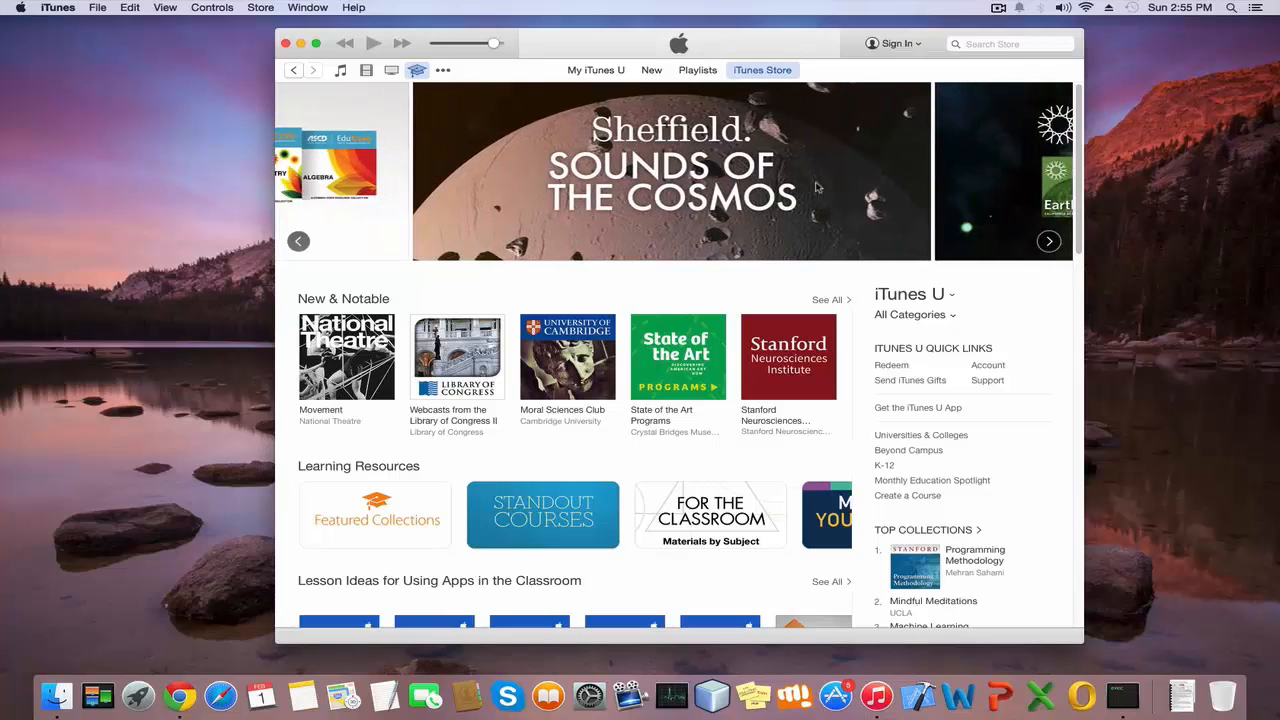
Switch the store's media type from iTunes U to Apps
click(444, 70)
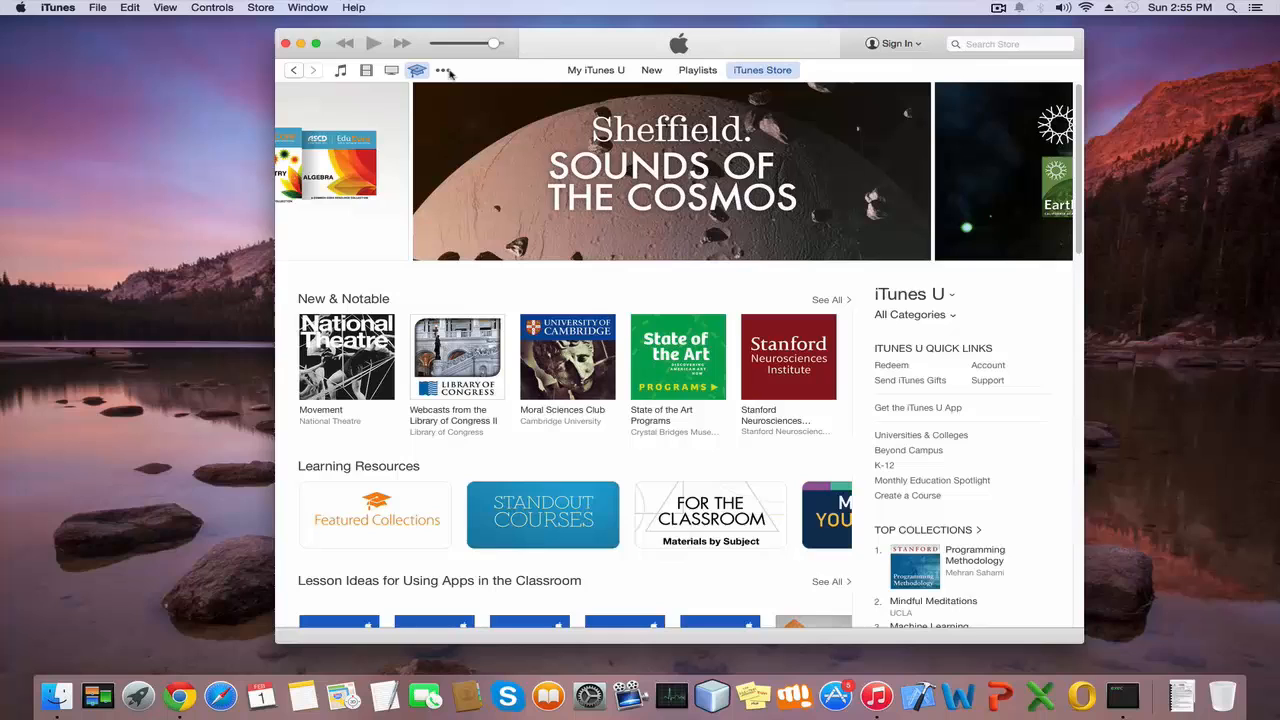
click(444, 70)
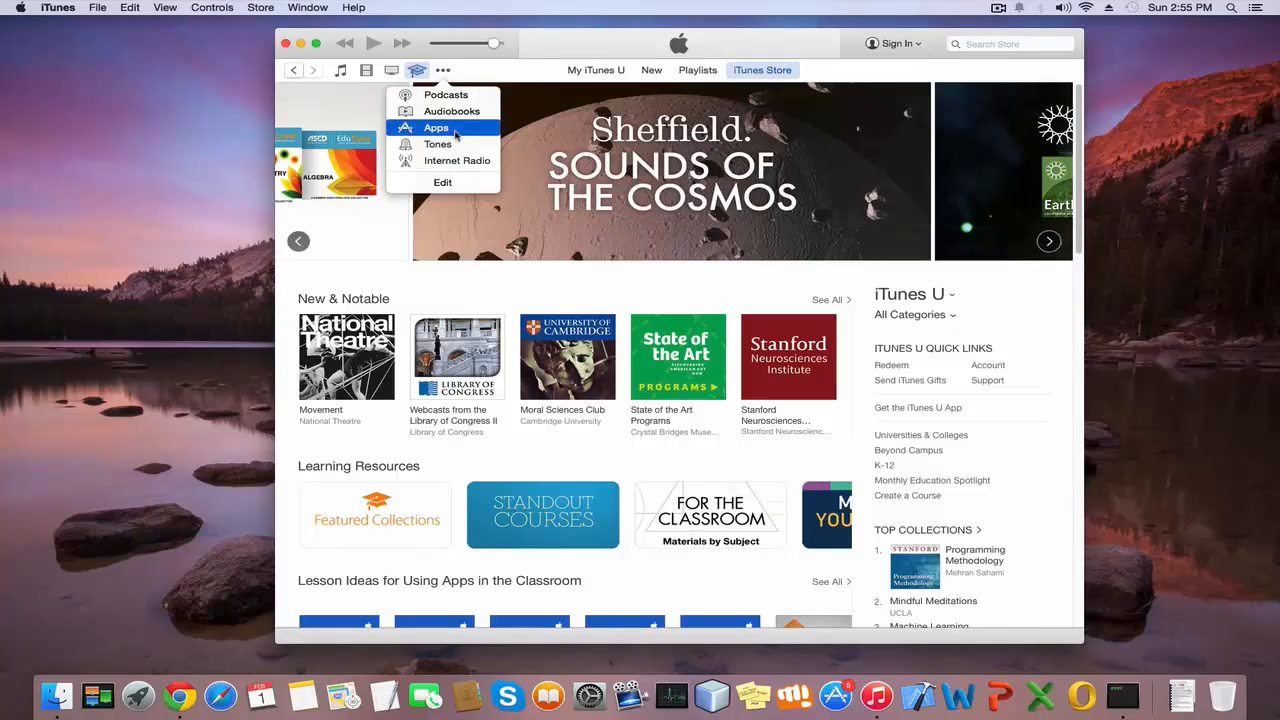
click(436, 128)
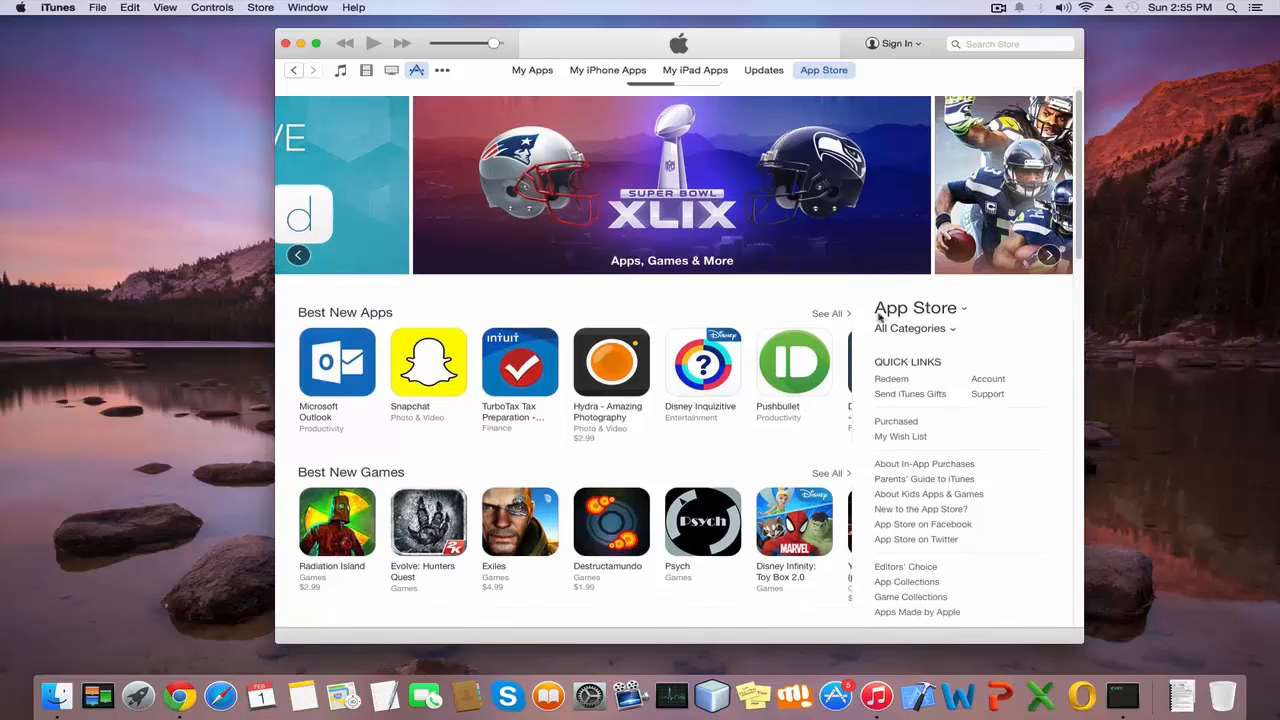
Get the free Trivia Crack app and choose Create Apple ID in the sign-in dialog
scroll(down, 3)
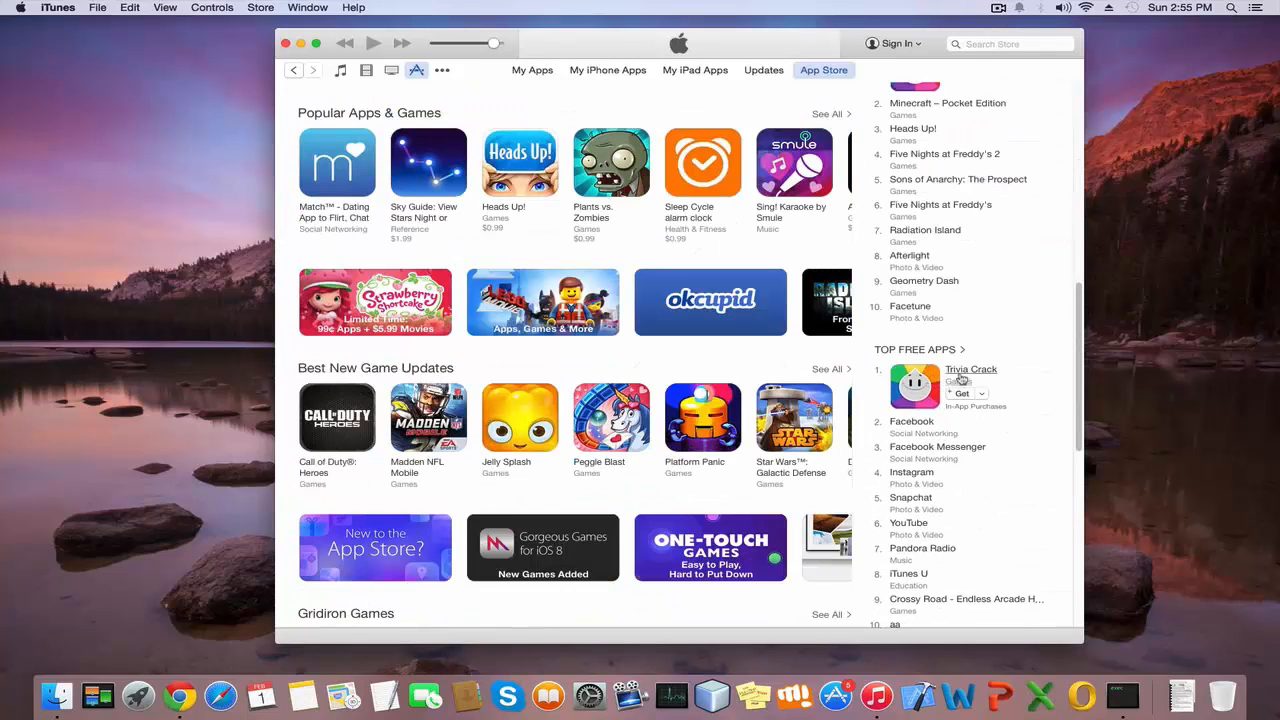
click(970, 368)
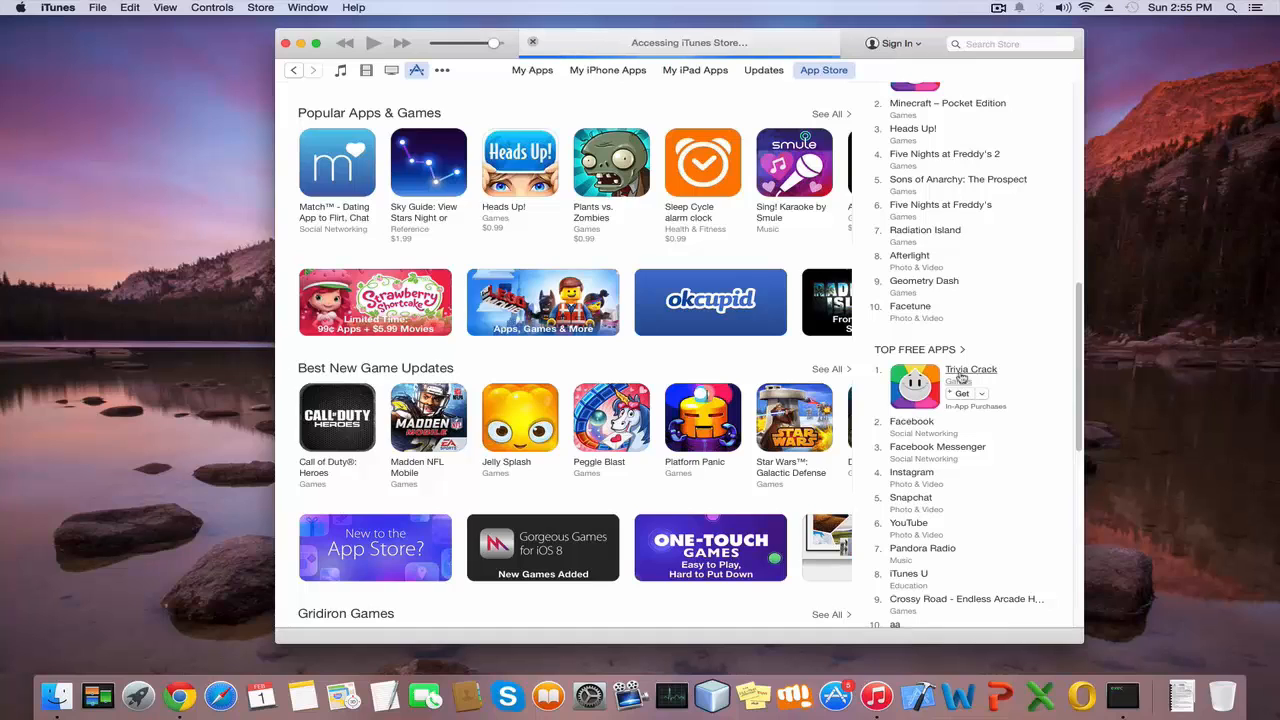
click(970, 368)
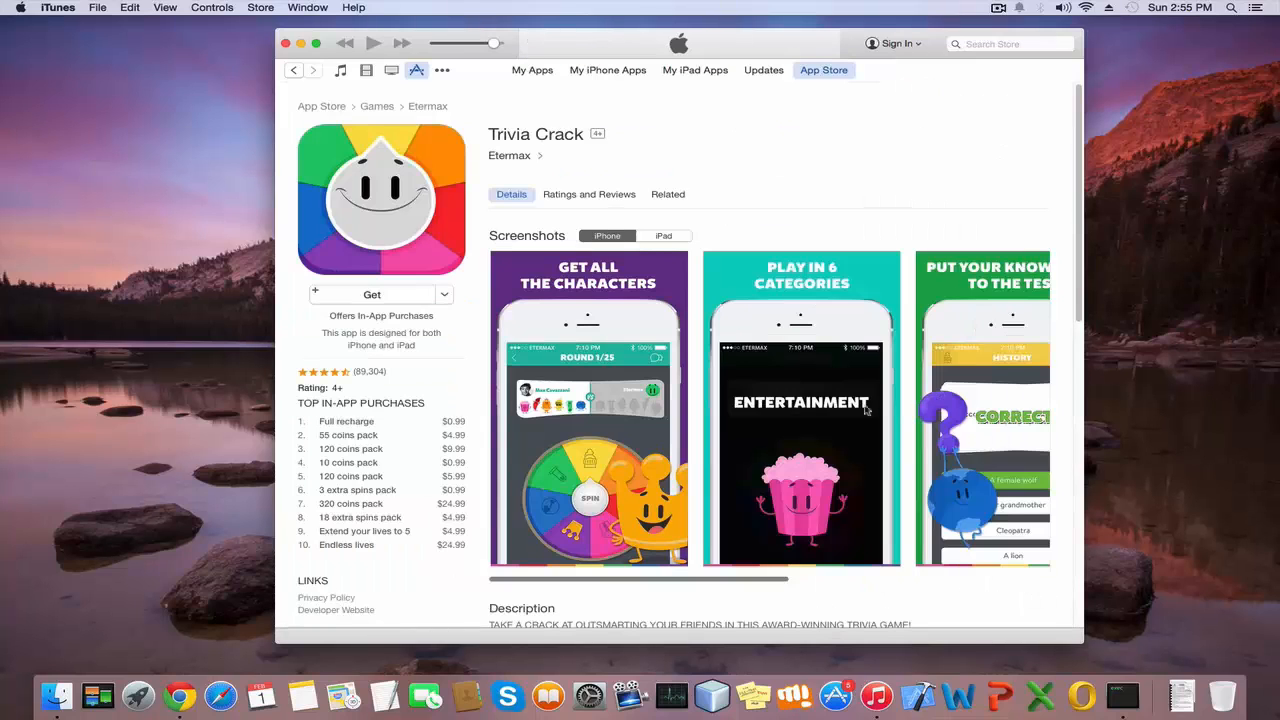
click(372, 294)
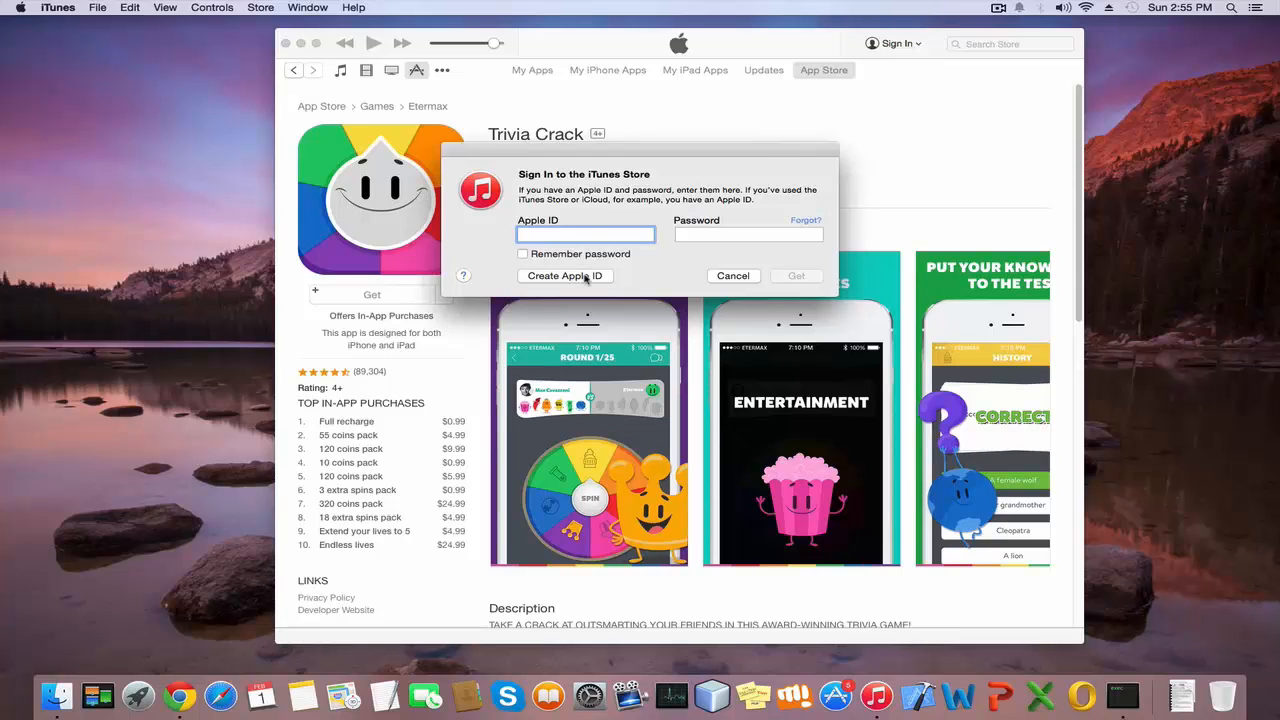
click(732, 276)
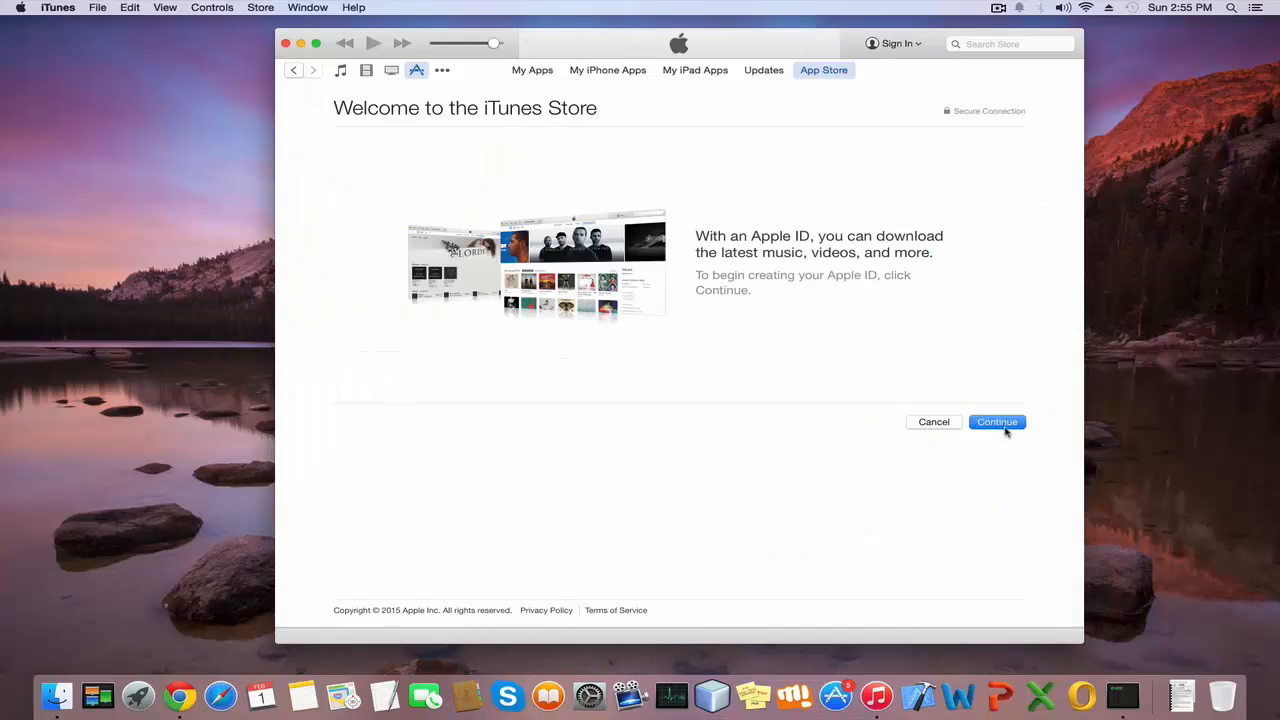
Continue past the welcome, agree to the Terms and Conditions, reaching the details form
click(996, 420)
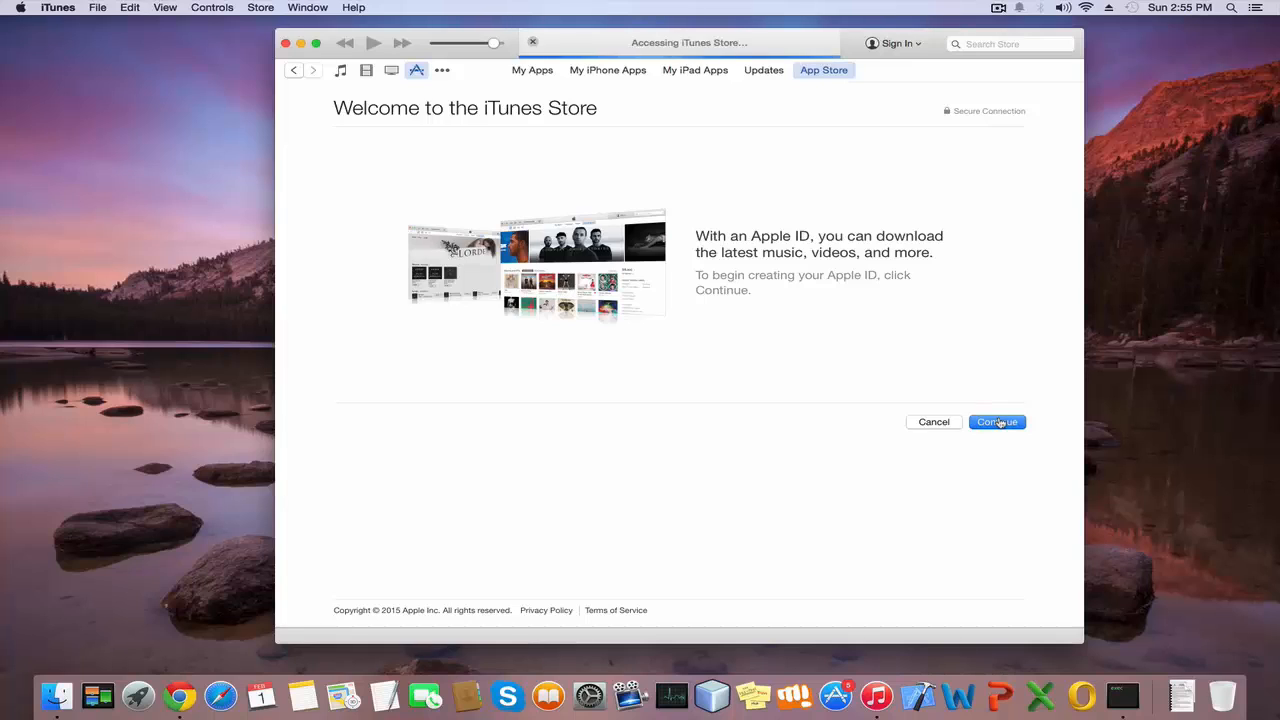
click(996, 420)
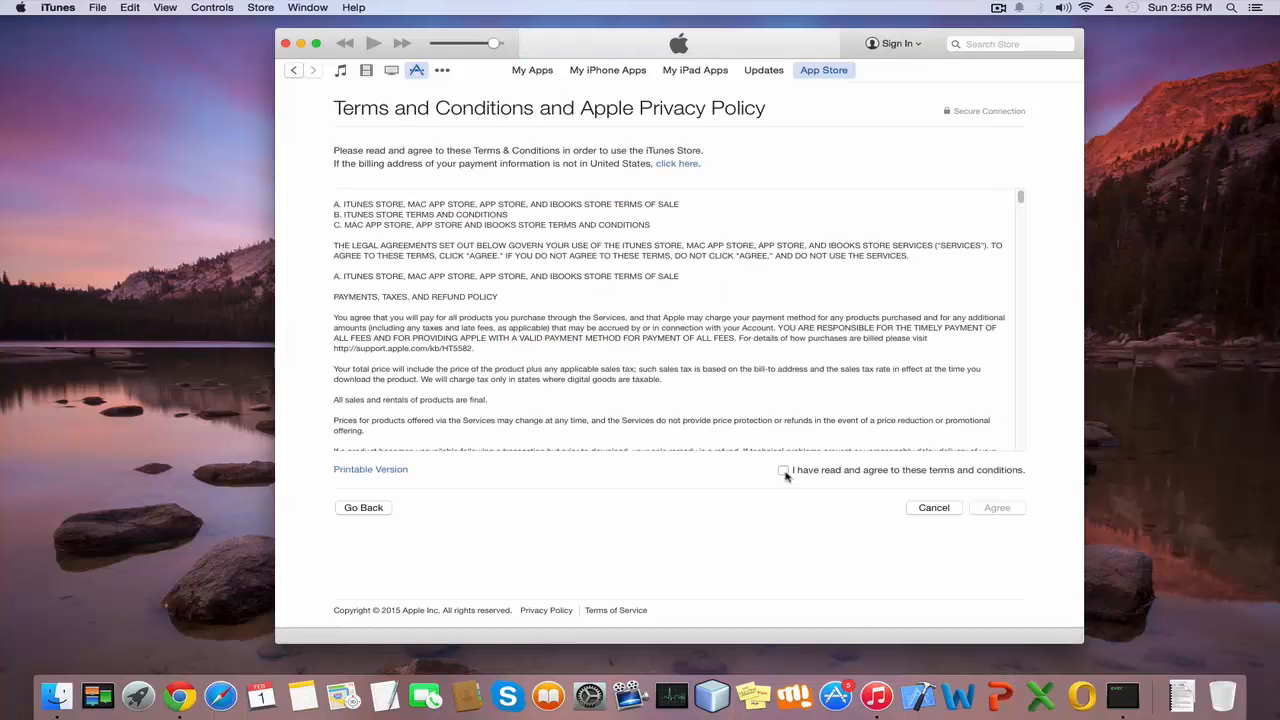
click(784, 470)
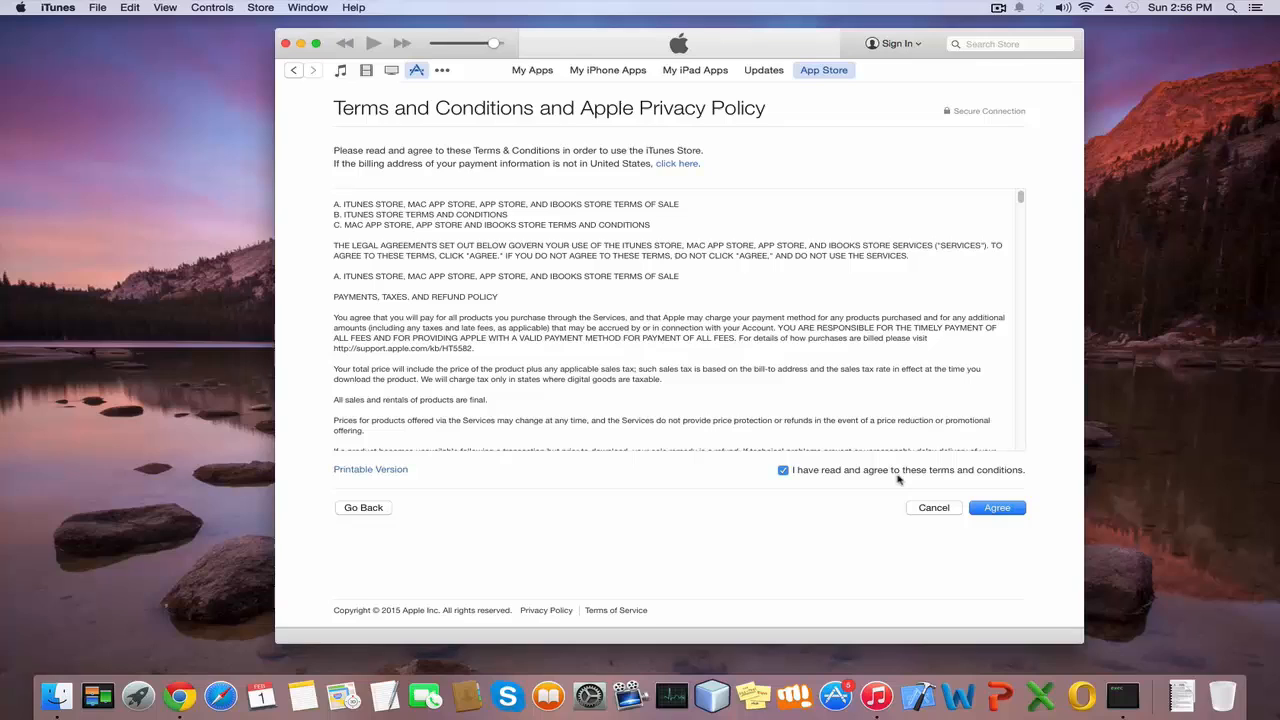
mouse_move(976, 482)
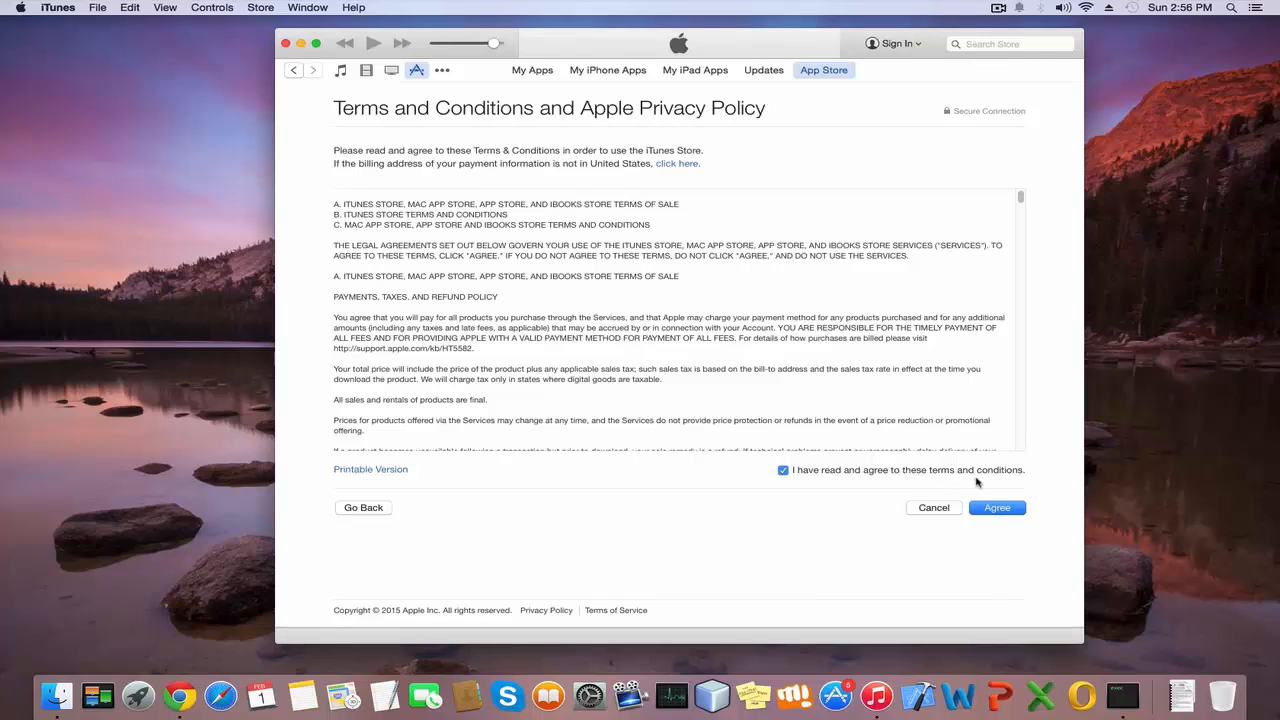
click(996, 508)
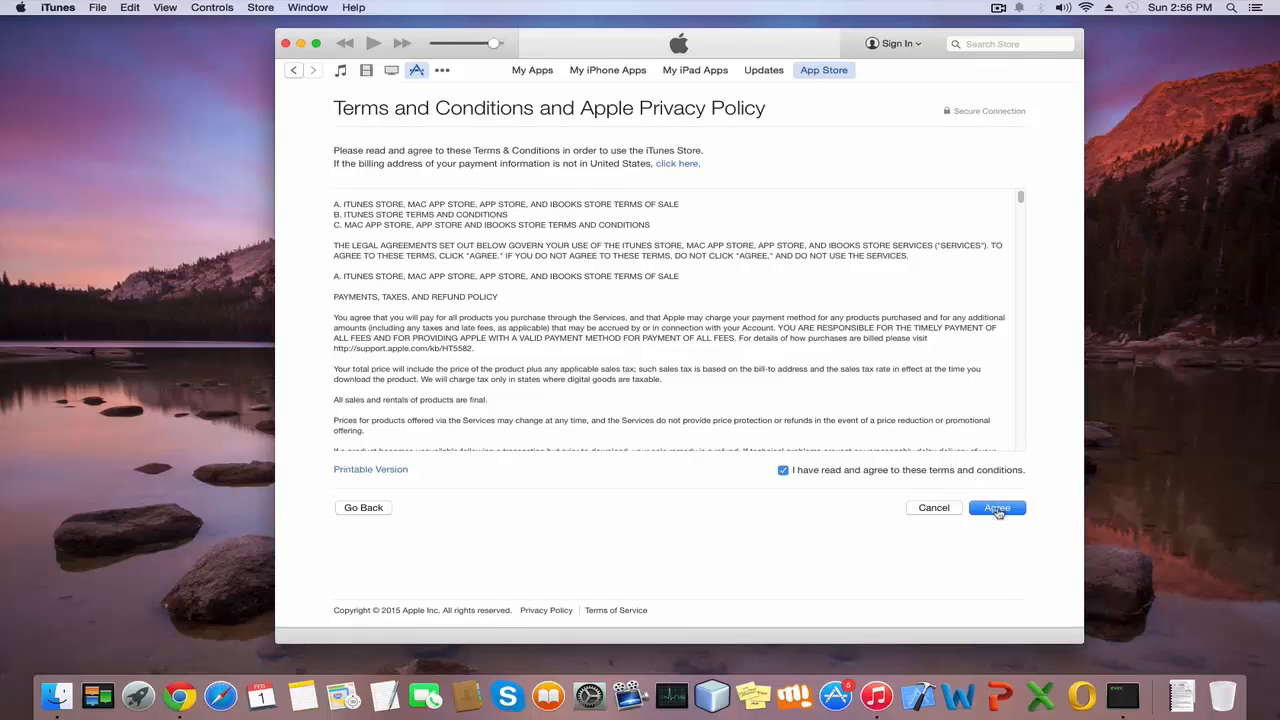
click(996, 508)
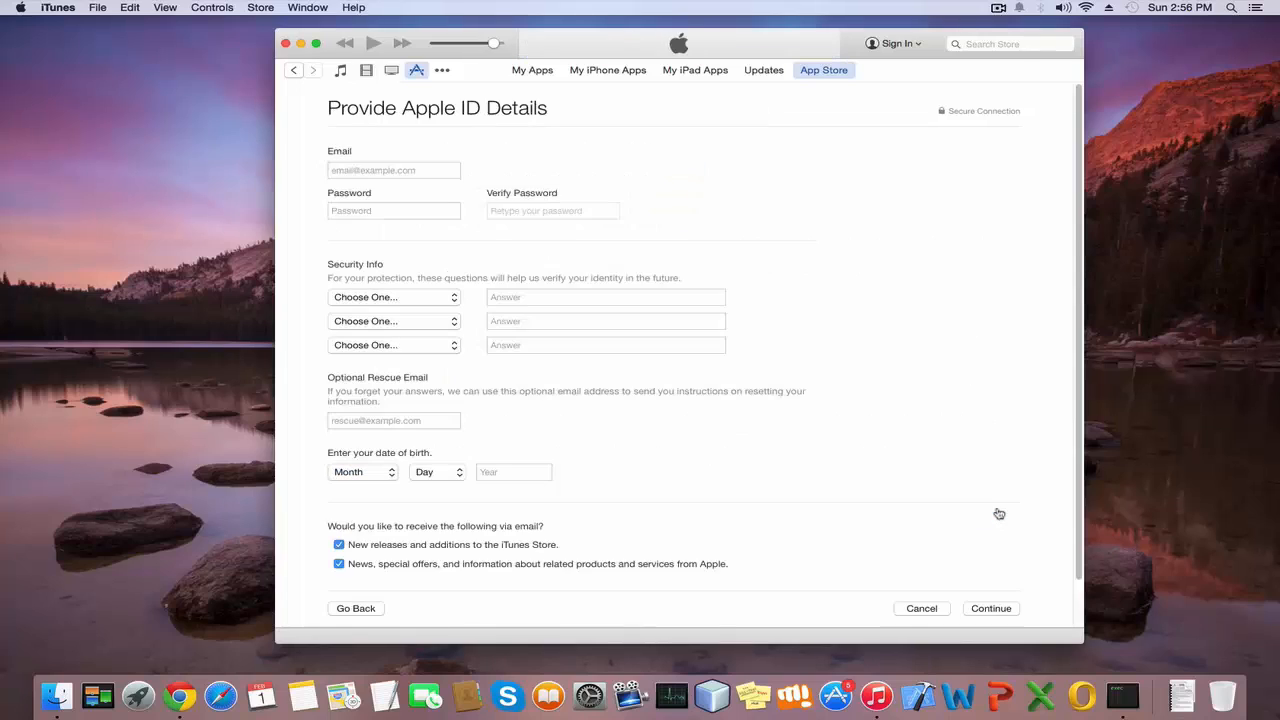
click(392, 170)
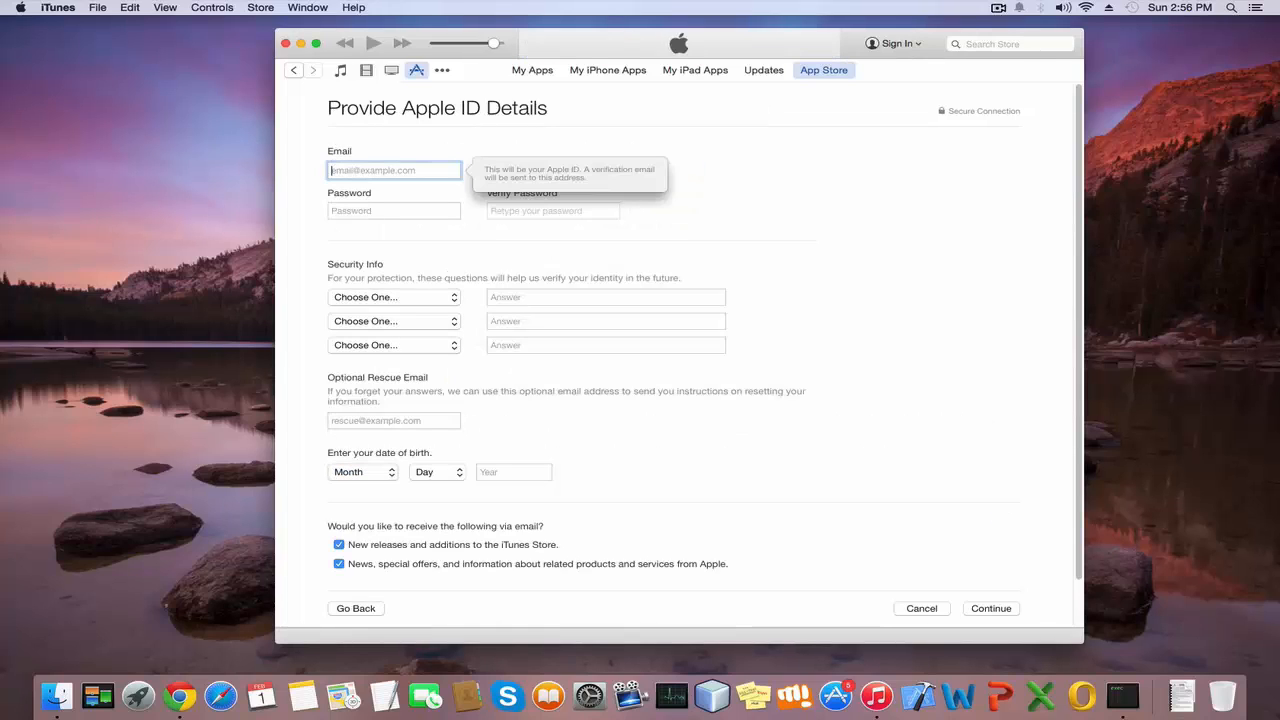
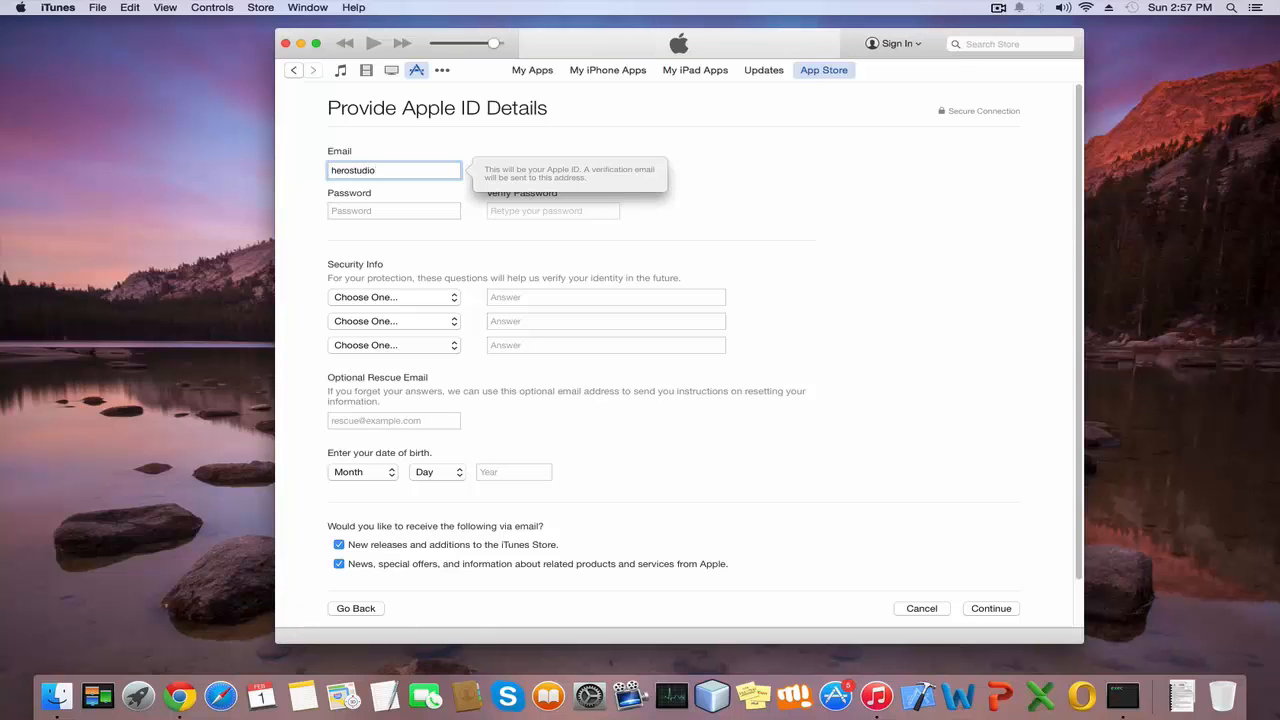
click(394, 210)
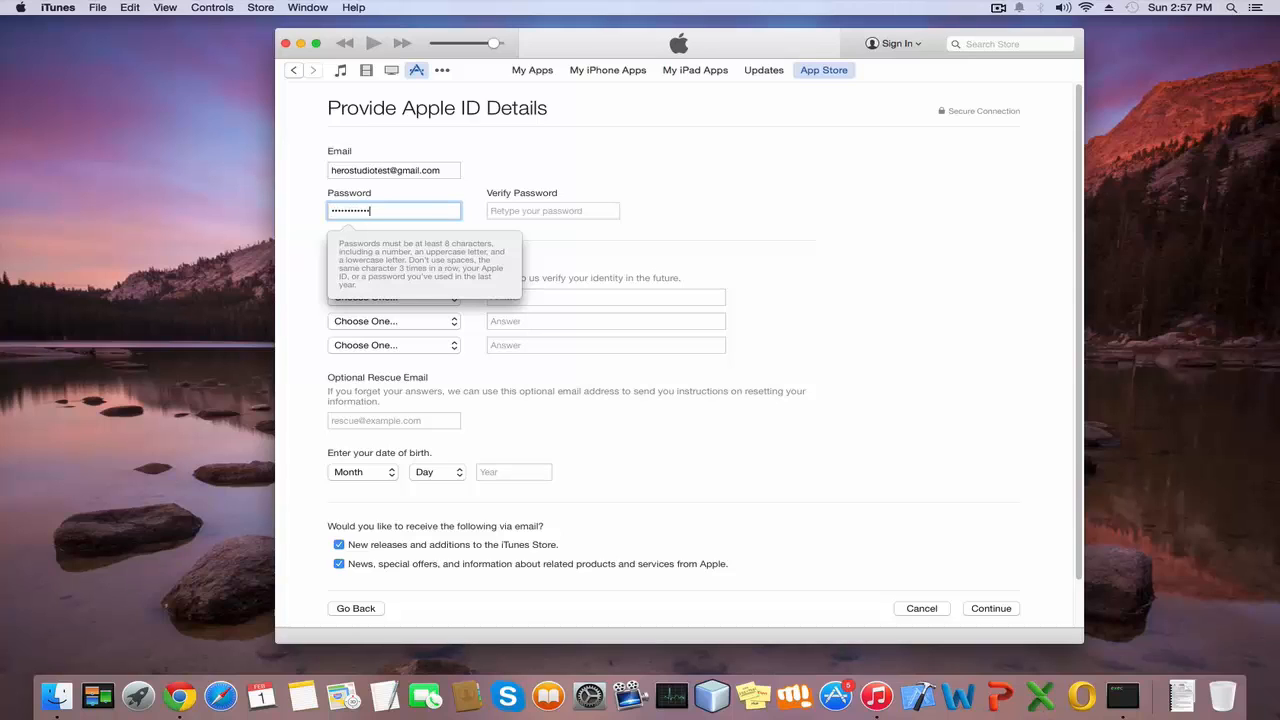
click(552, 210)
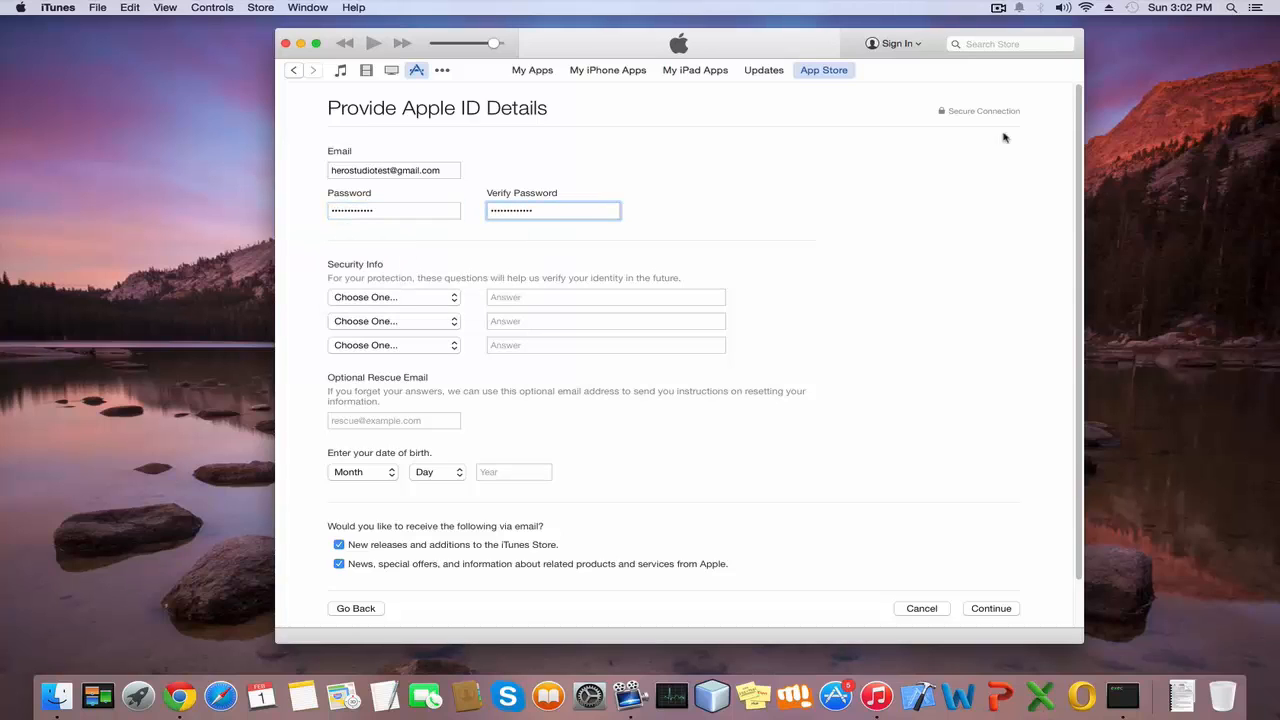
mouse_move(448, 344)
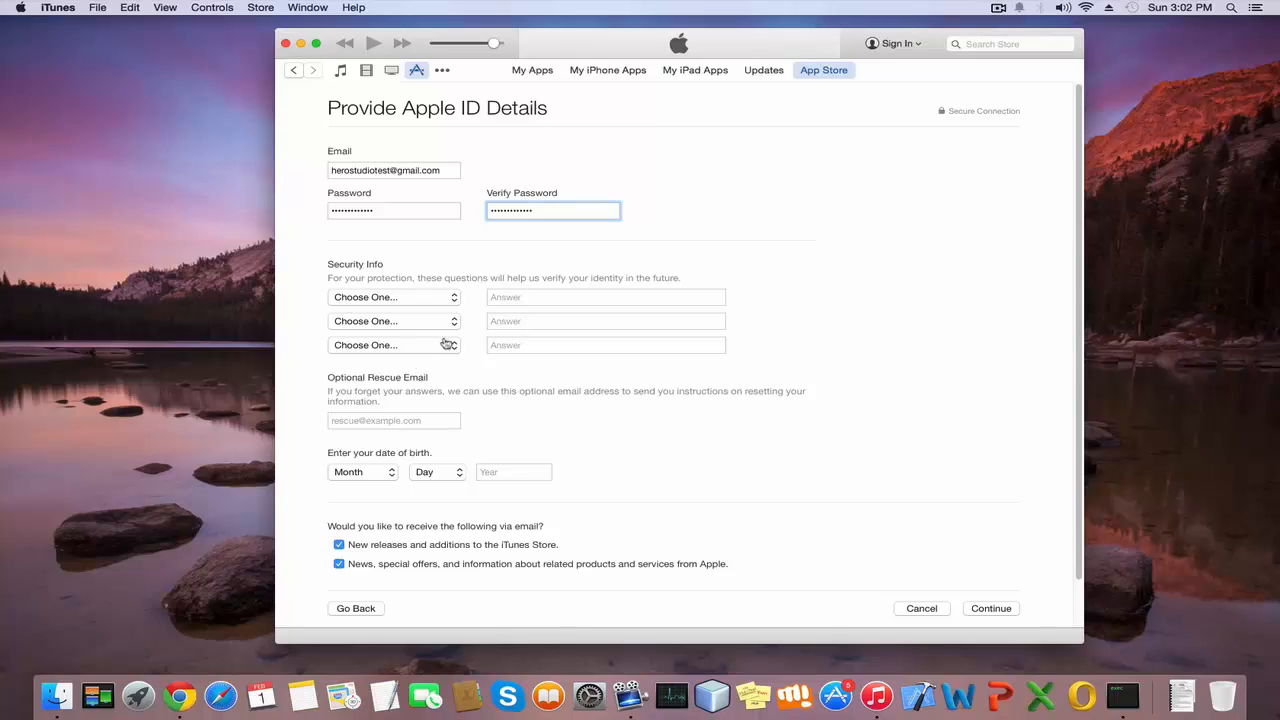
mouse_move(448, 344)
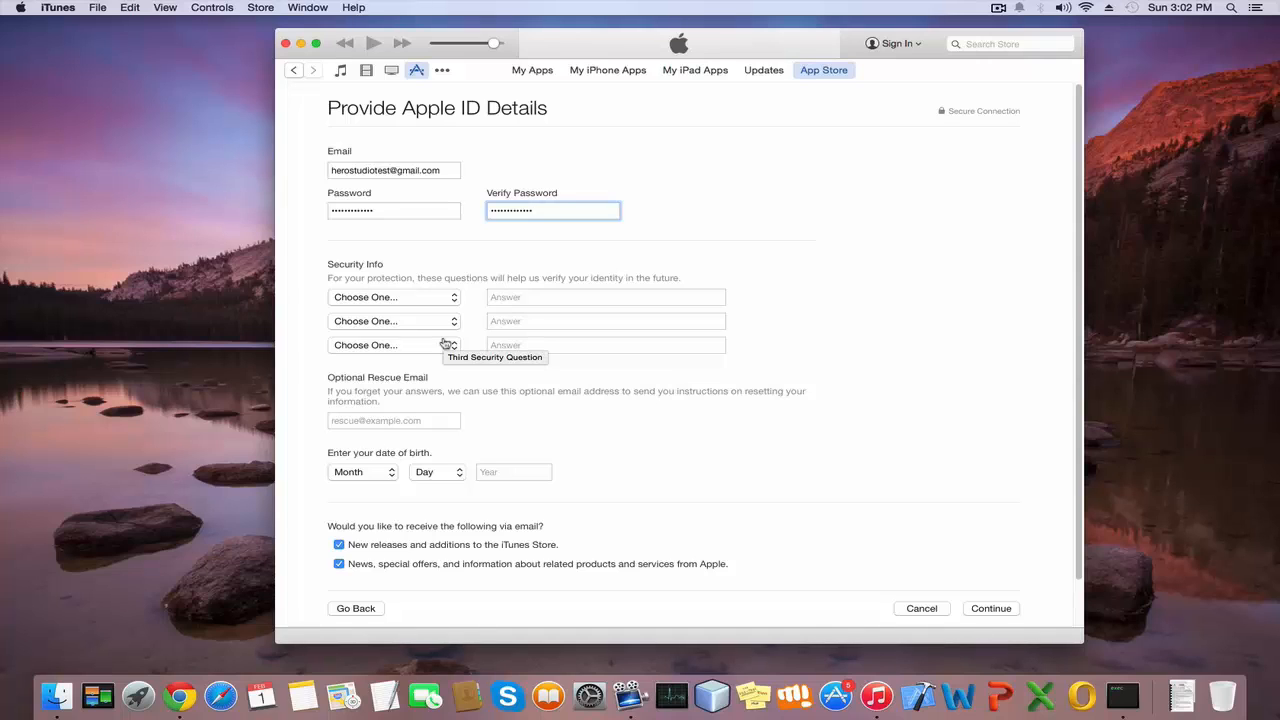
mouse_move(456, 362)
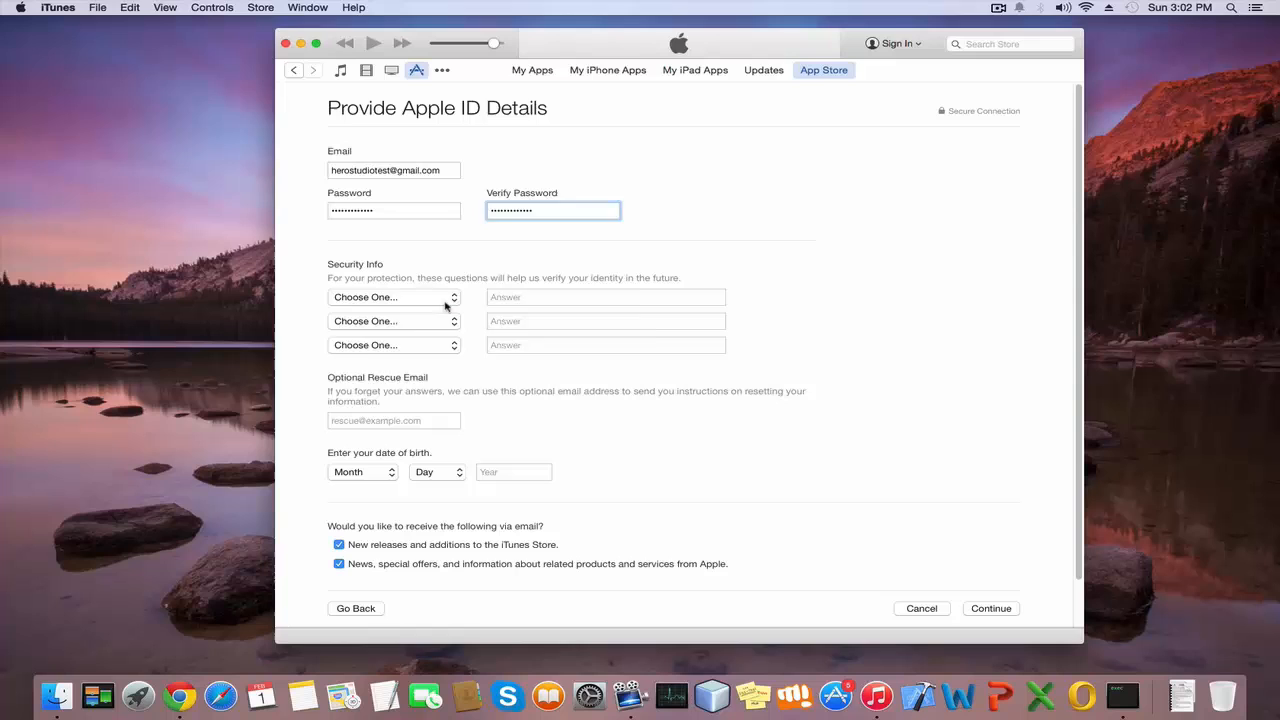
click(392, 296)
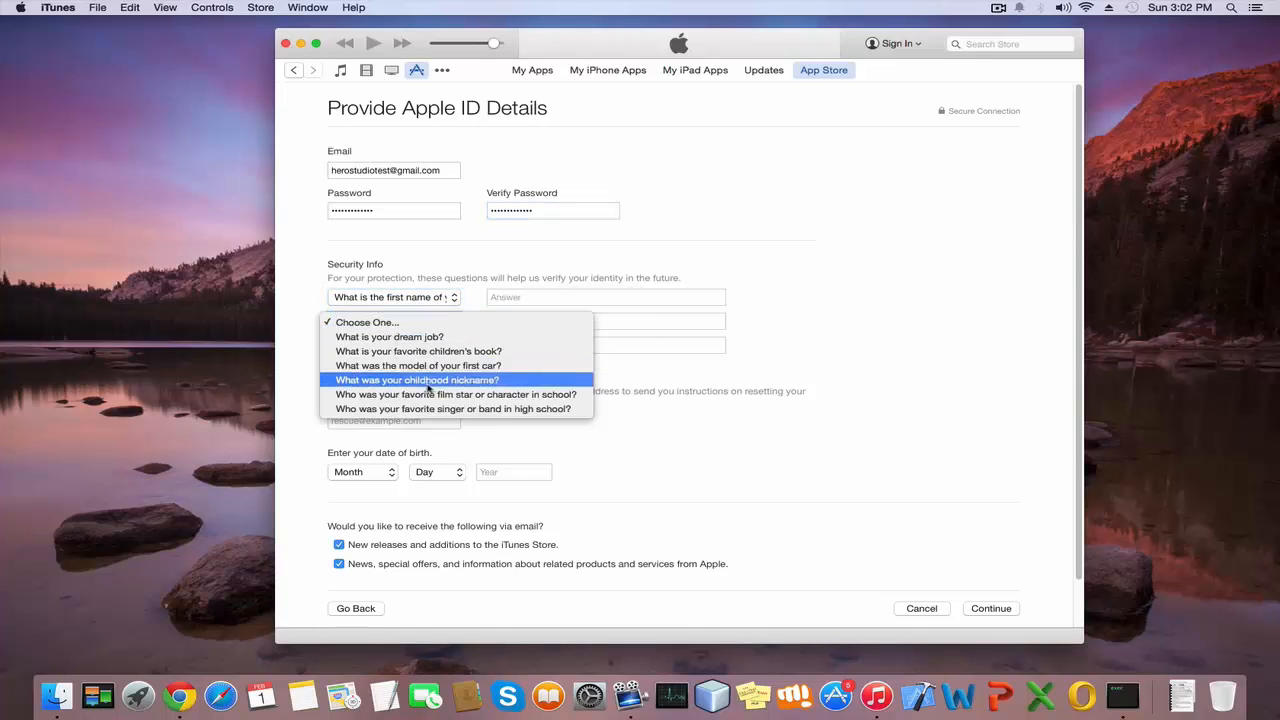
click(416, 380)
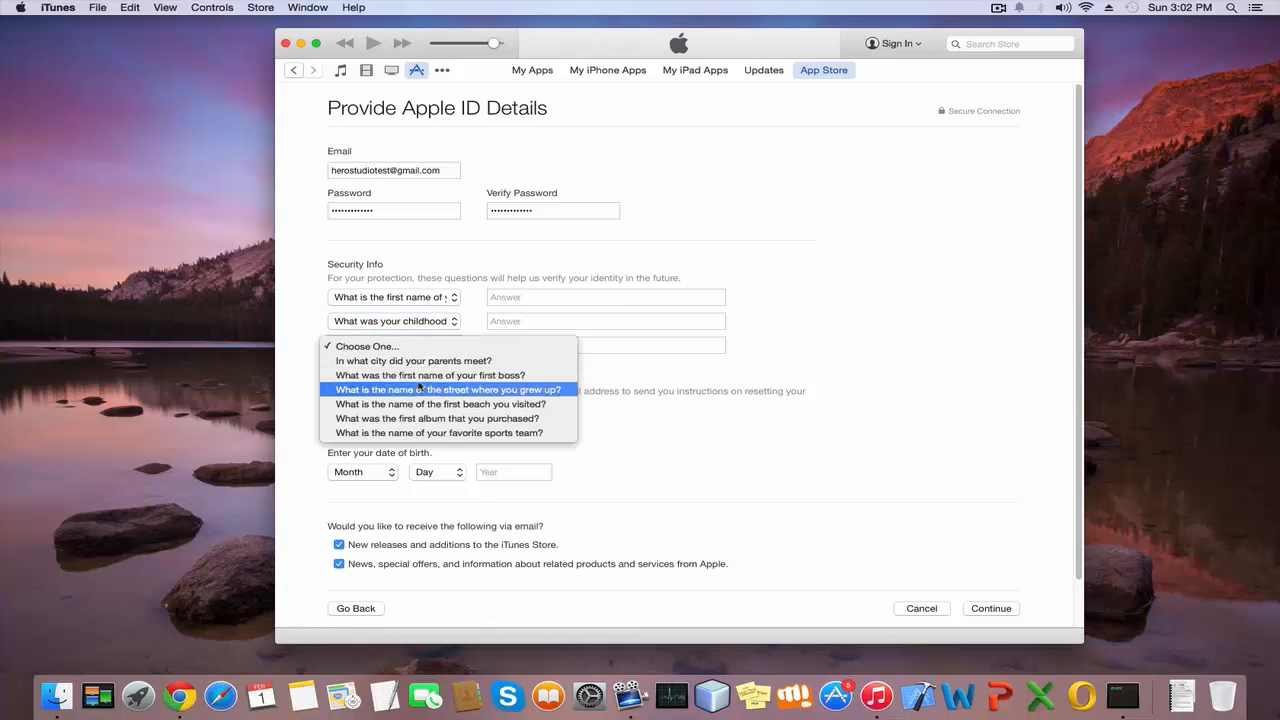
click(448, 388)
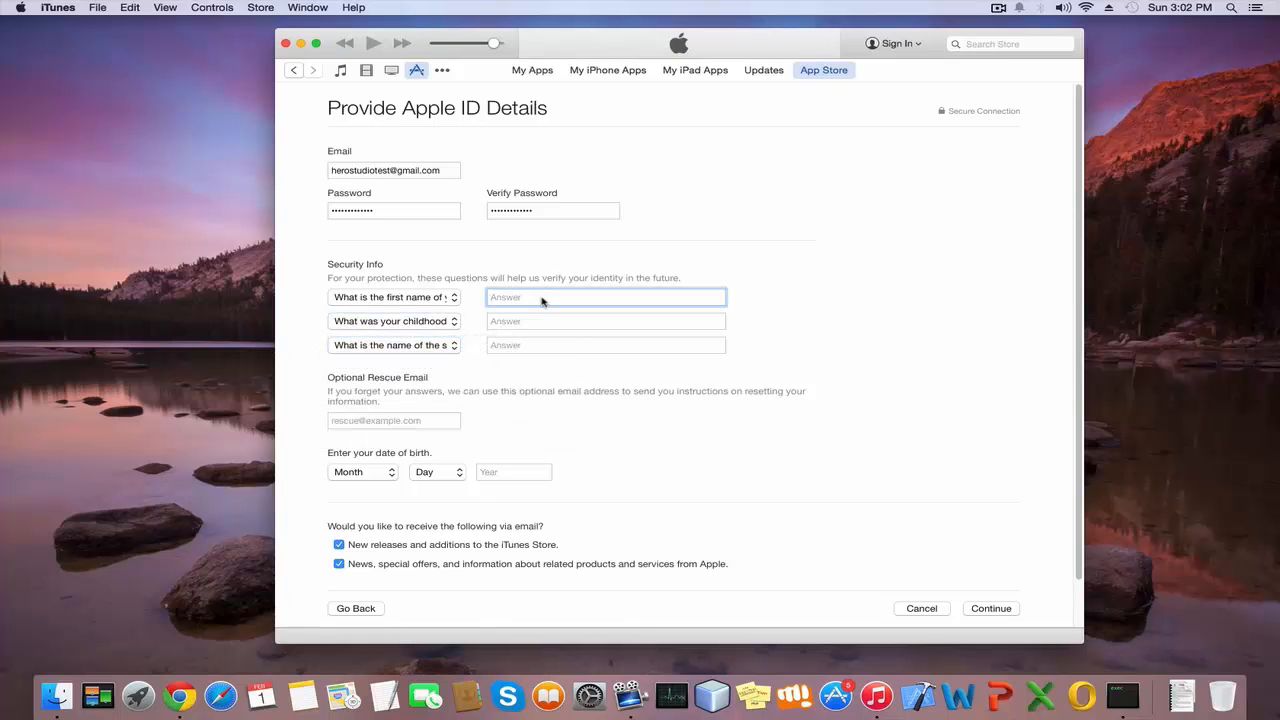
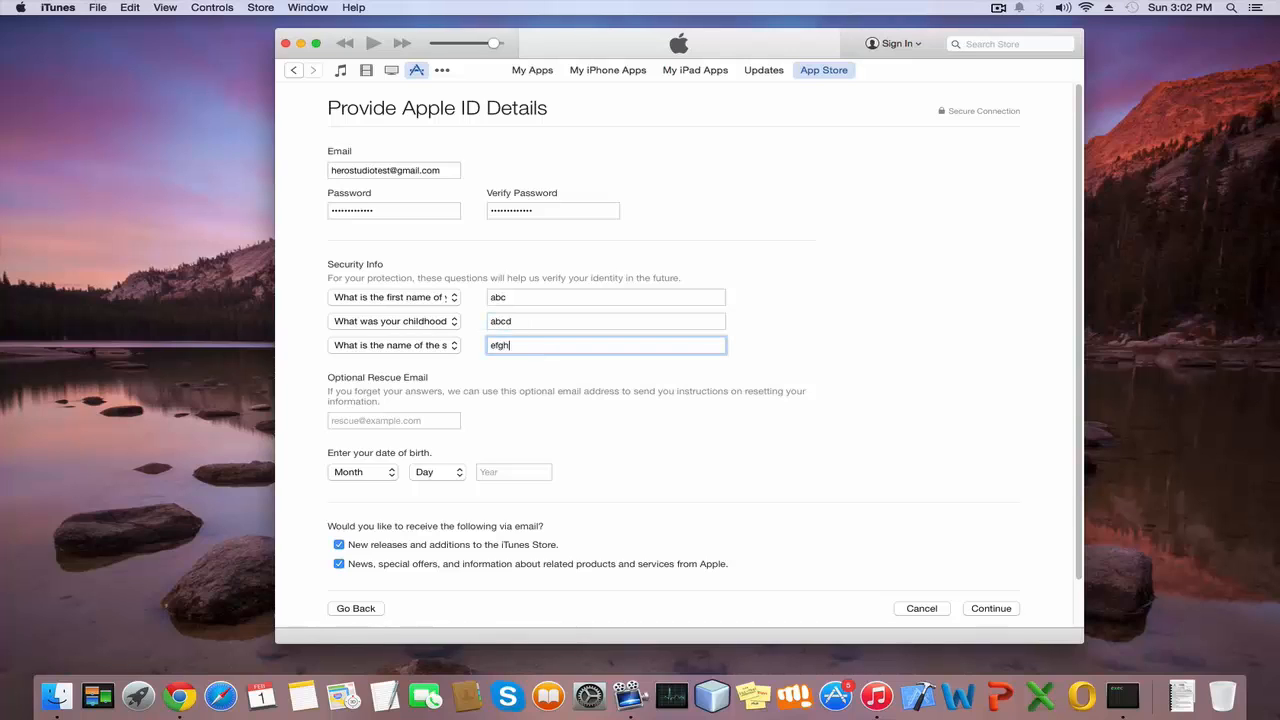
click(990, 608)
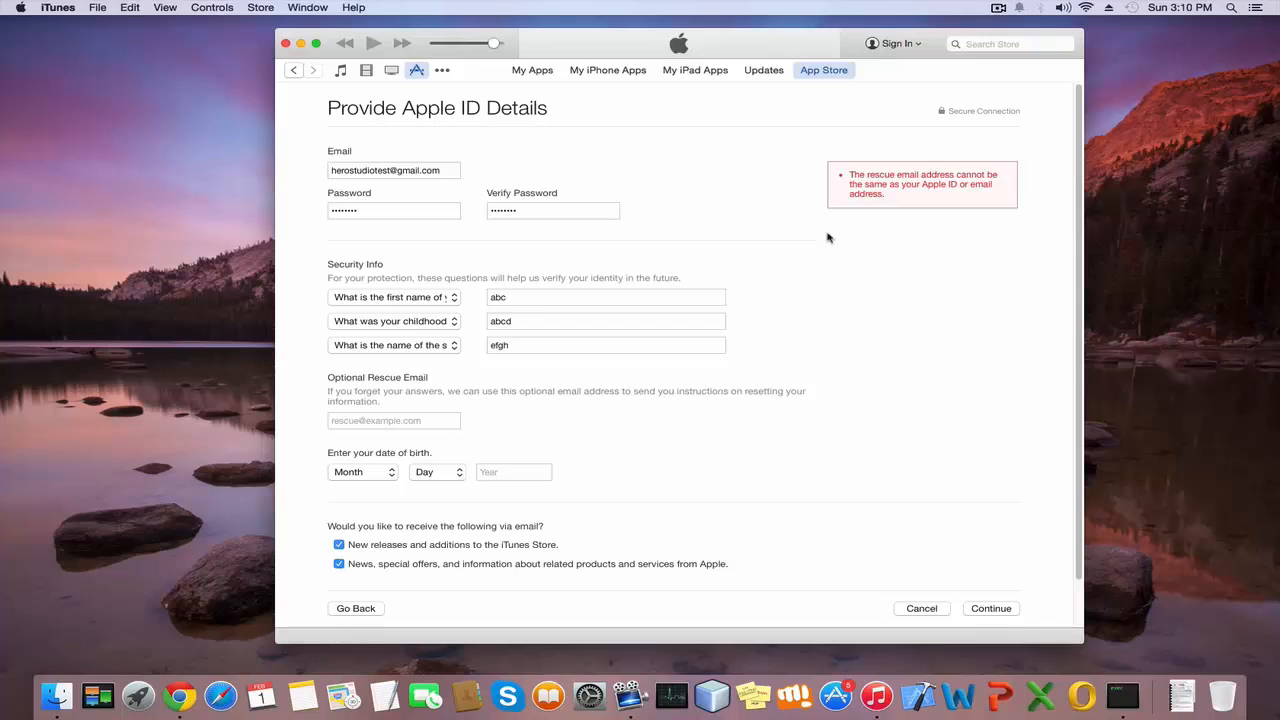
mouse_move(420, 420)
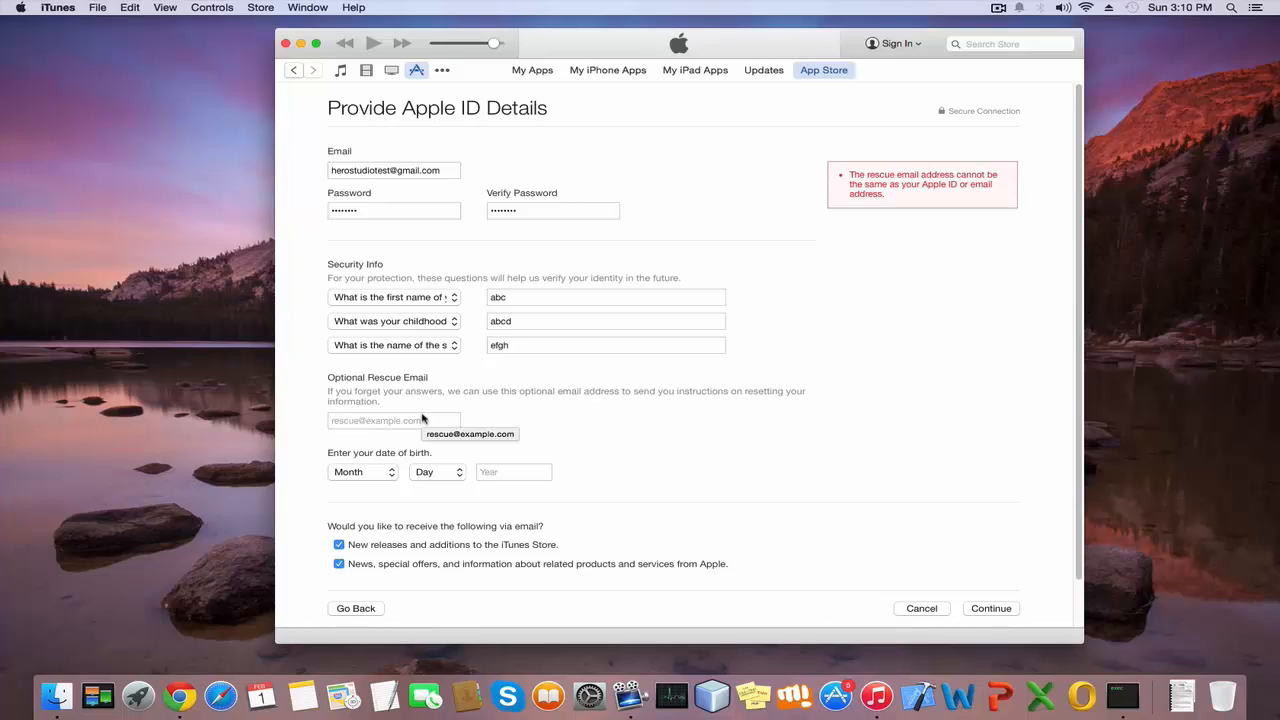
Set the birth date to January 25, 1990
click(512, 472)
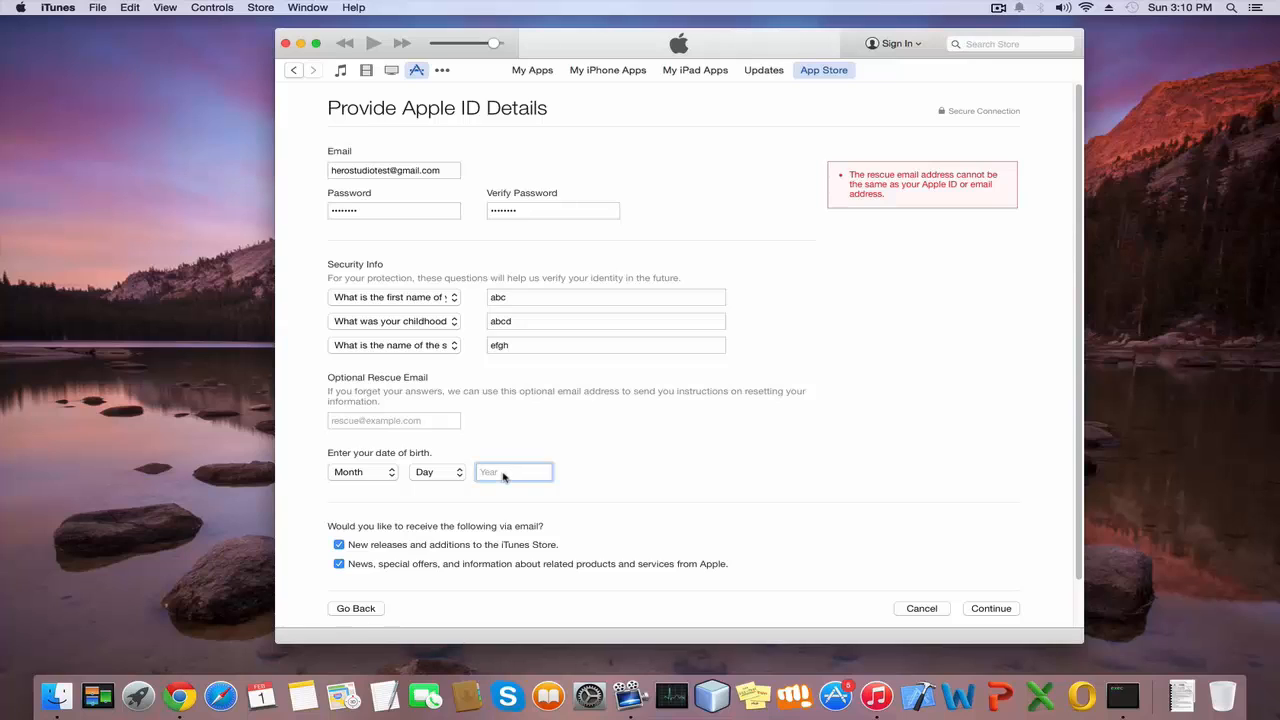
text(1990)
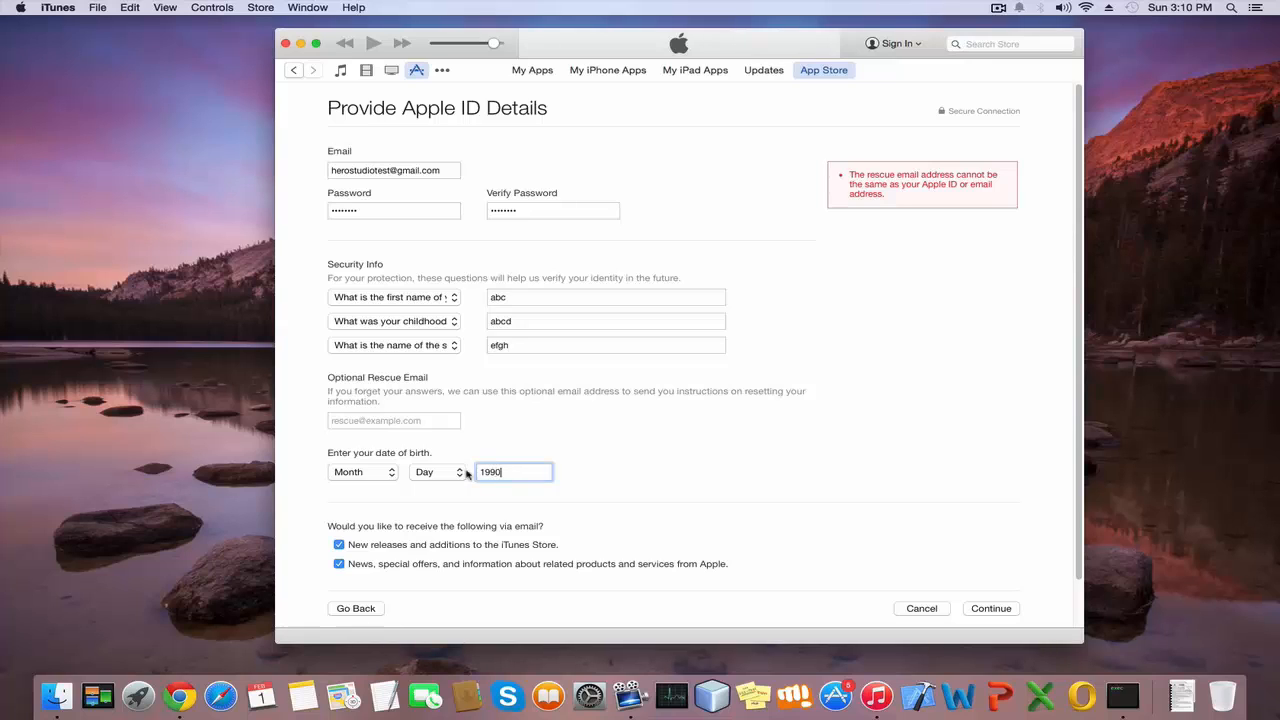
click(436, 472)
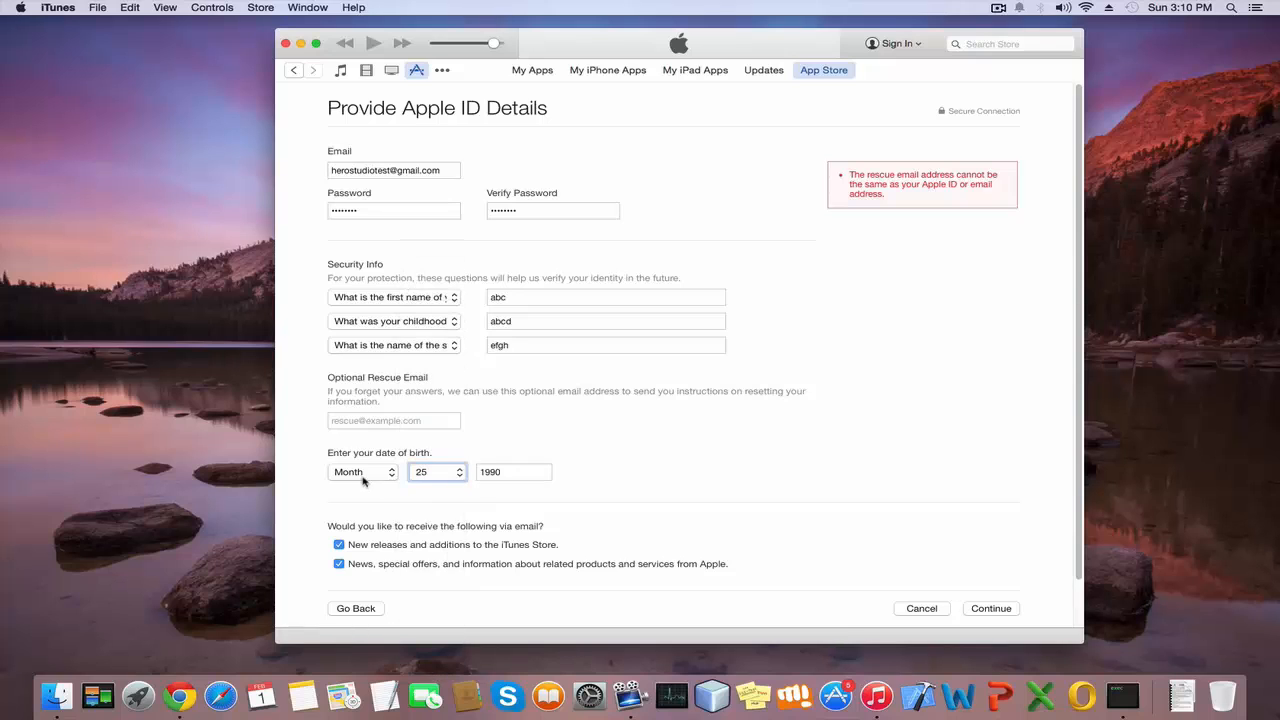
click(364, 472)
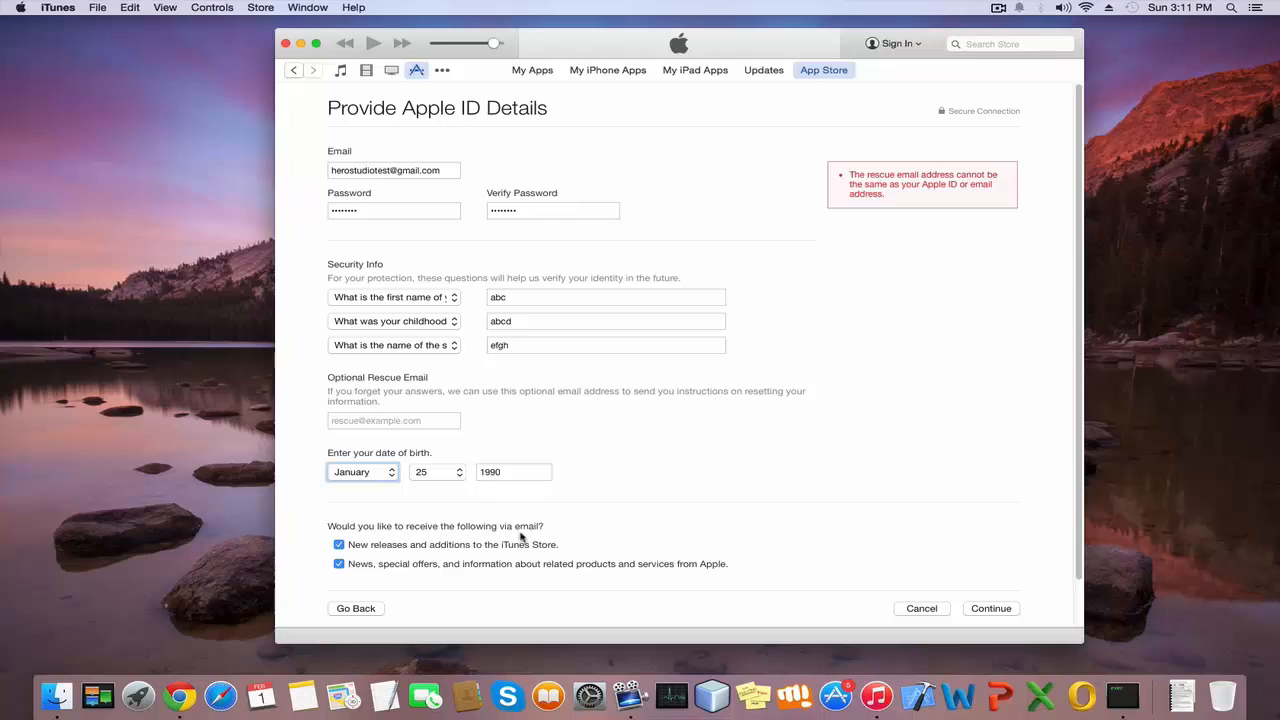
mouse_move(544, 532)
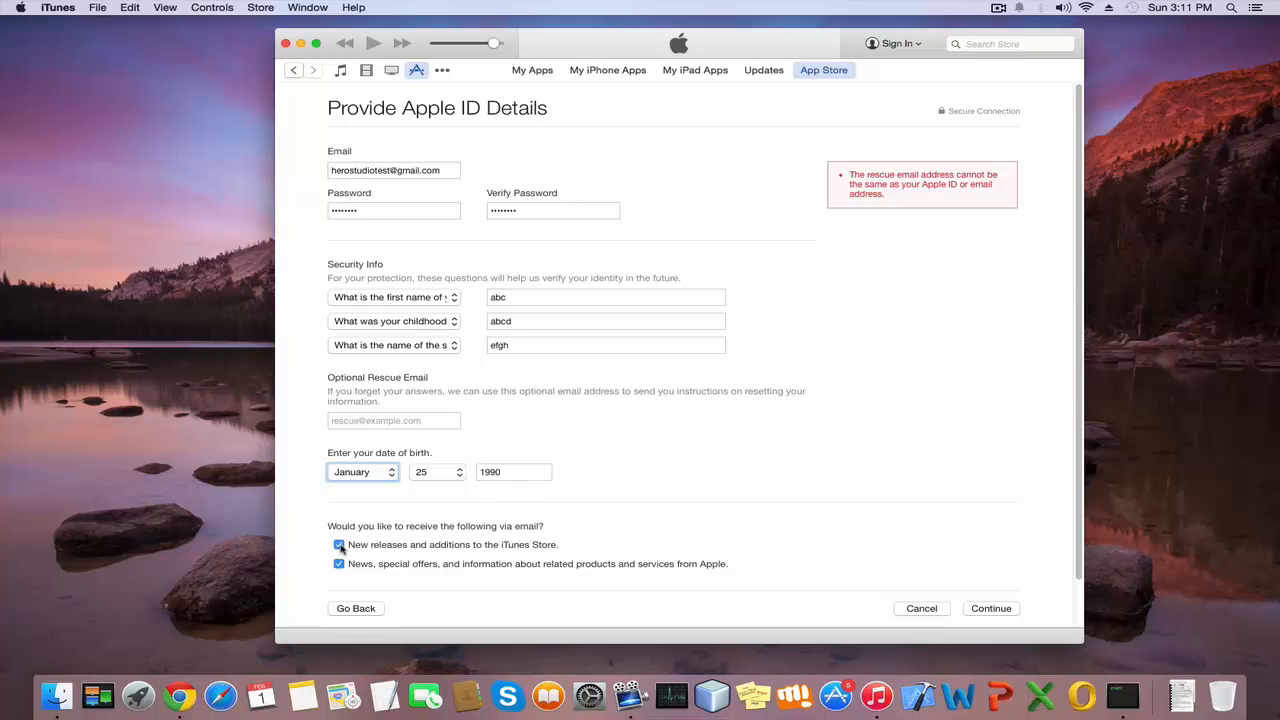
Uncheck both email subscription offers and continue to the payment page
click(340, 544)
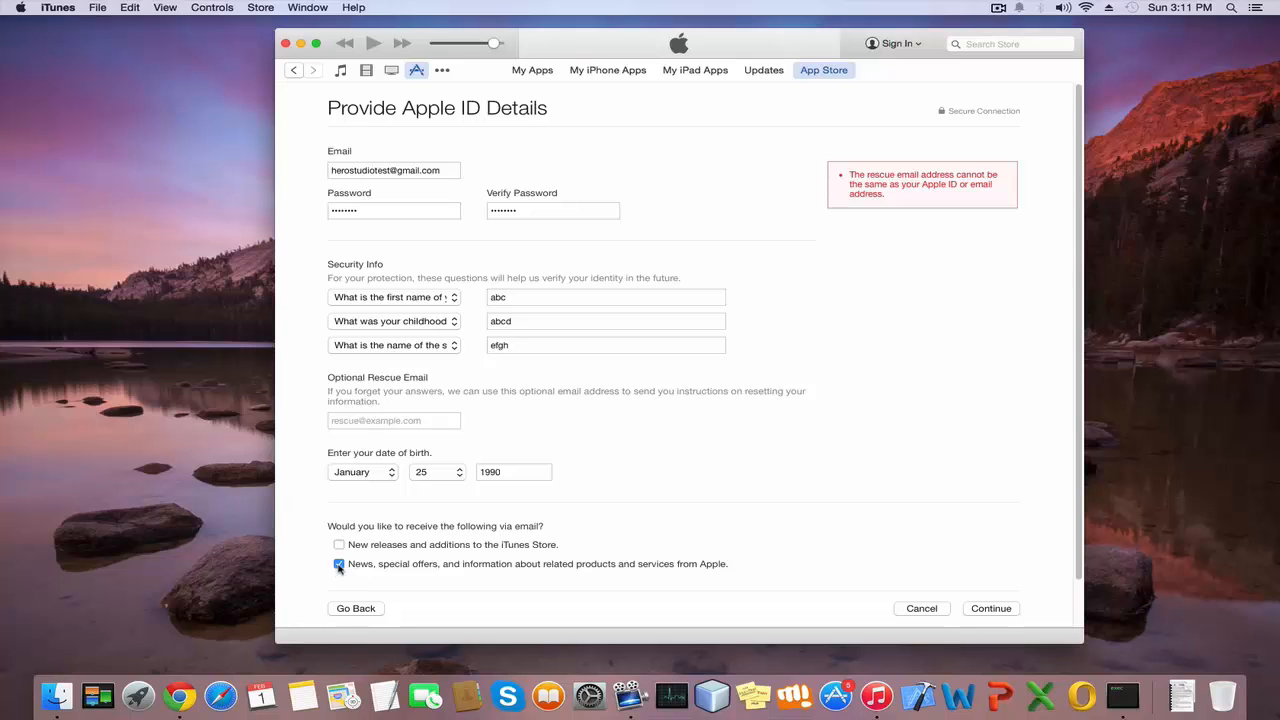
click(340, 564)
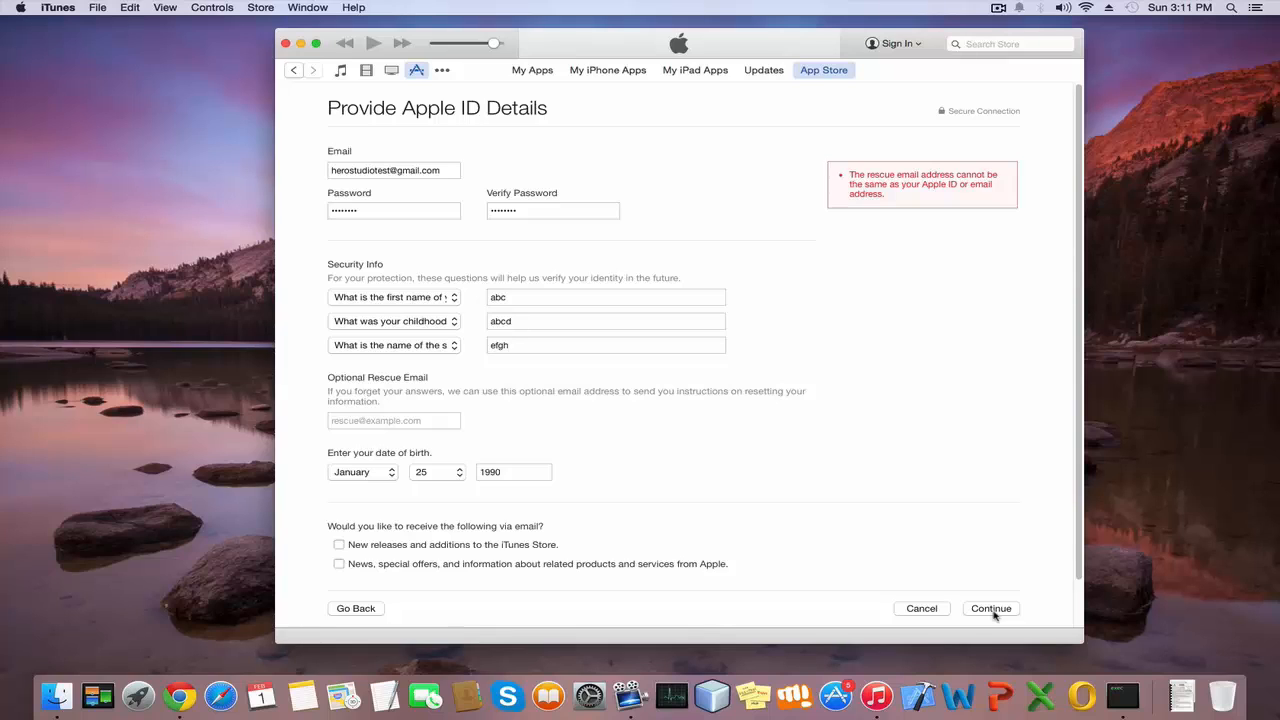
click(990, 608)
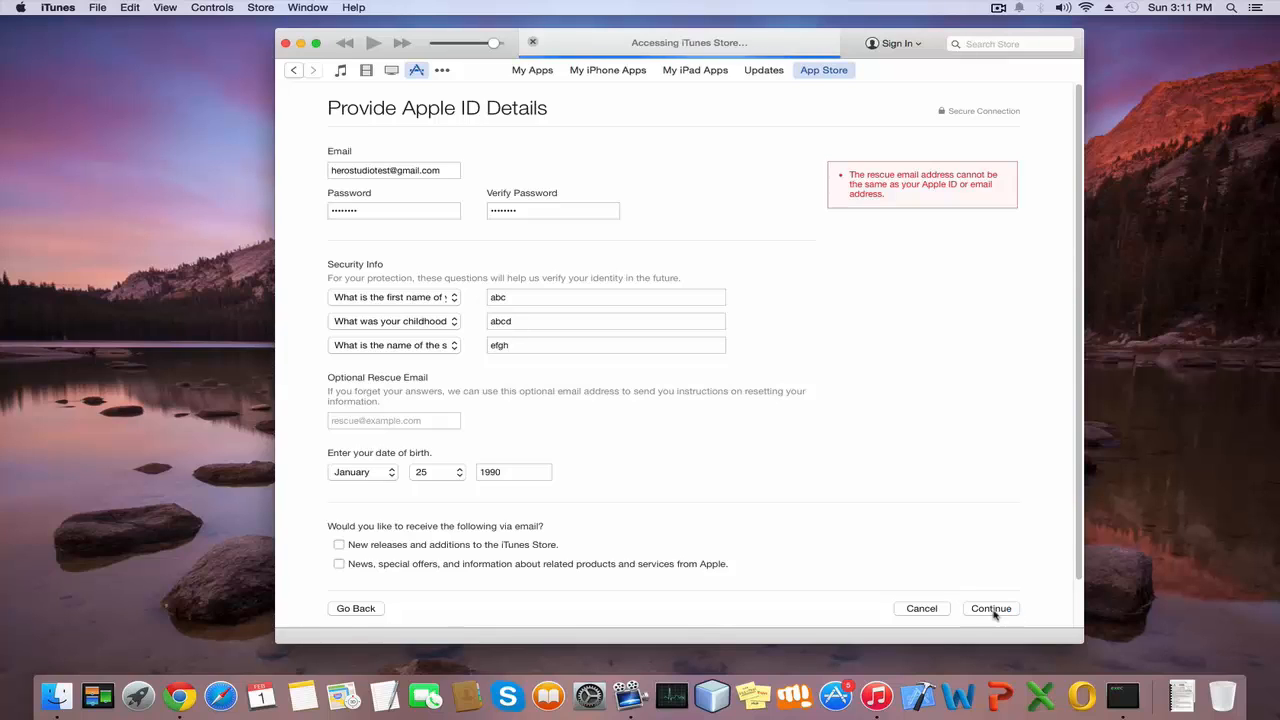
click(990, 608)
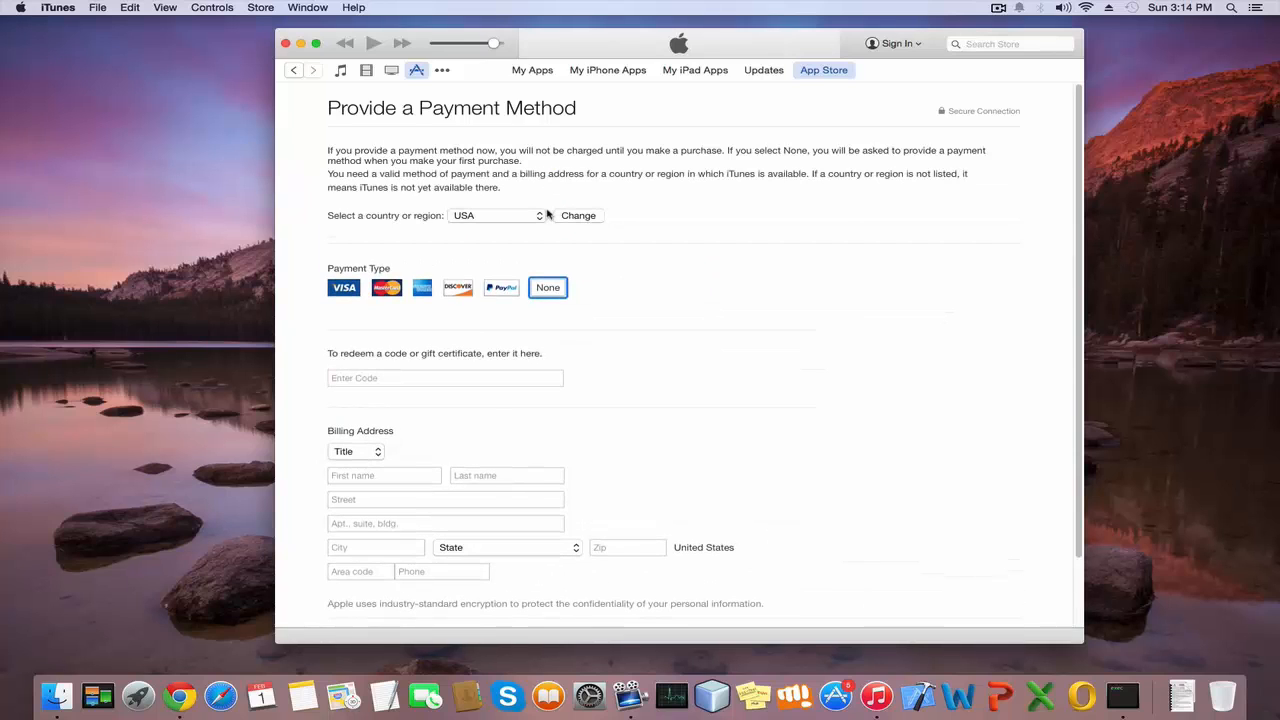
mouse_move(552, 244)
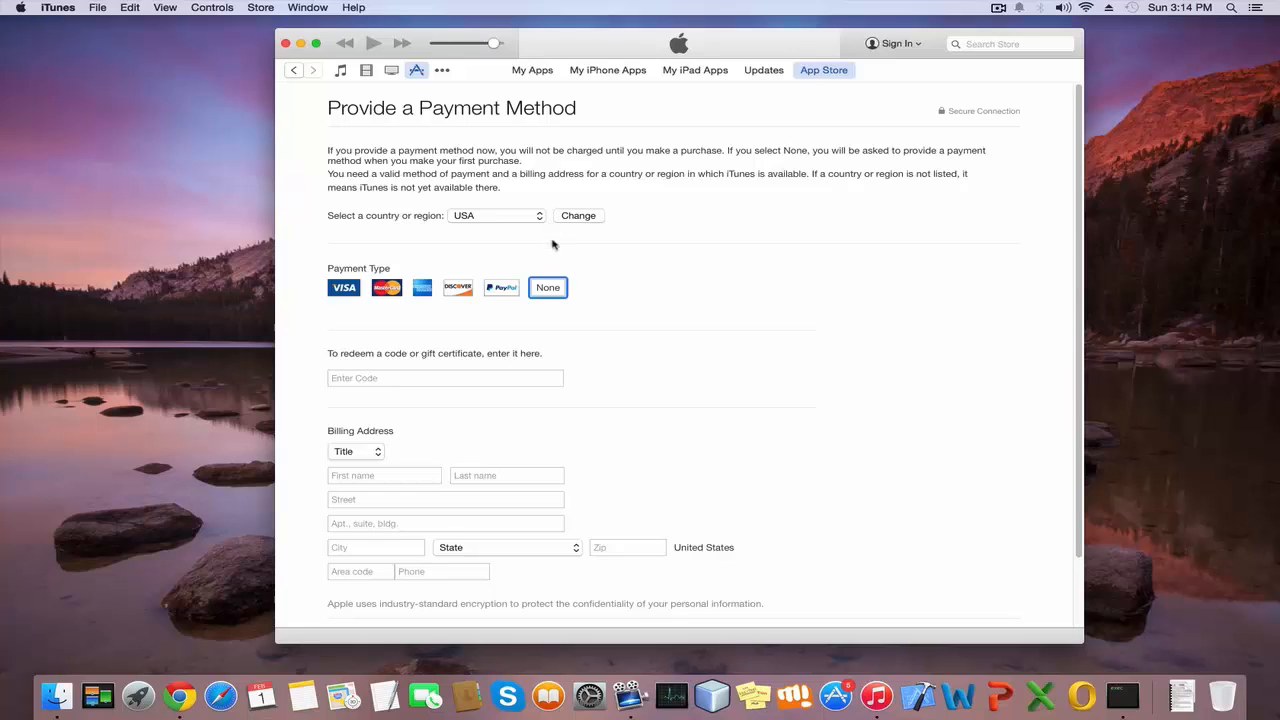
Keep USA as the country and apply it so the payment page reloads
click(496, 216)
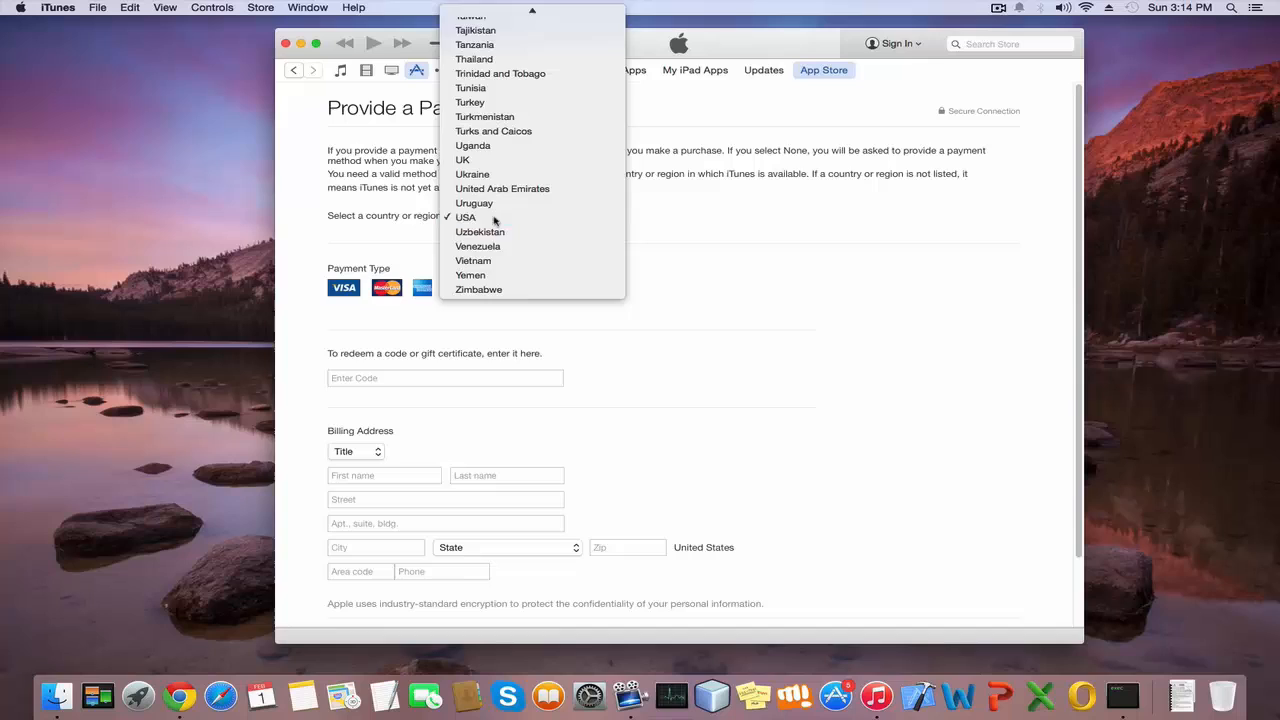
click(466, 216)
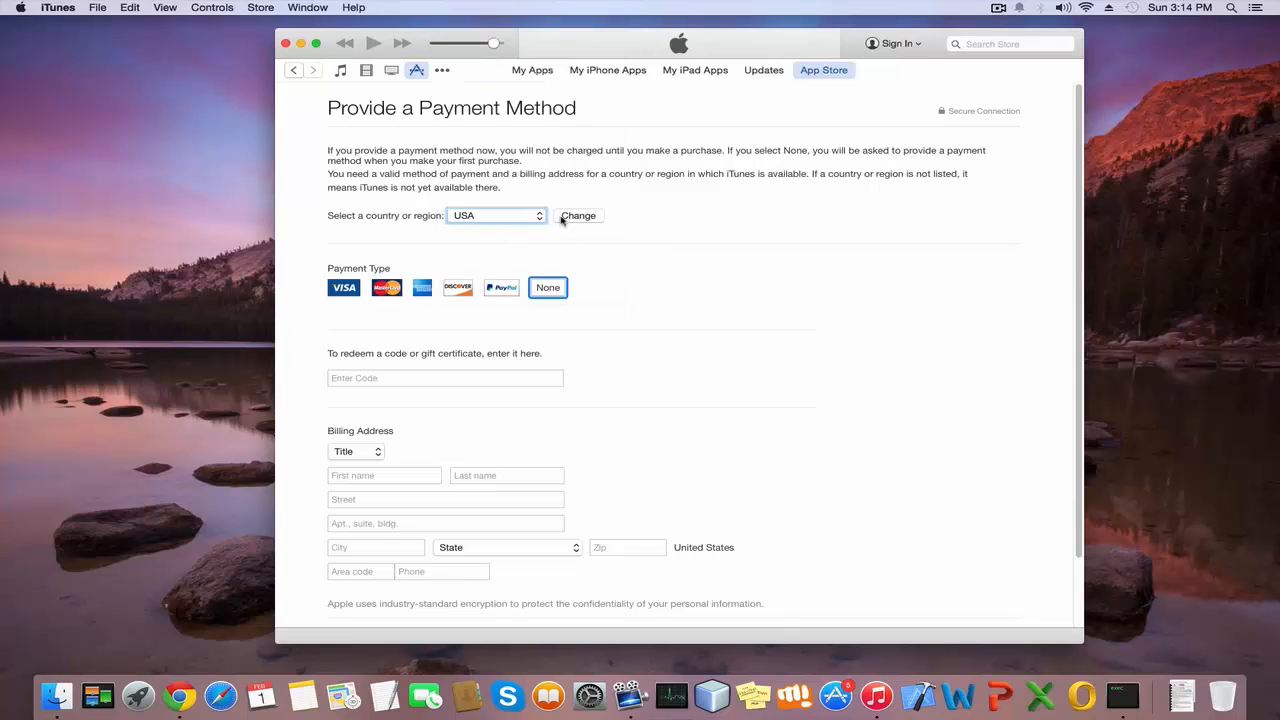
click(578, 216)
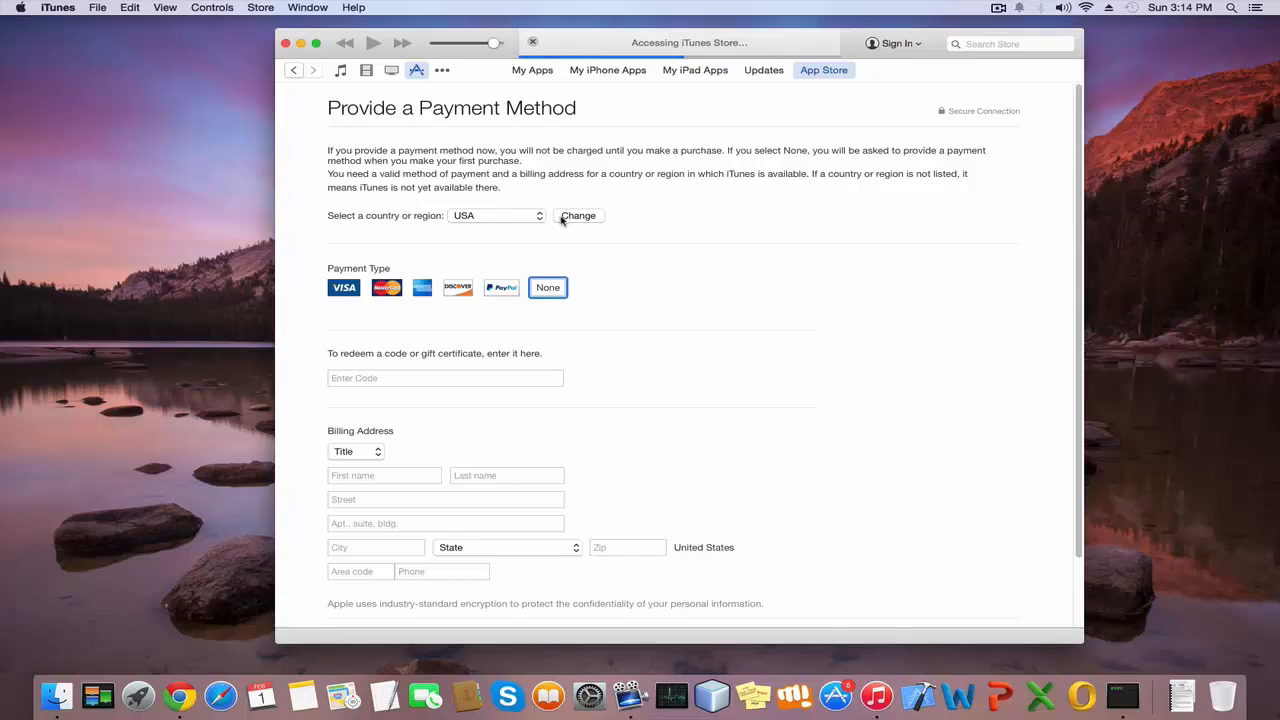
click(578, 216)
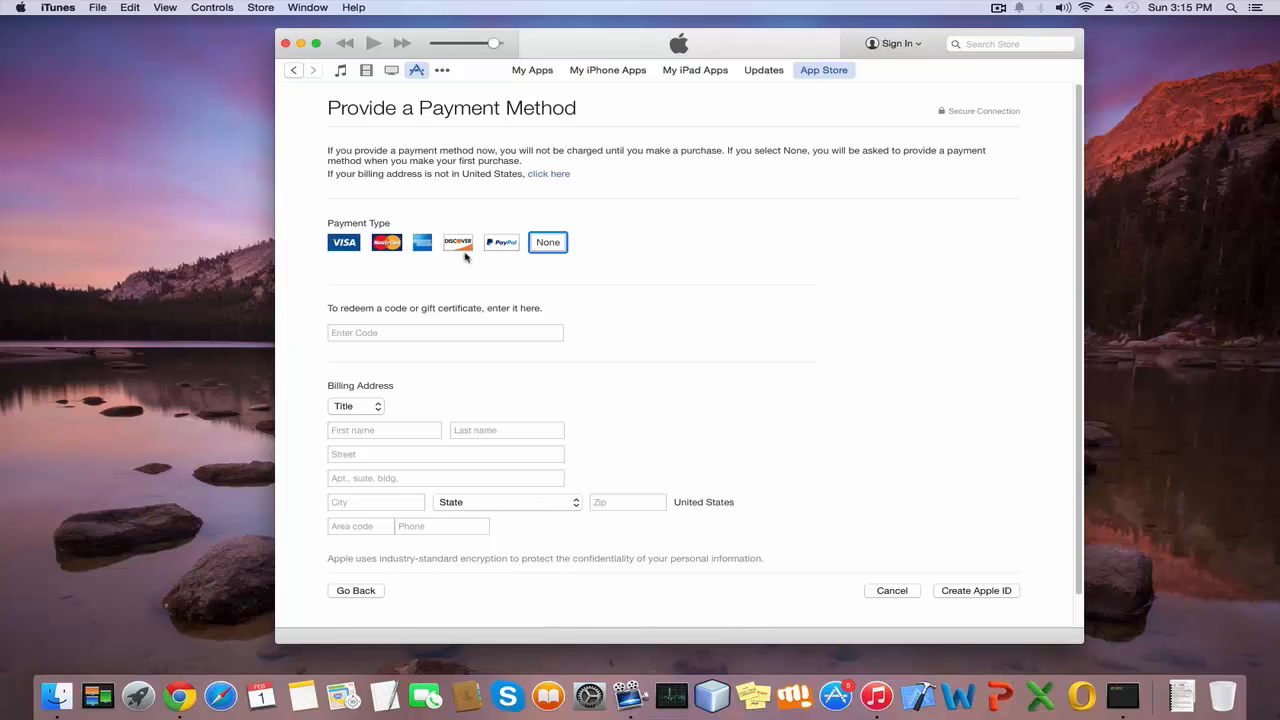
Set the billing title to Mr. and first name to Hero
click(356, 406)
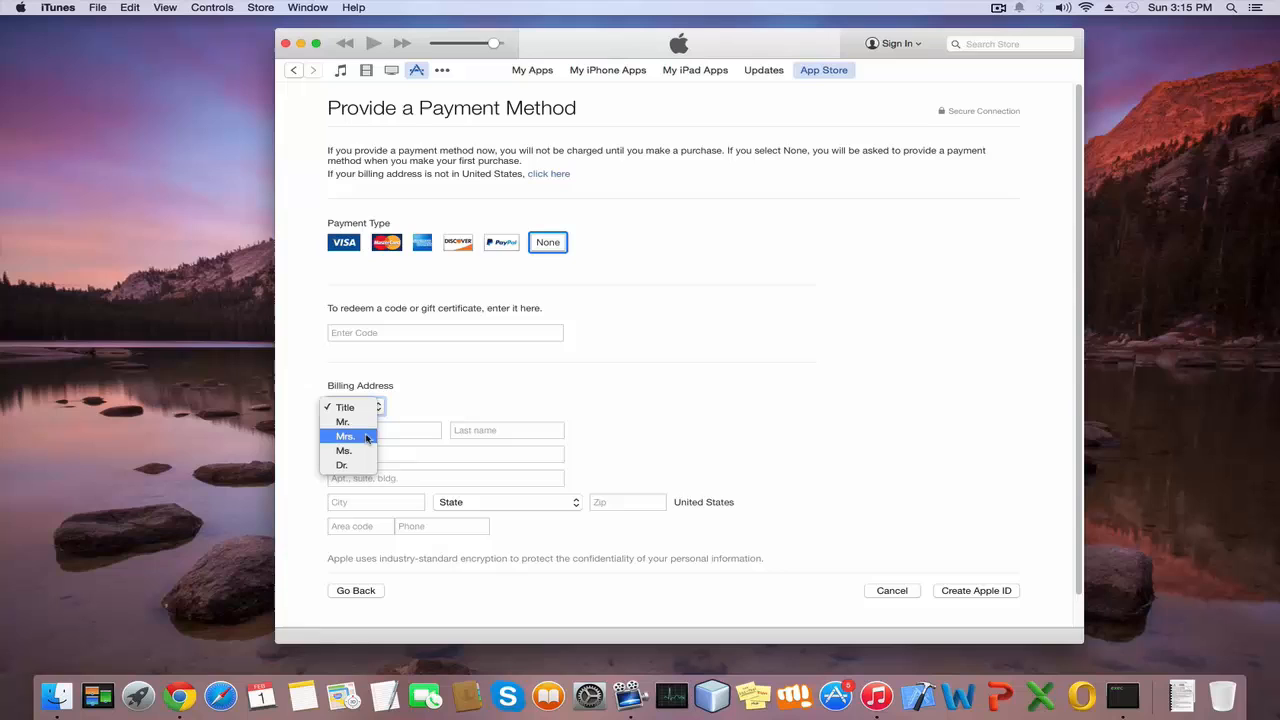
click(340, 420)
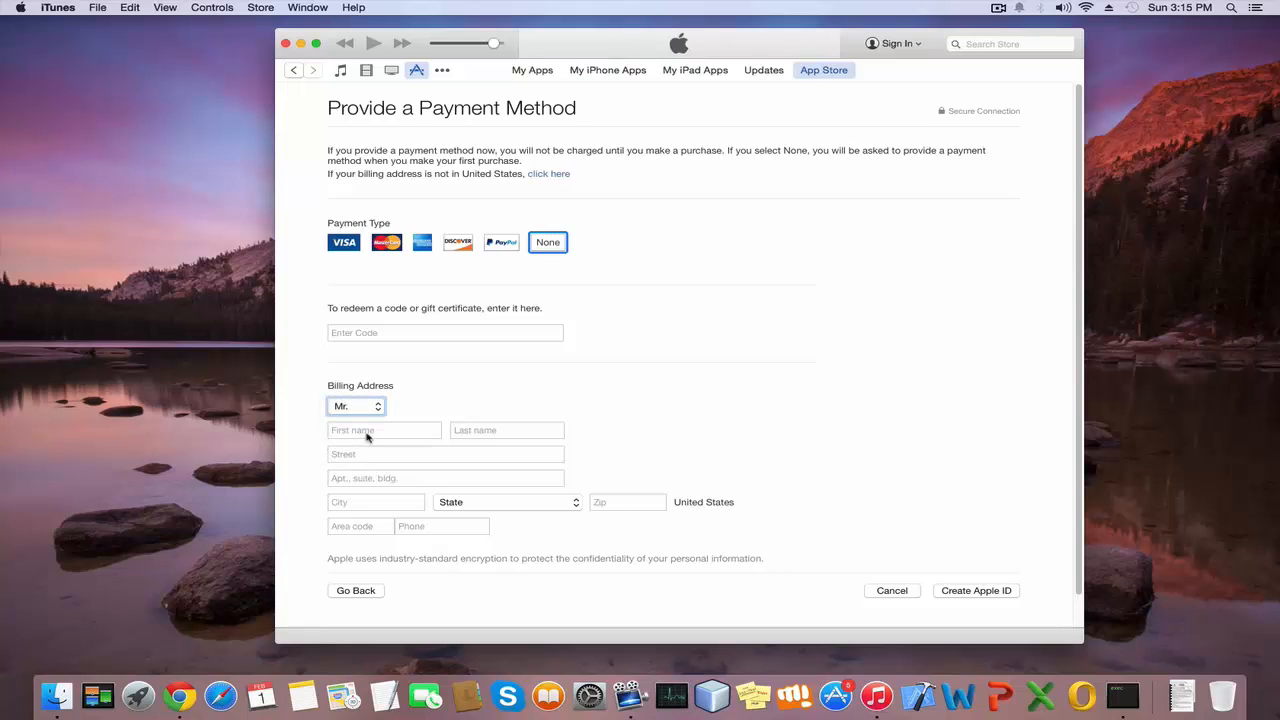
click(384, 430)
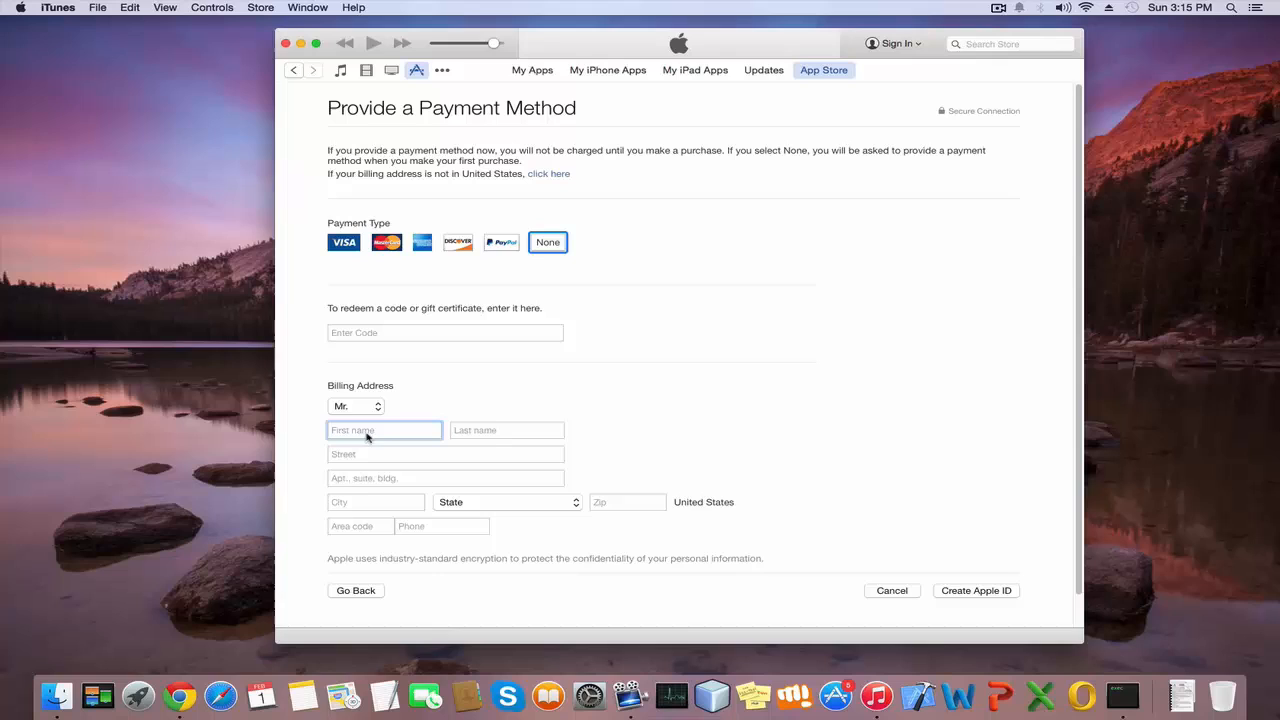
text(Hero)
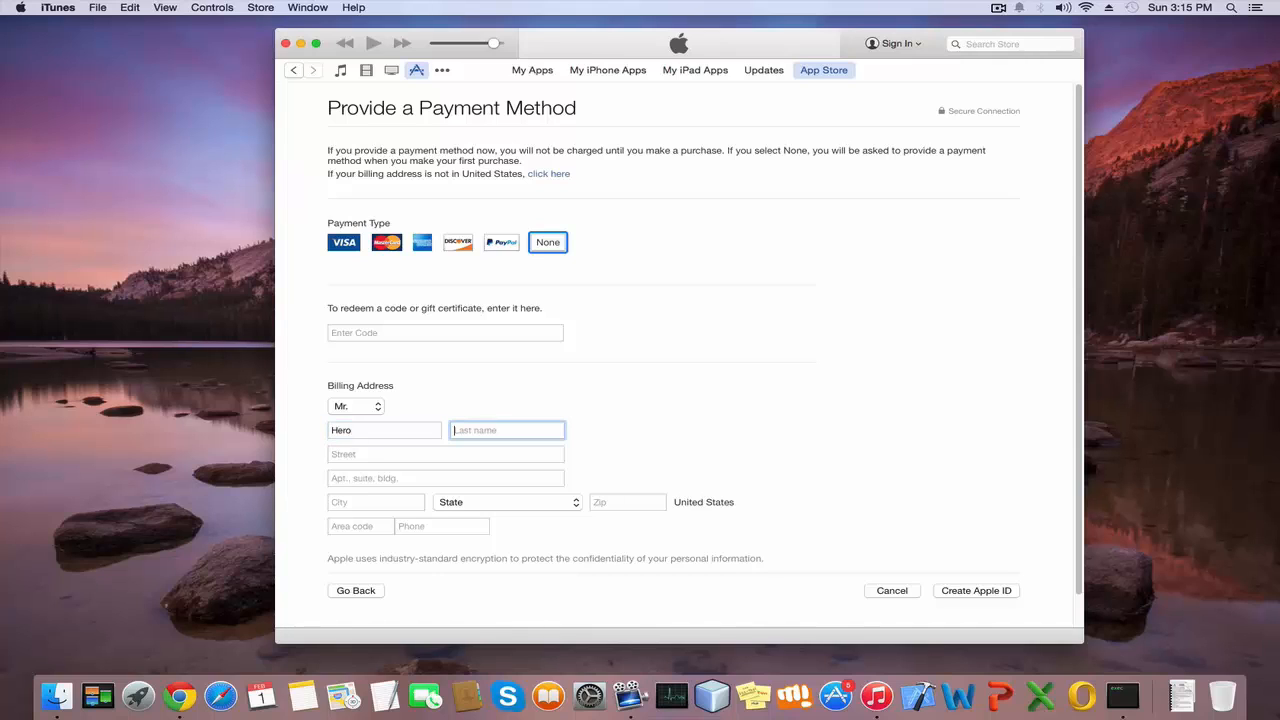
Enter last name Studio and street address Suntech
text(S)
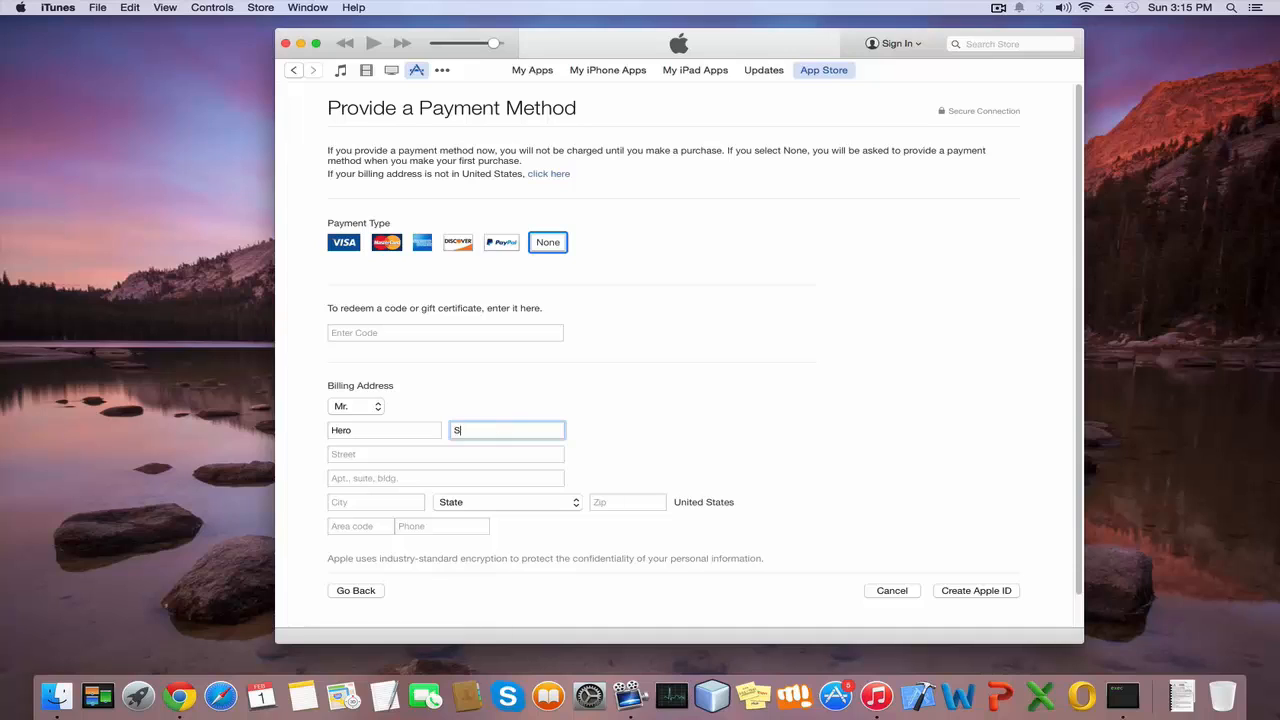
text(tudio)
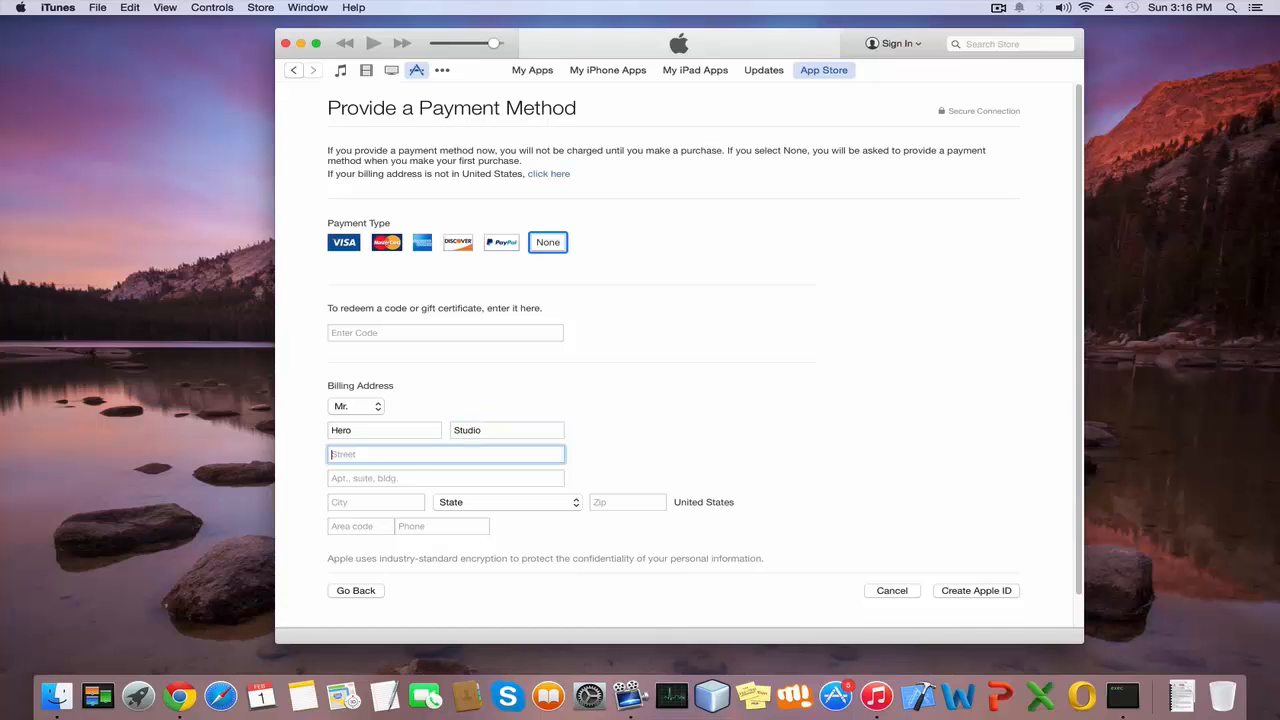
text(S)
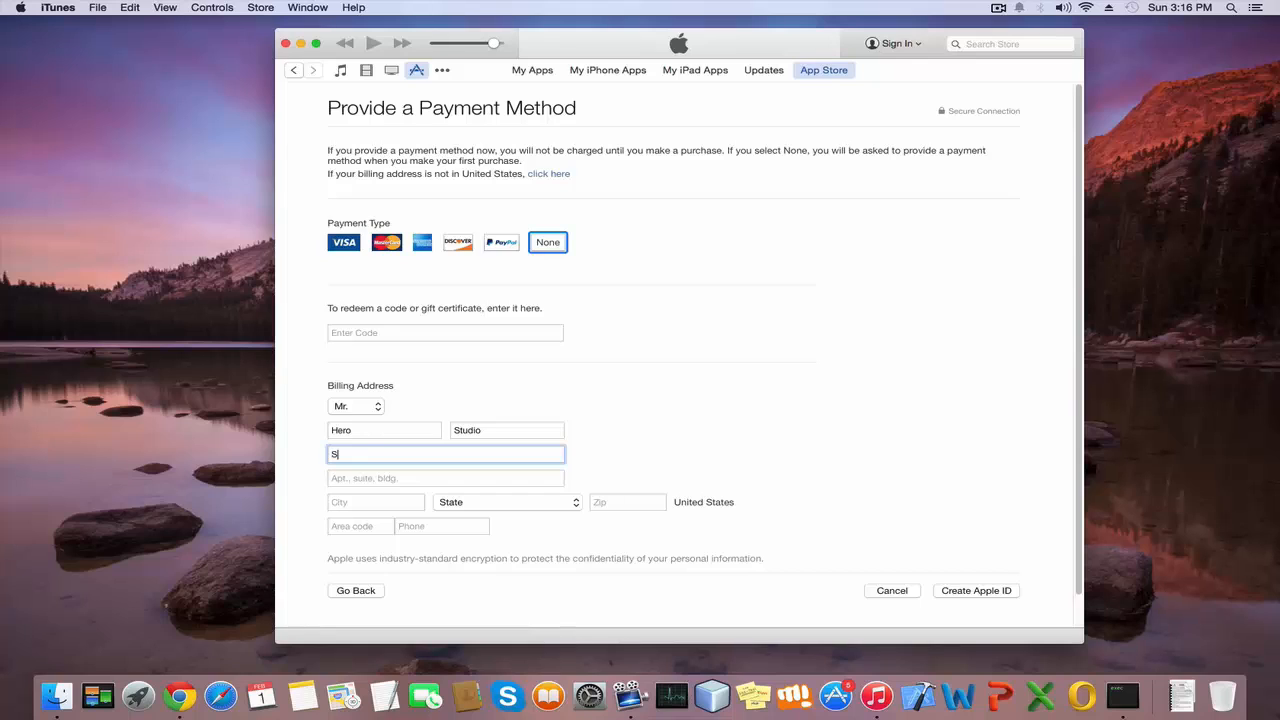
text(unt)
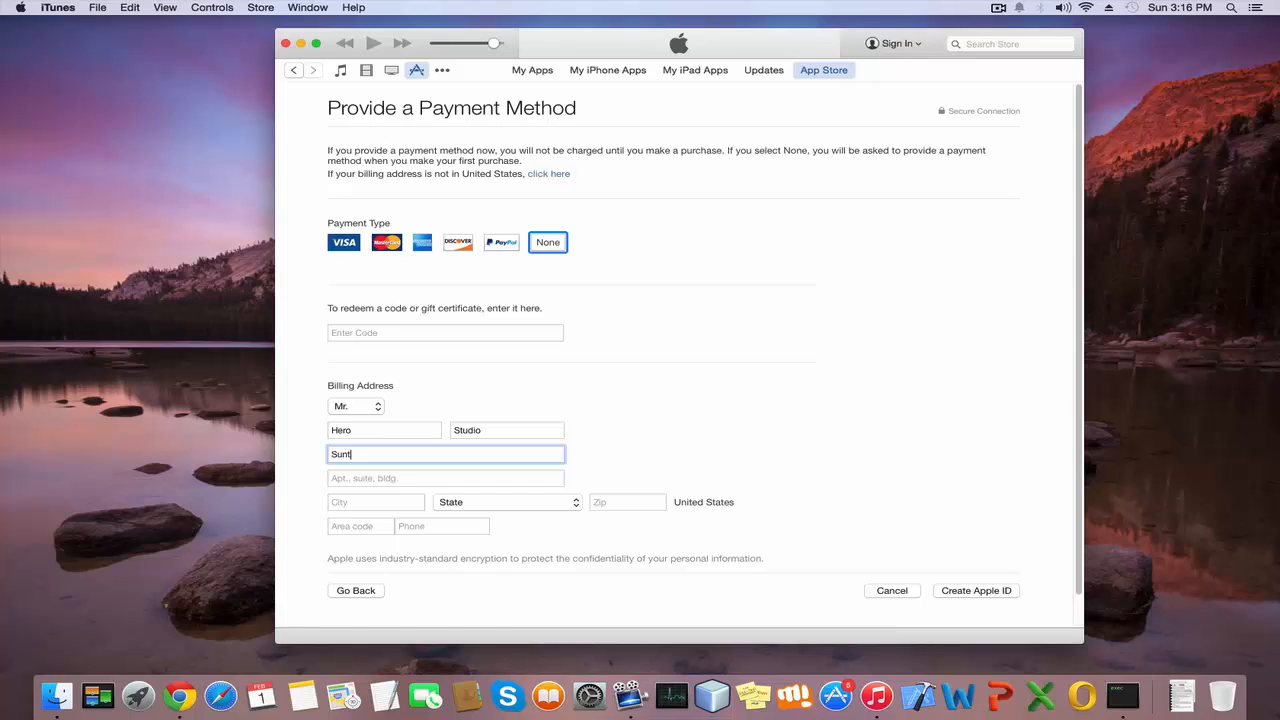
click(444, 476)
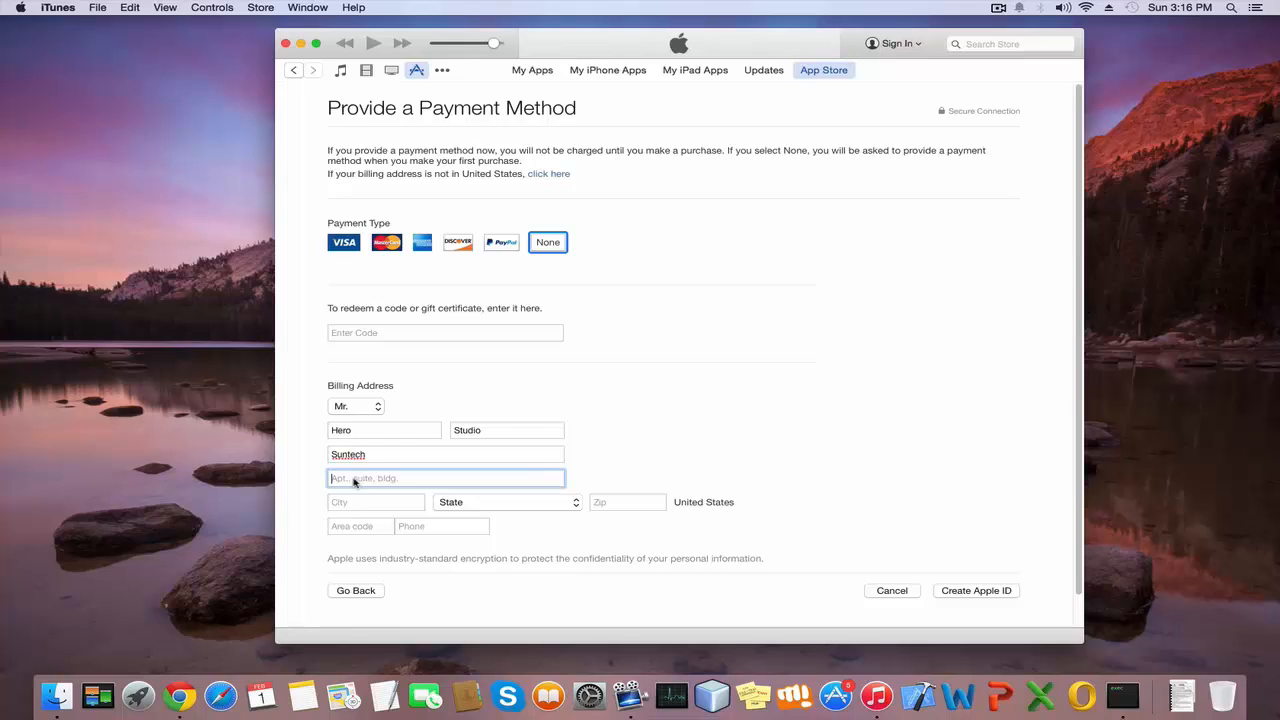
Enter city 'abcd' and pick FL - Florida as the state
click(376, 502)
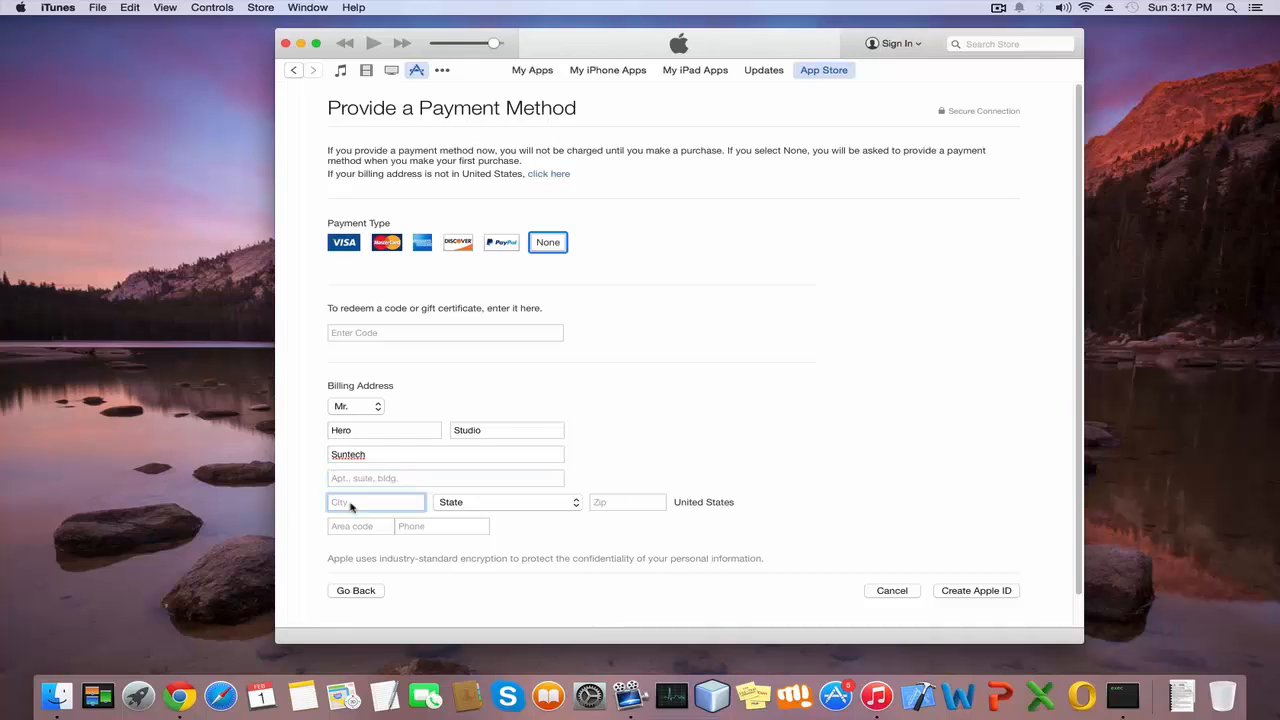
text(abcd)
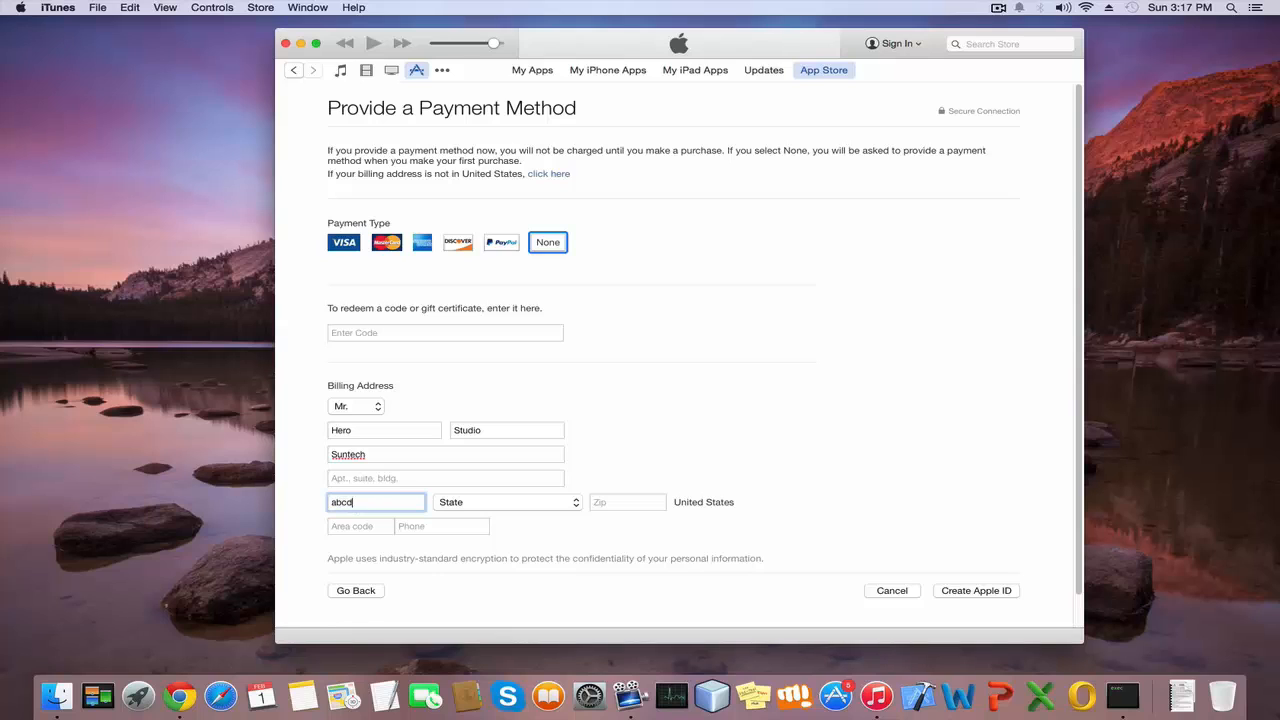
click(504, 502)
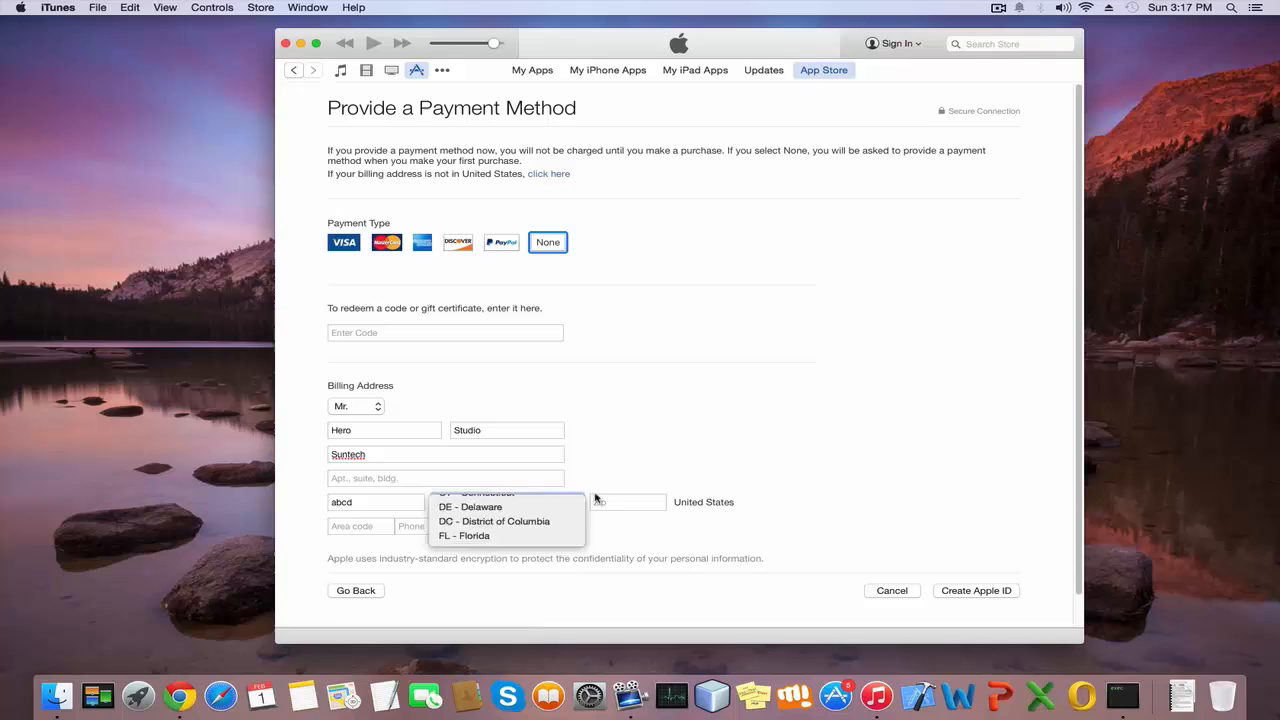
click(464, 536)
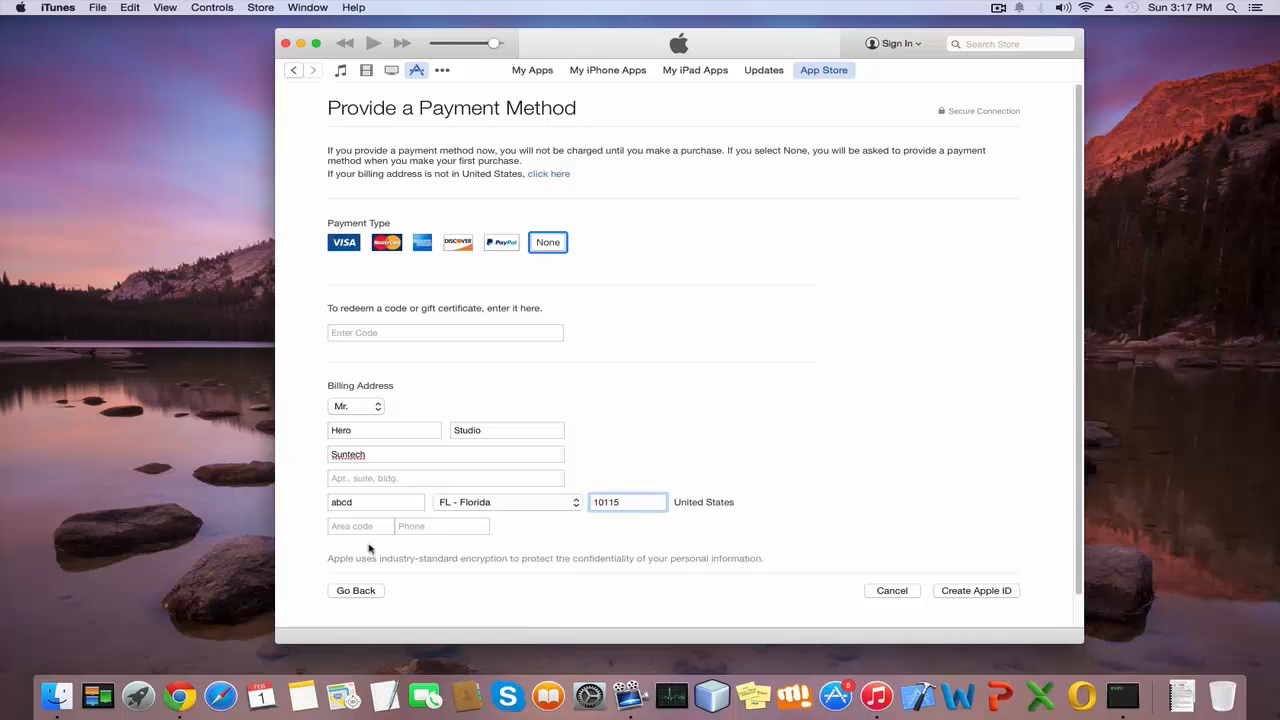
Enter area code 305 and phone 2458, then submit Create Apple ID
click(360, 526)
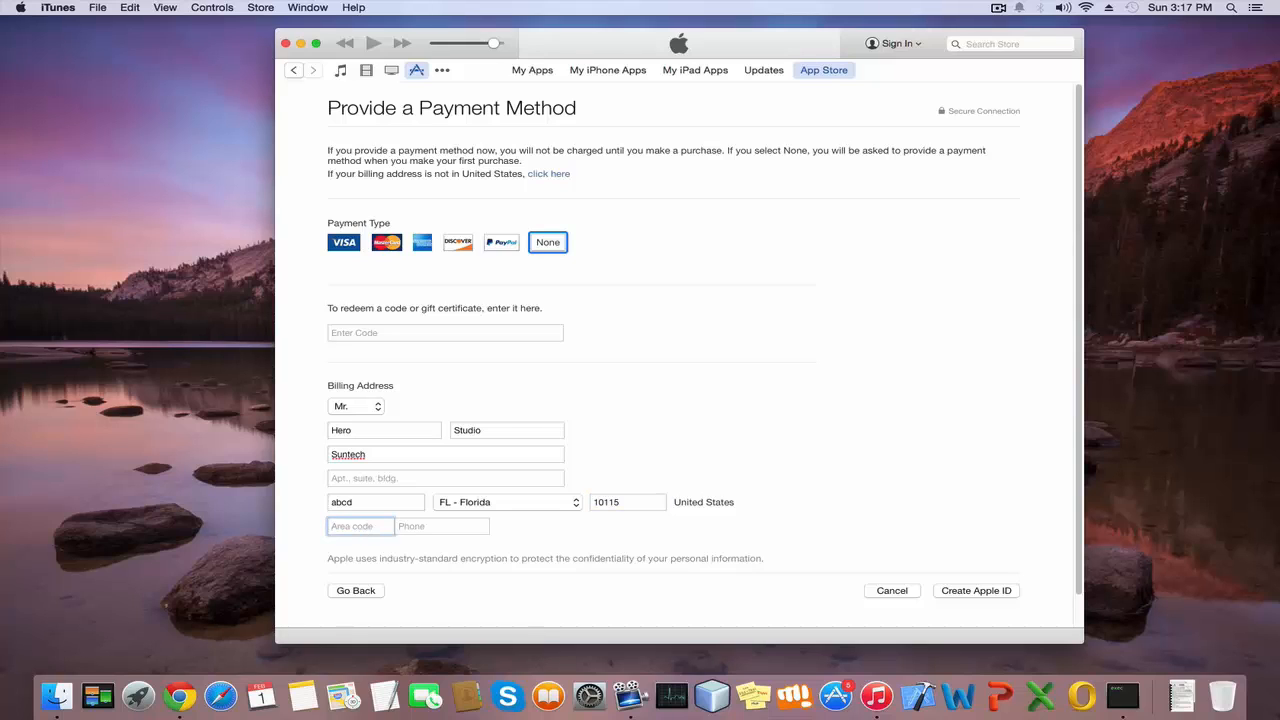
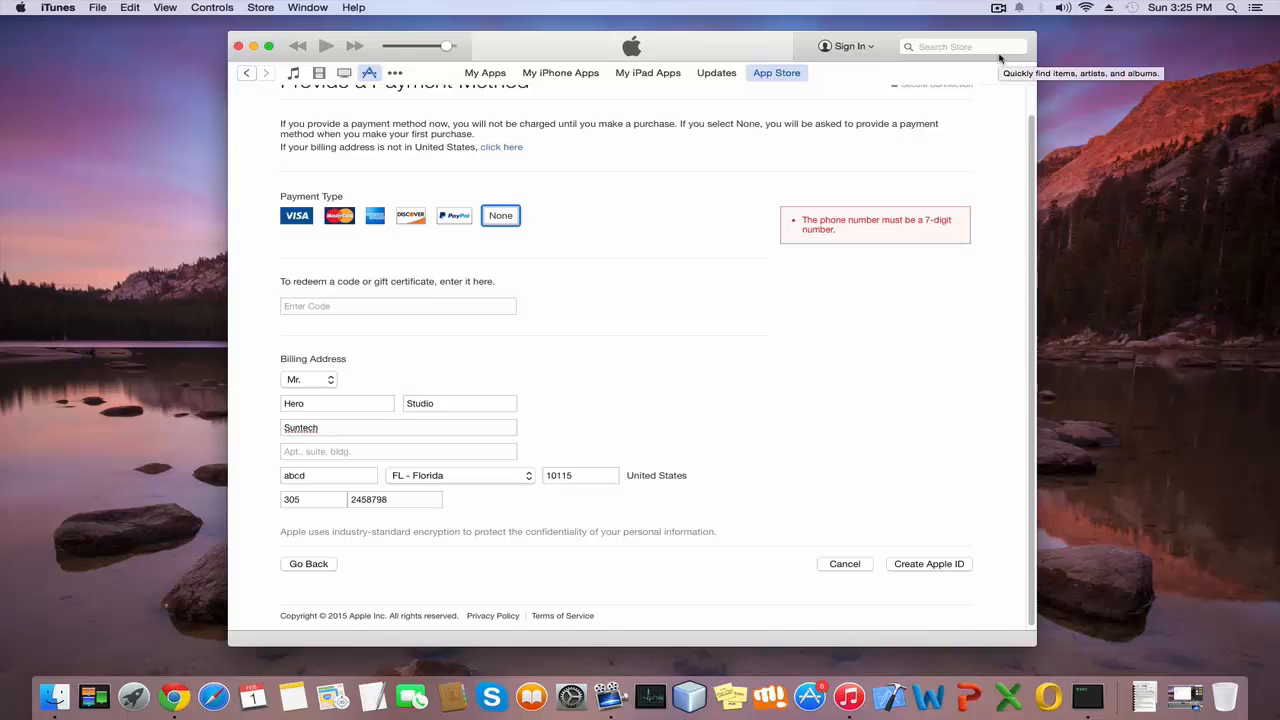
mouse_move(998, 58)
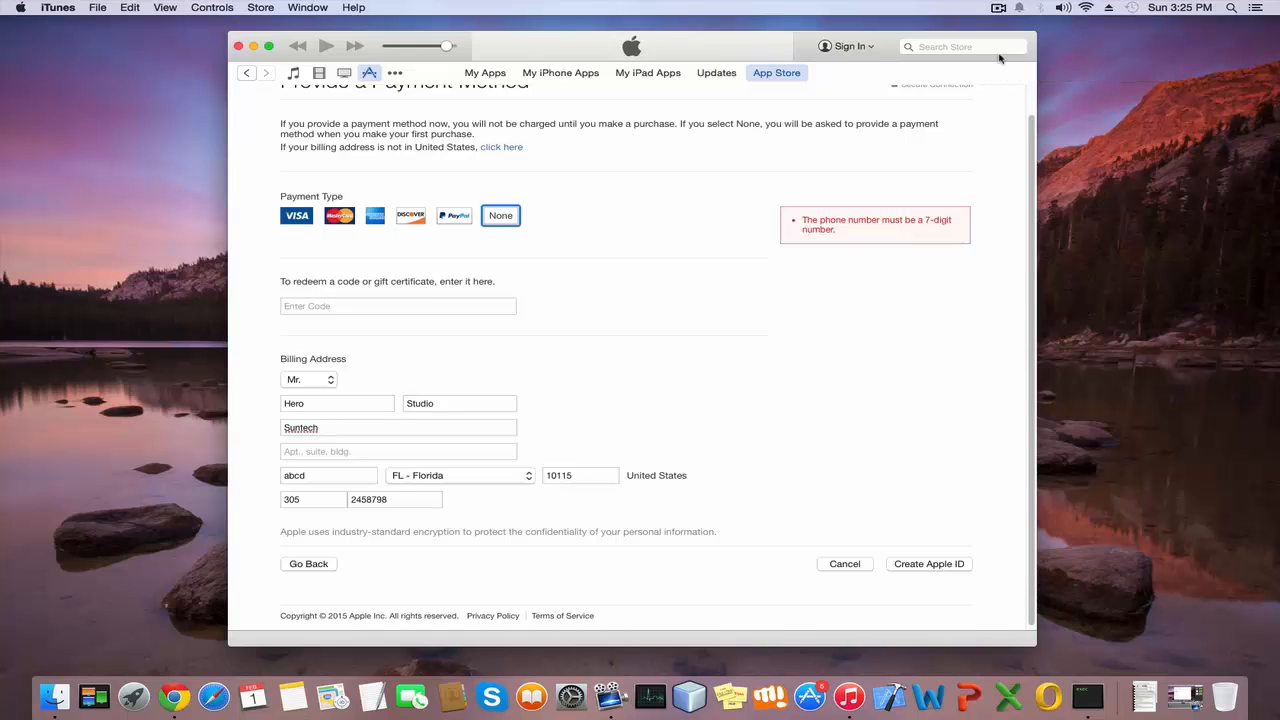
click(928, 564)
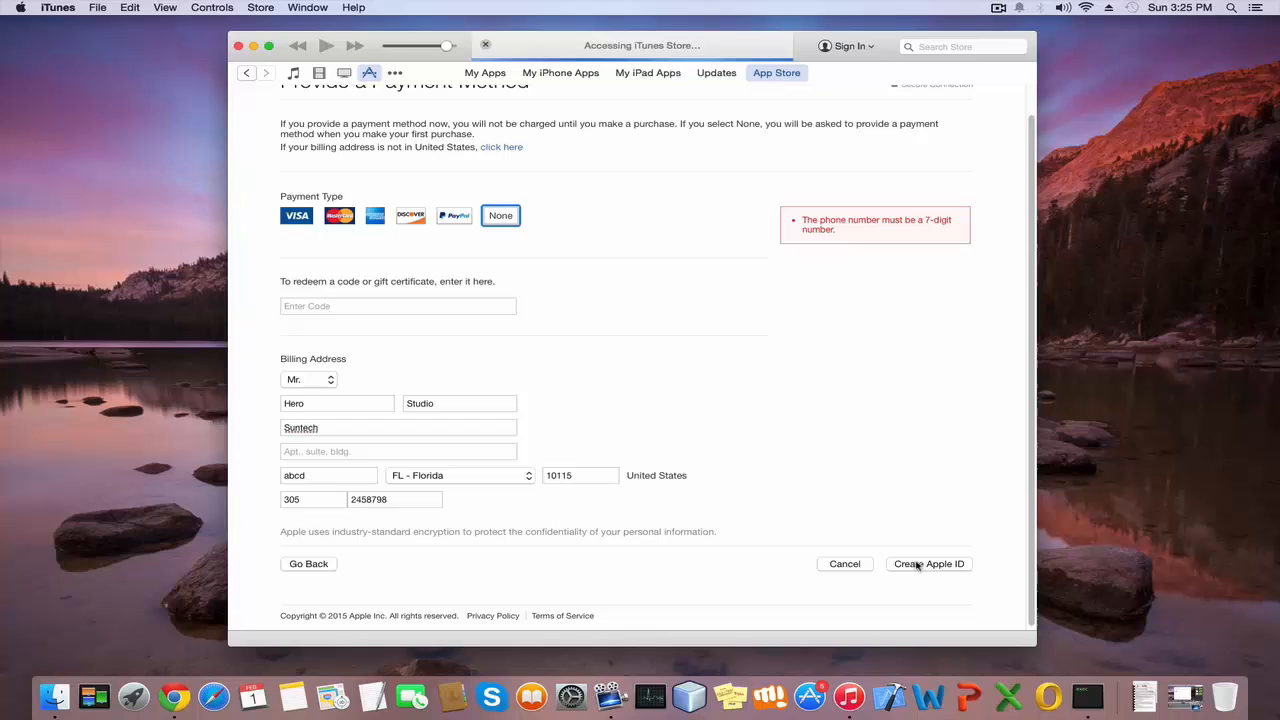
click(928, 564)
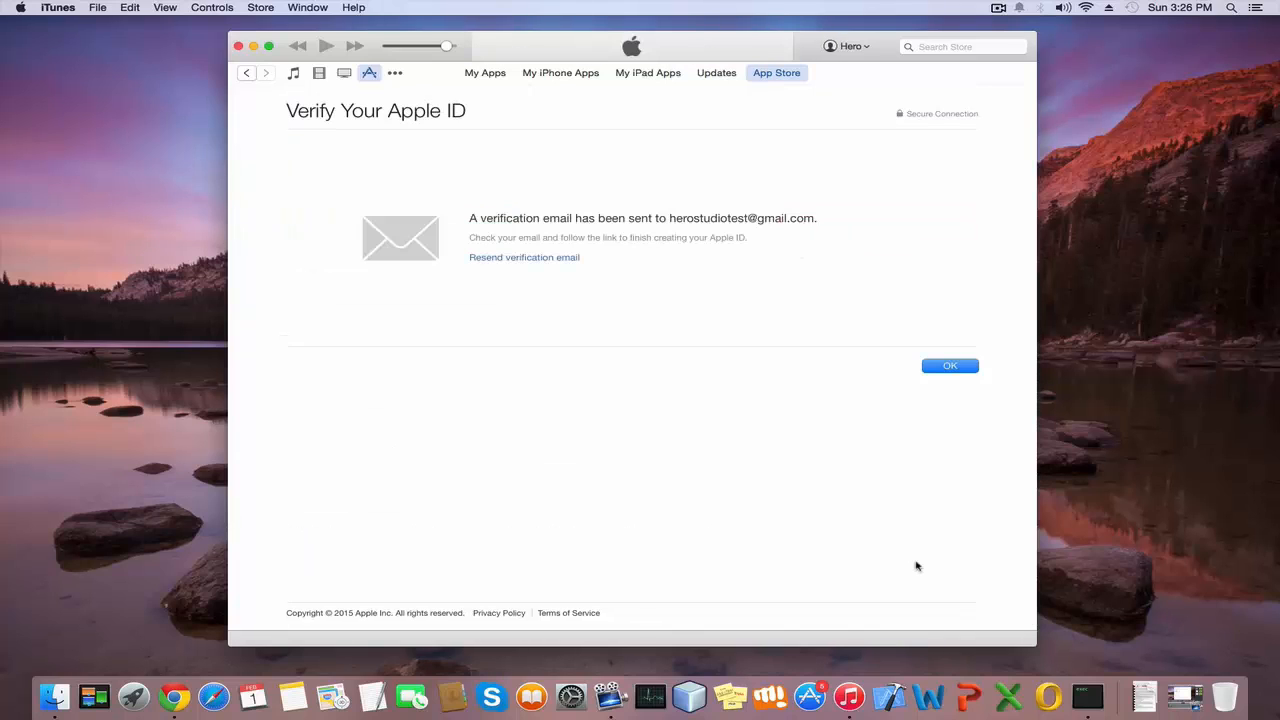
mouse_move(848, 696)
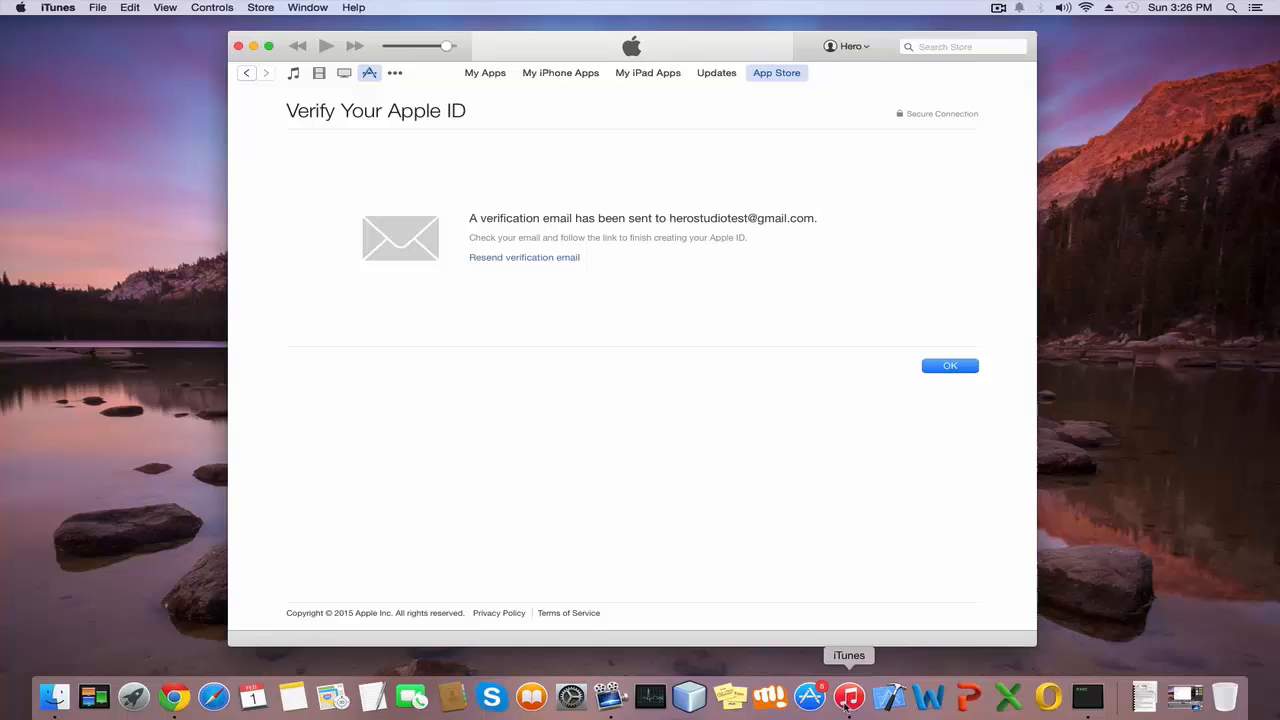
Switch to Chrome to open the Verify your Apple ID email in Gmail
click(172, 696)
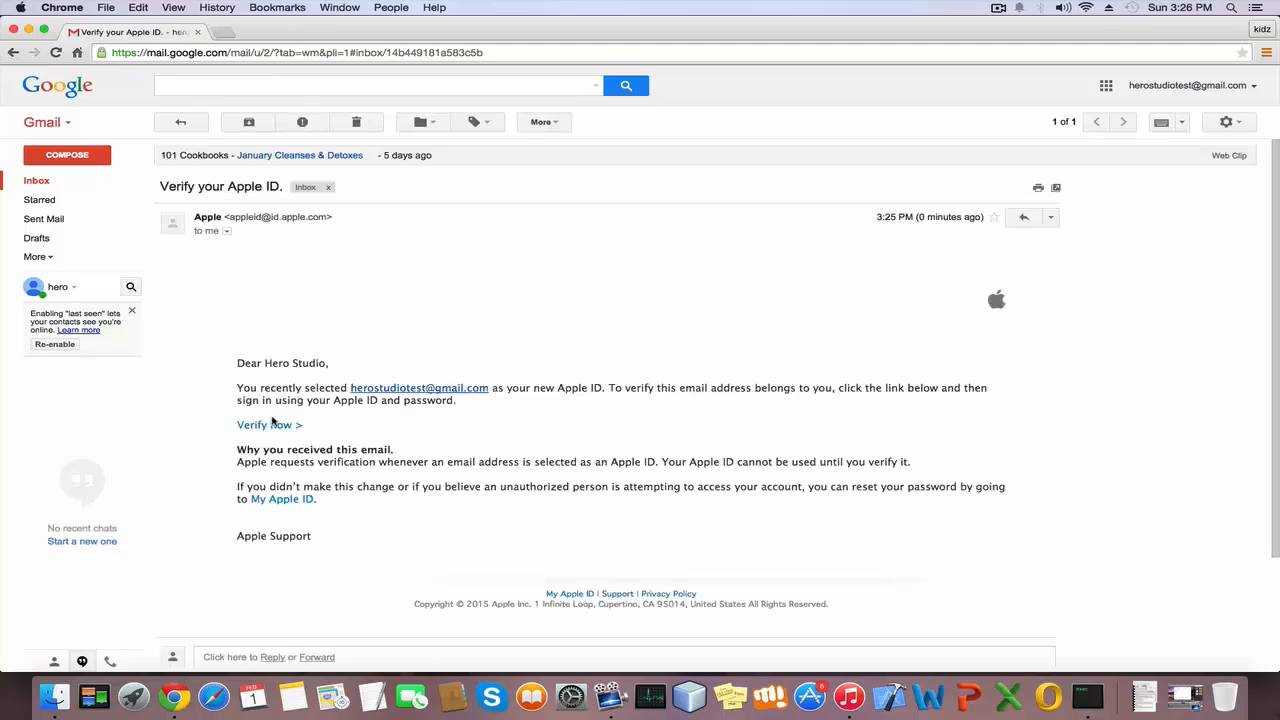
Follow the Verify Now link from the Apple email to the Apple ID sign-in page
click(264, 424)
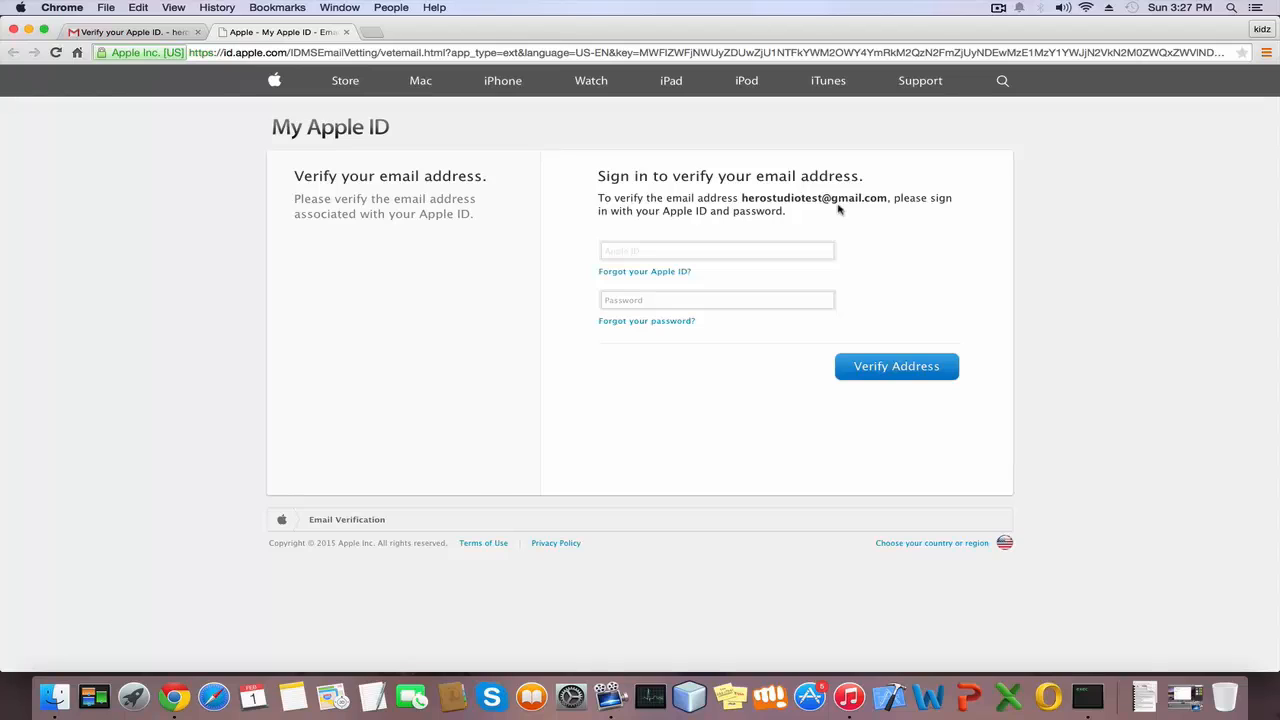
click(716, 250)
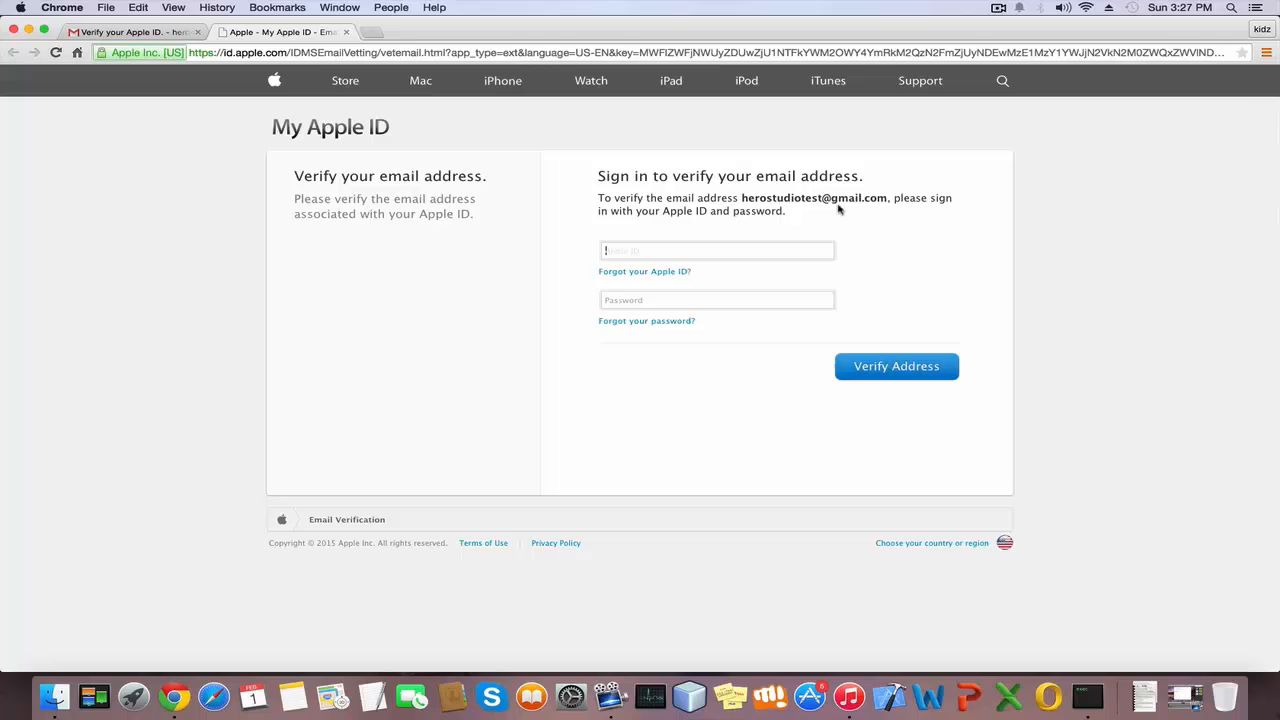
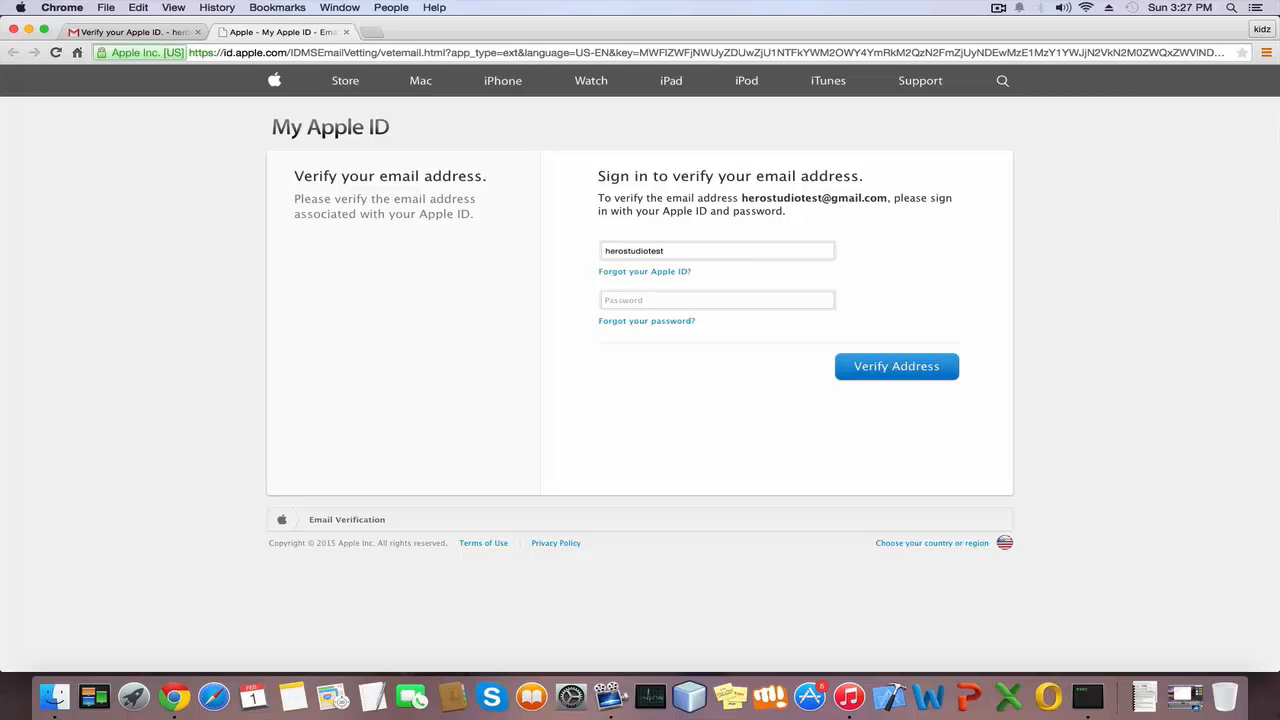
click(716, 300)
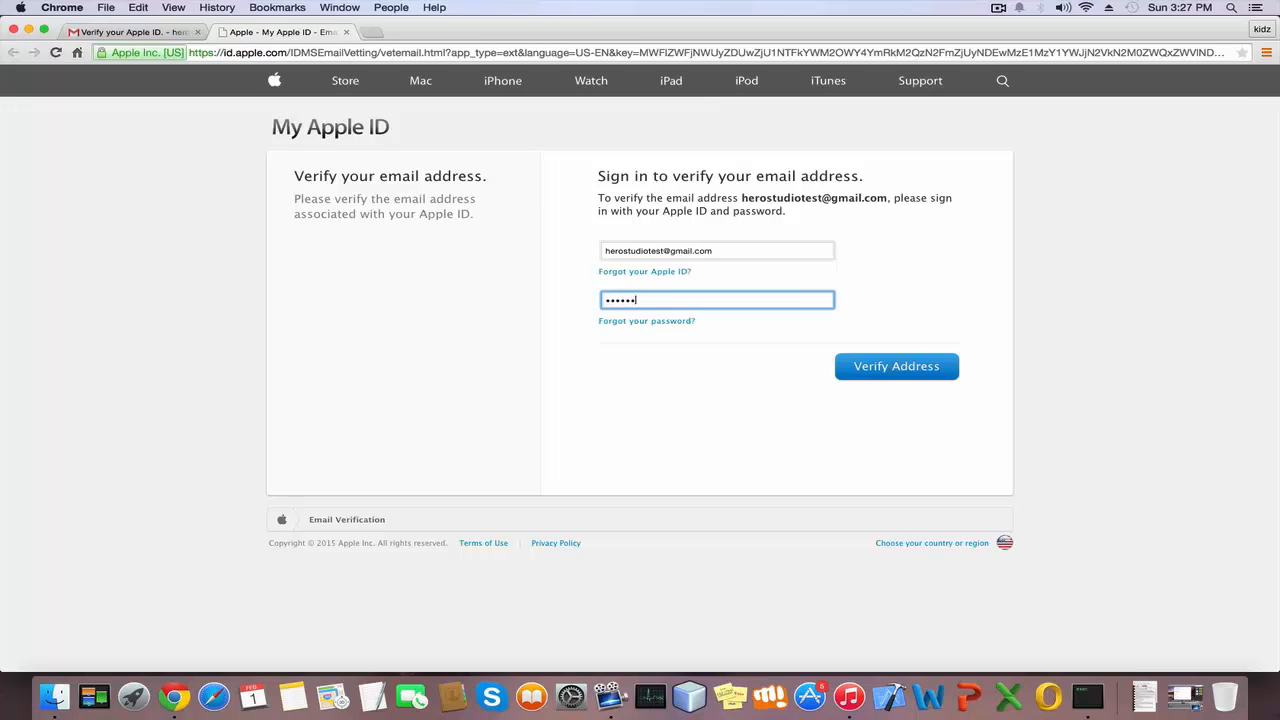
text(password)
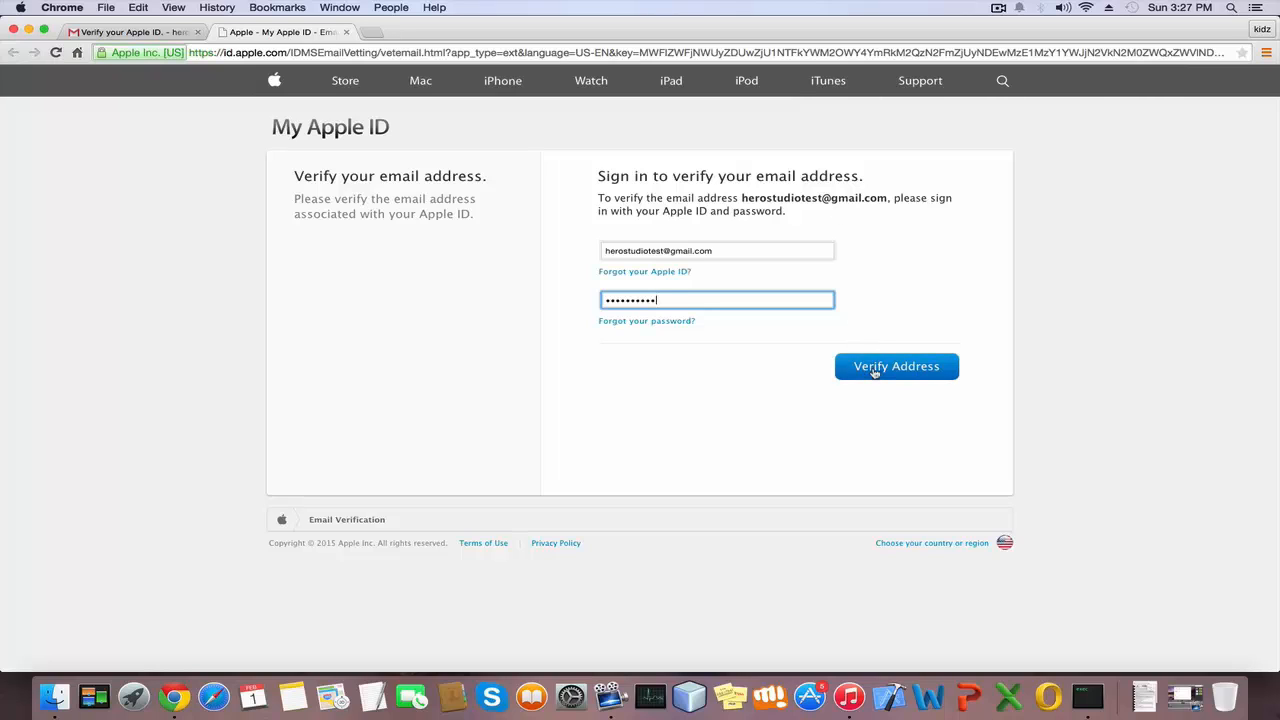
click(896, 366)
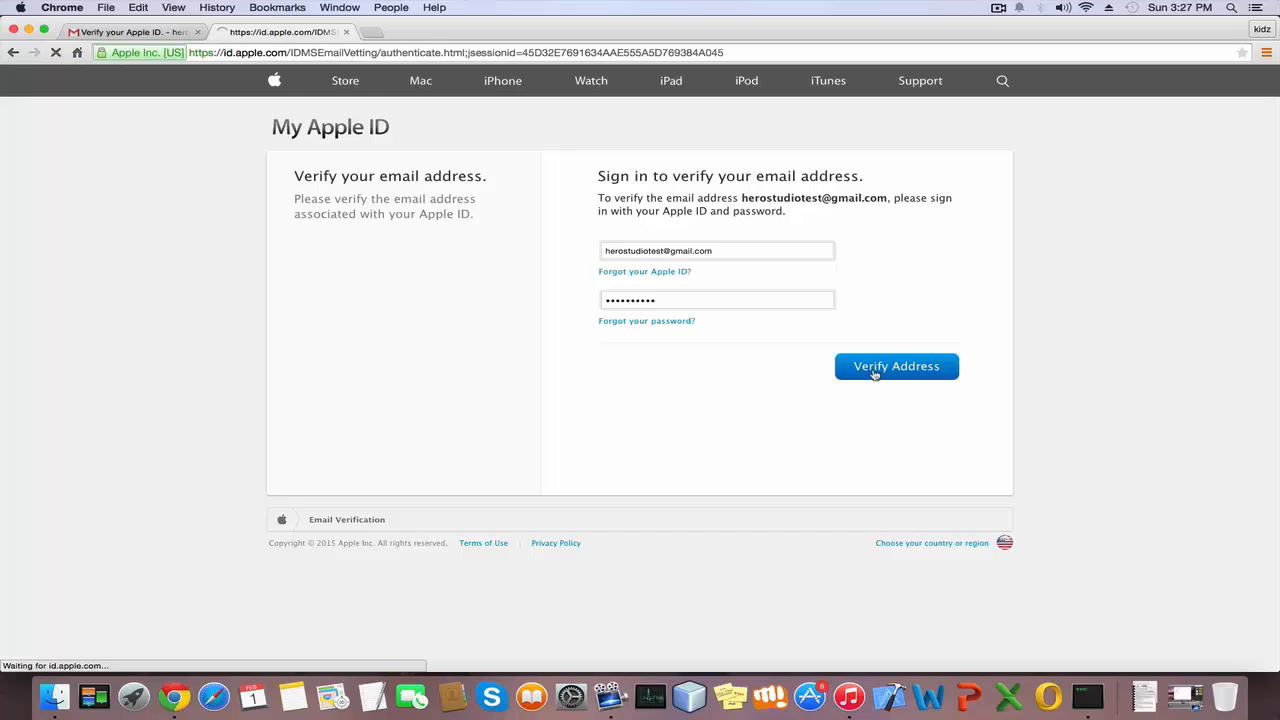
click(896, 366)
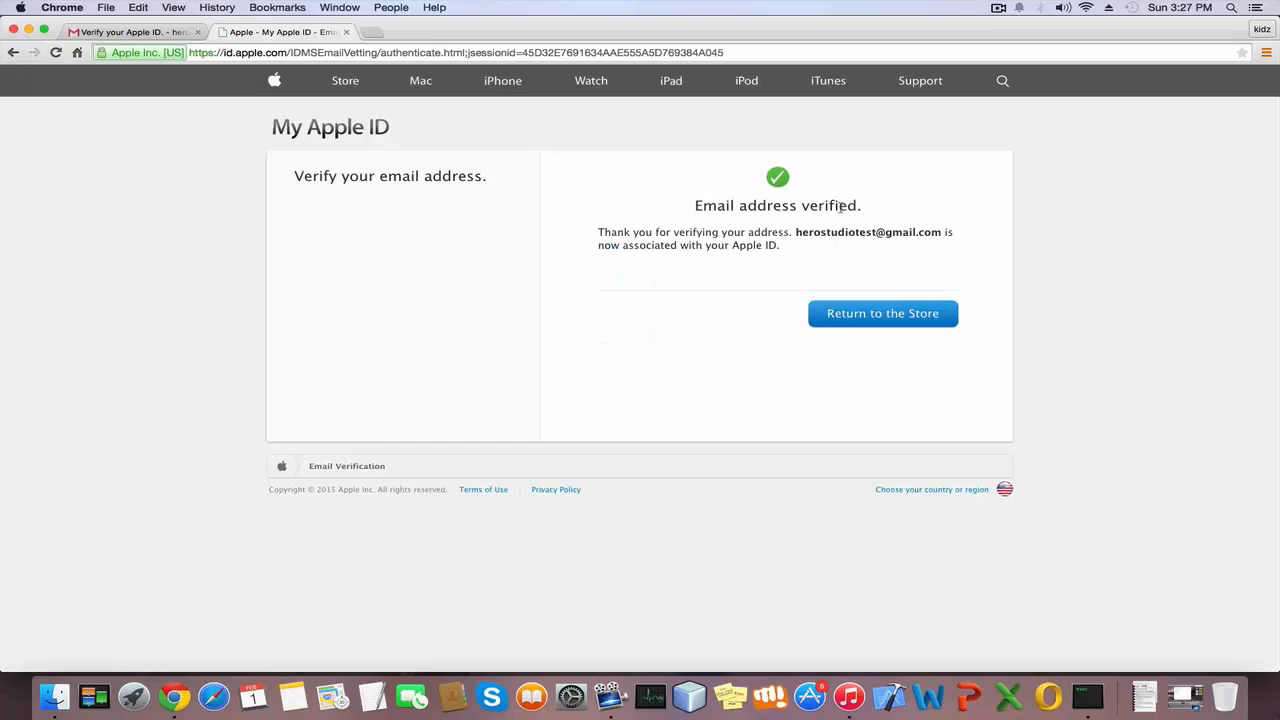
mouse_move(840, 532)
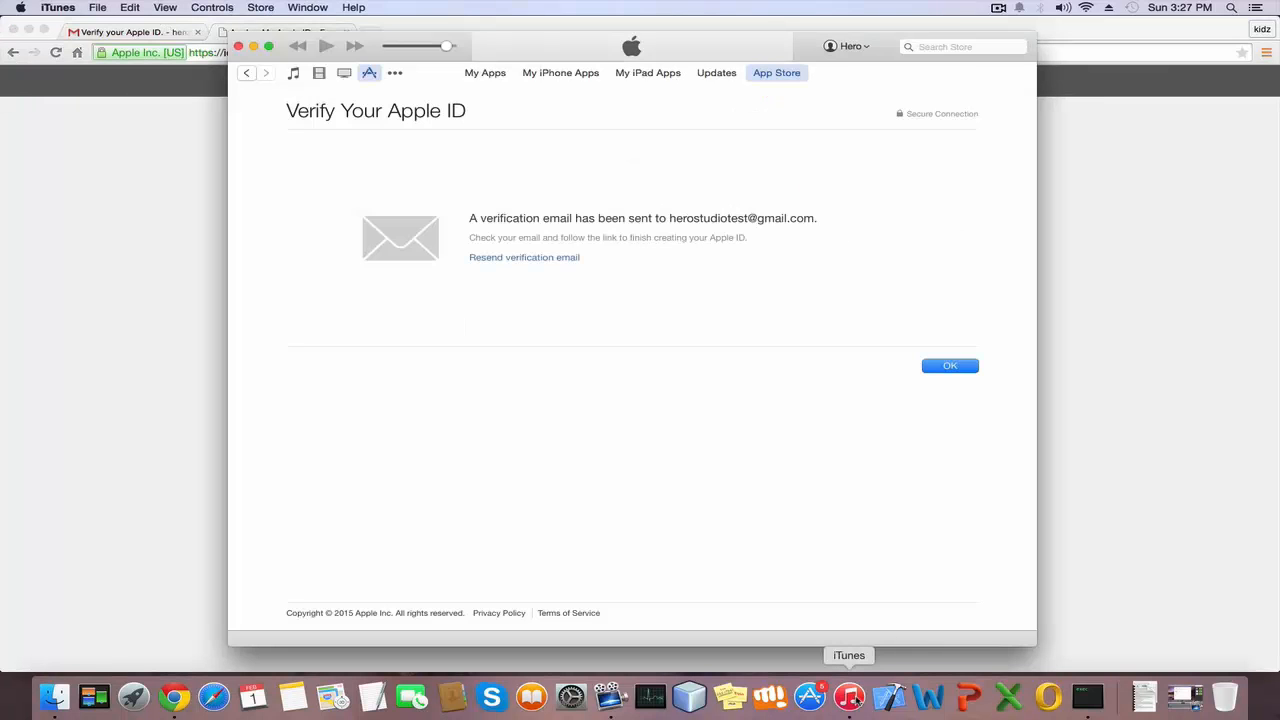
mouse_move(854, 340)
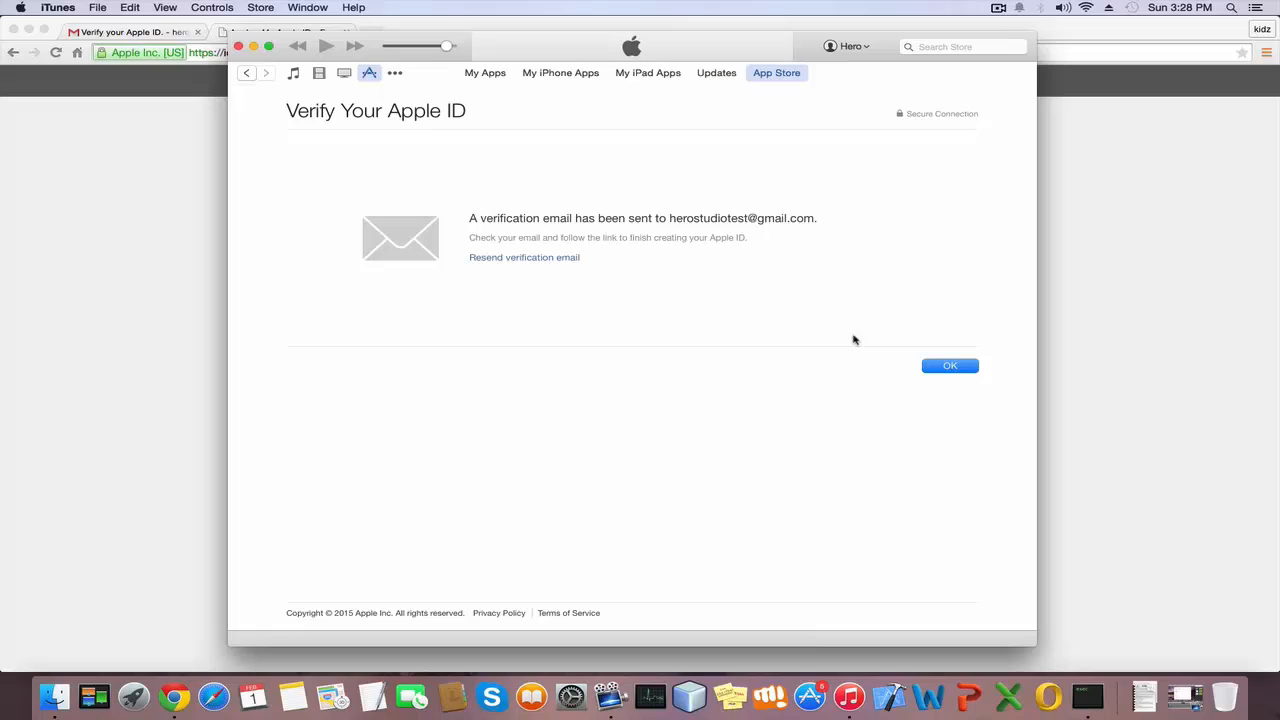
mouse_move(872, 376)
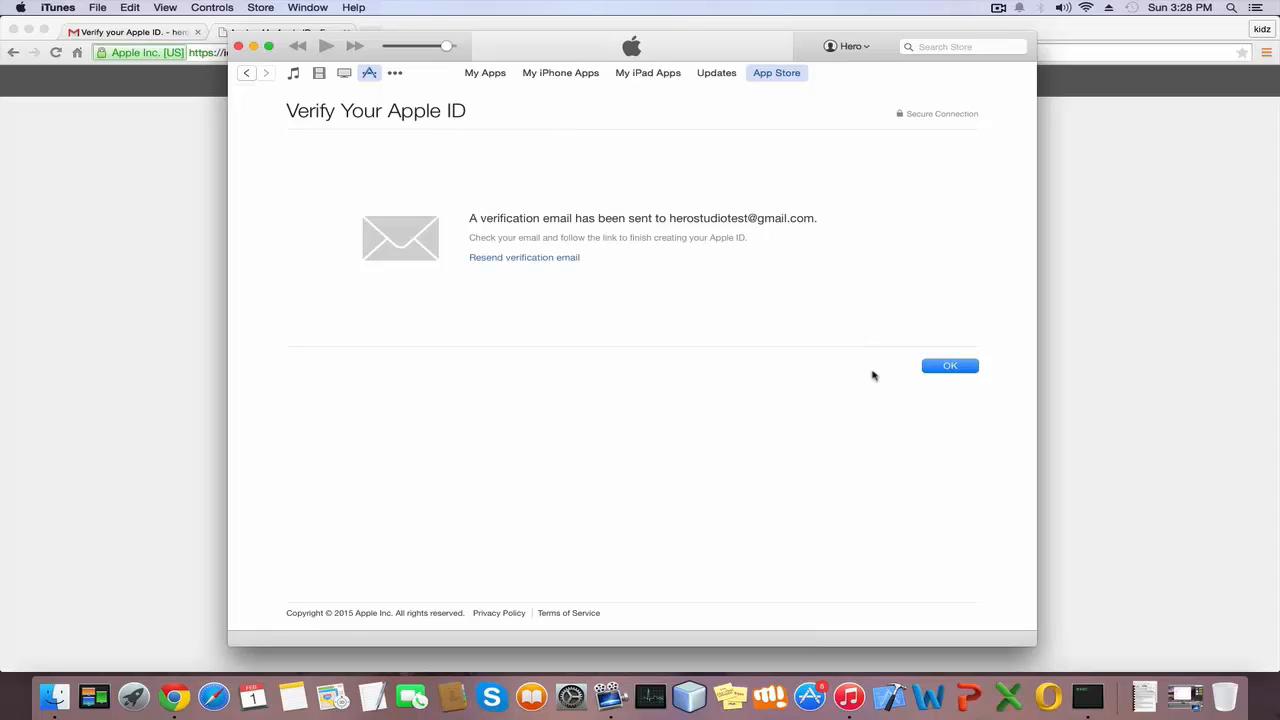
Confirm the verified Apple ID in iTunes to reach the Congratulations screen
click(948, 364)
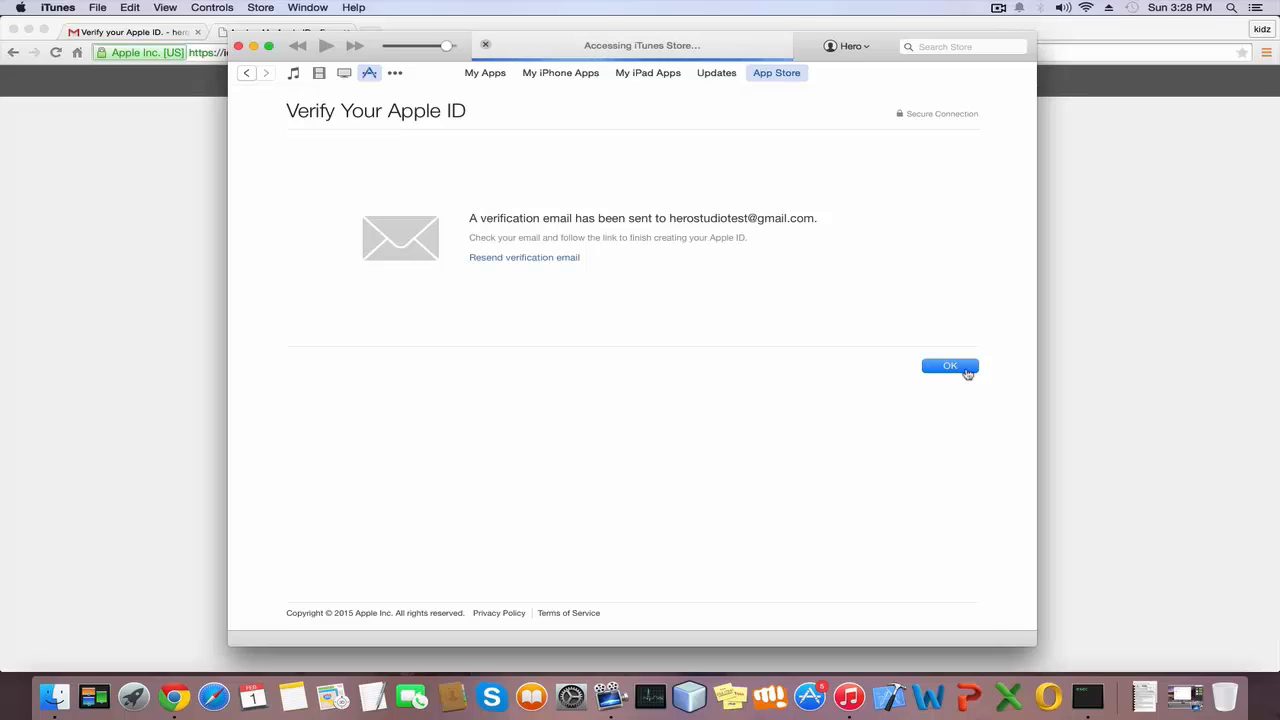
click(948, 366)
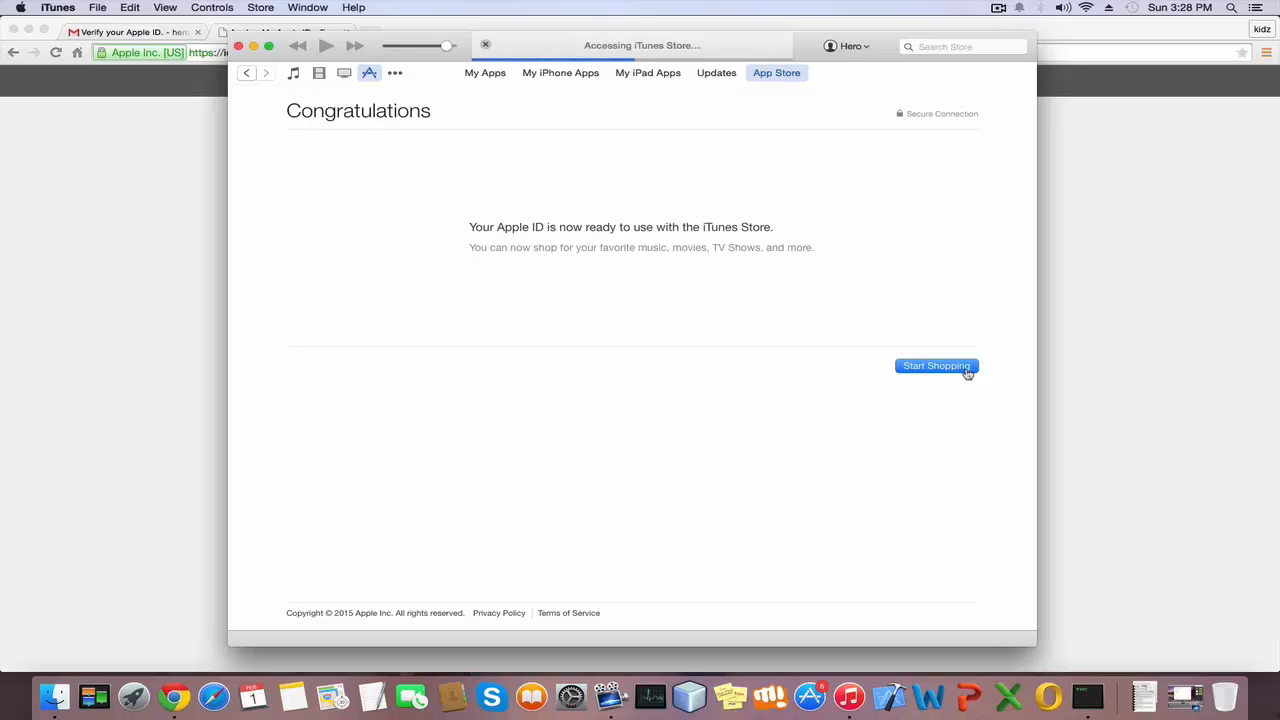